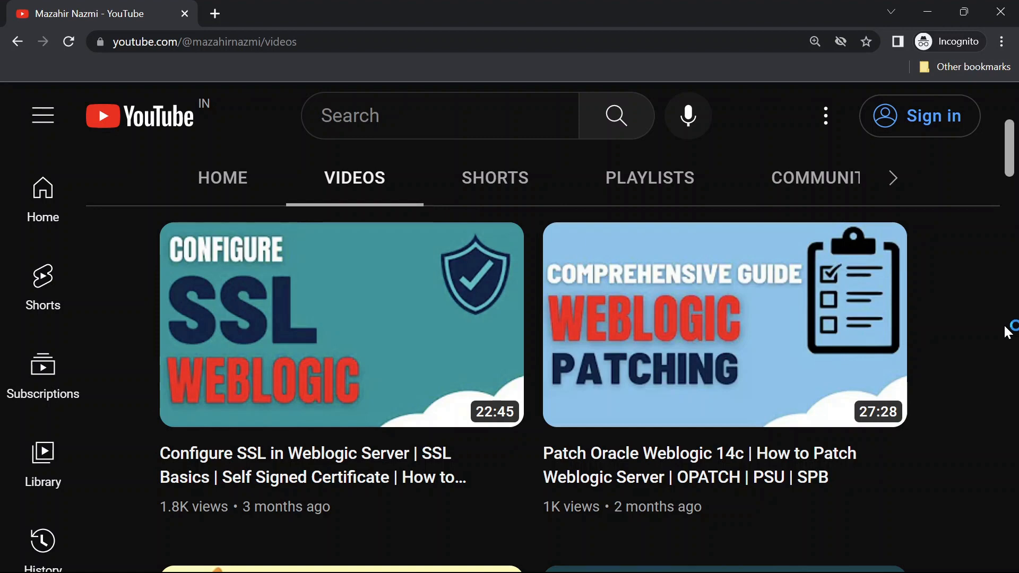
Scroll down the release list past Oracle HTTP Server 12.2.1.4.0 before switching to the oracle-vm terminal
scroll("down", 3)
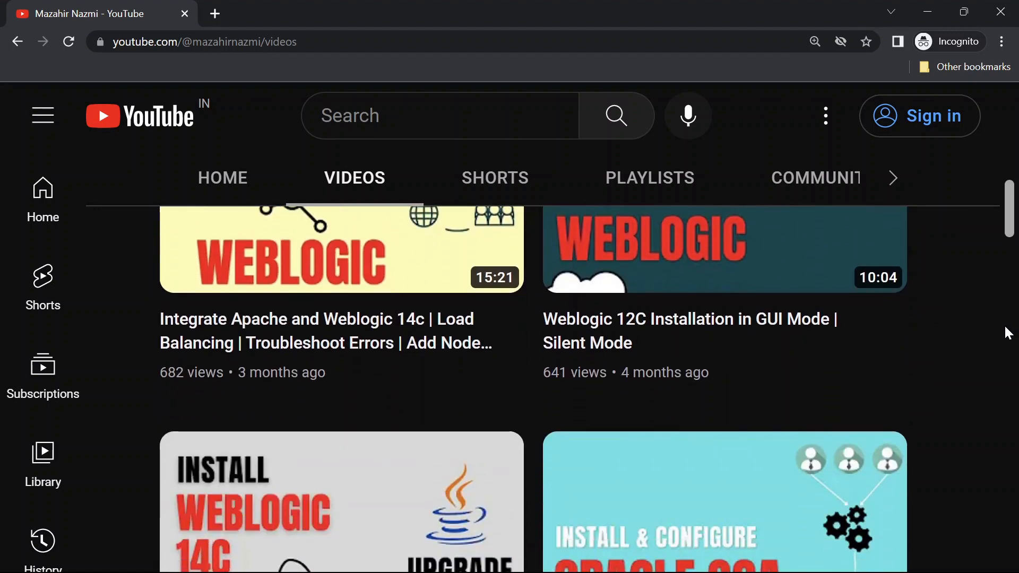
scroll("down", 3)
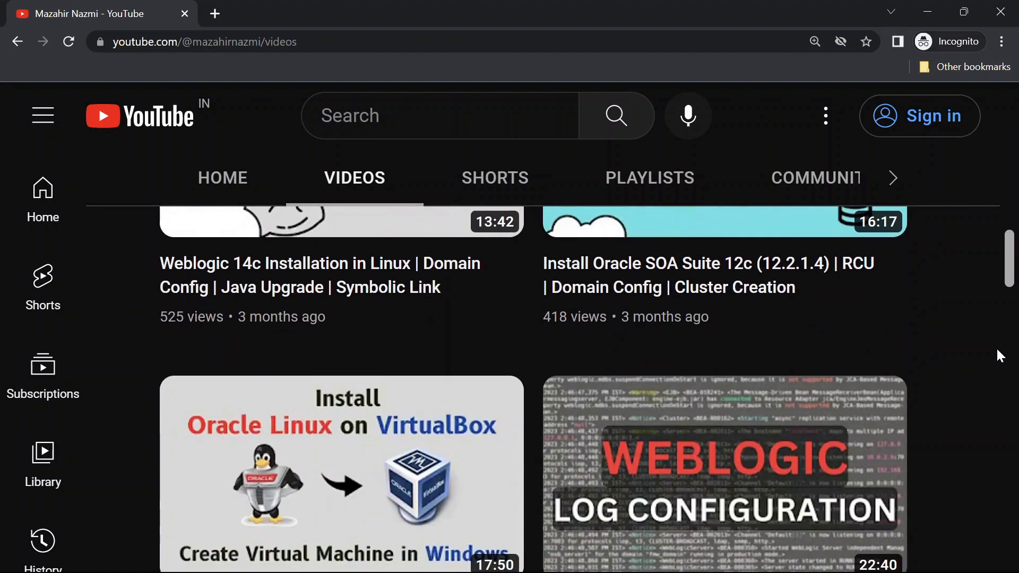
scroll("down", 3)
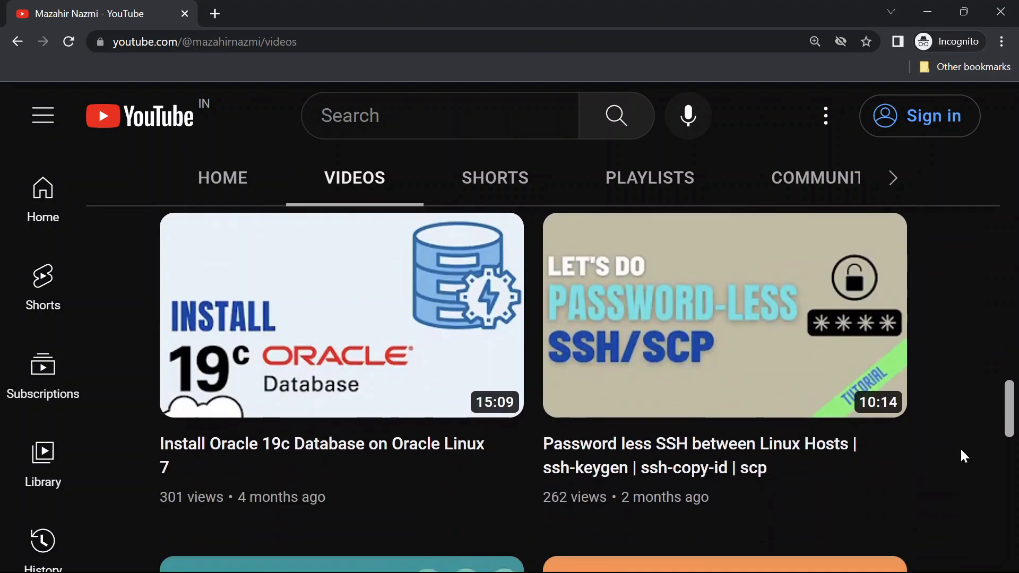
scroll("down", 3)
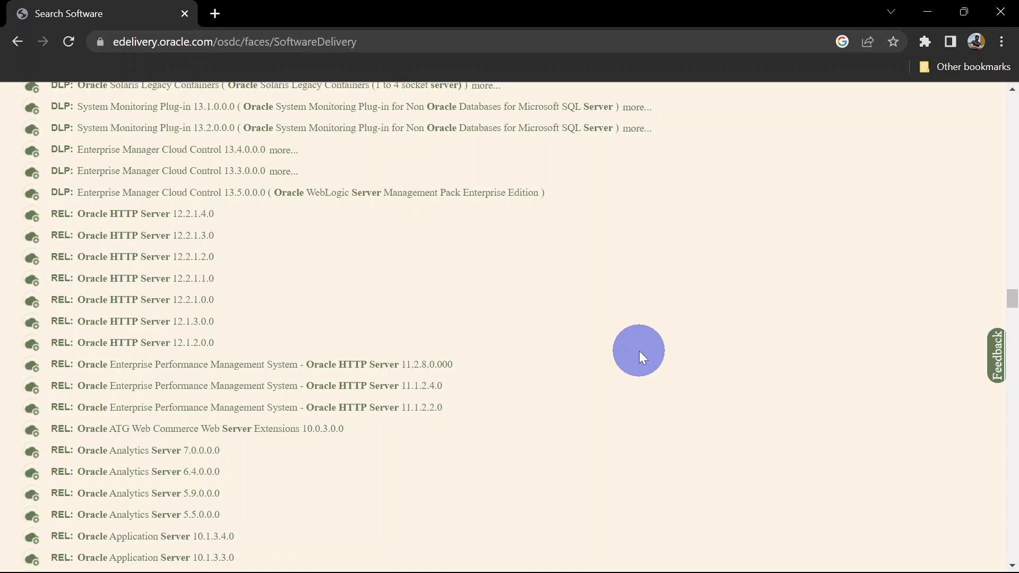
mouse_move(211, 58)
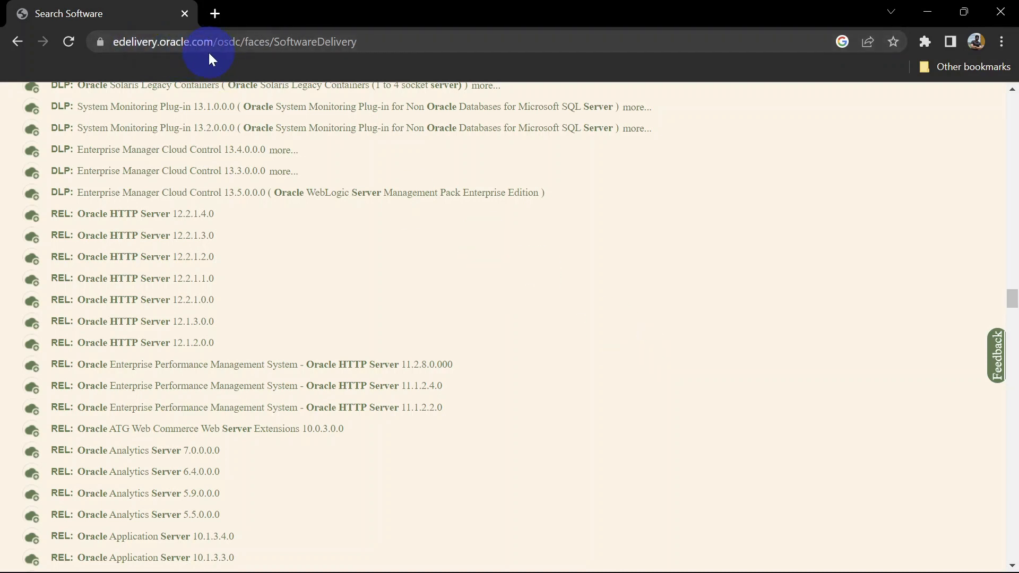
mouse_move(114, 226)
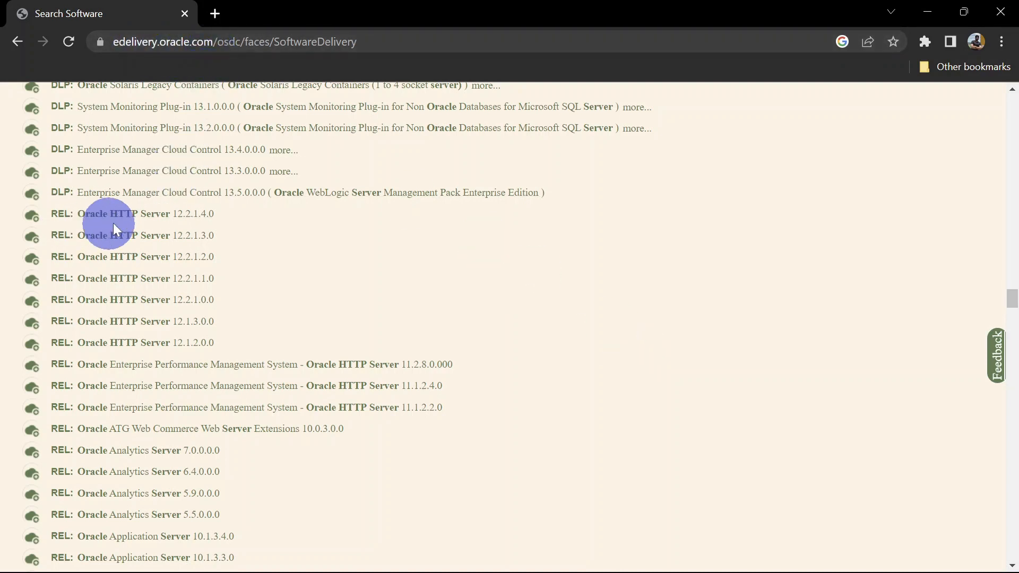
mouse_move(214, 198)
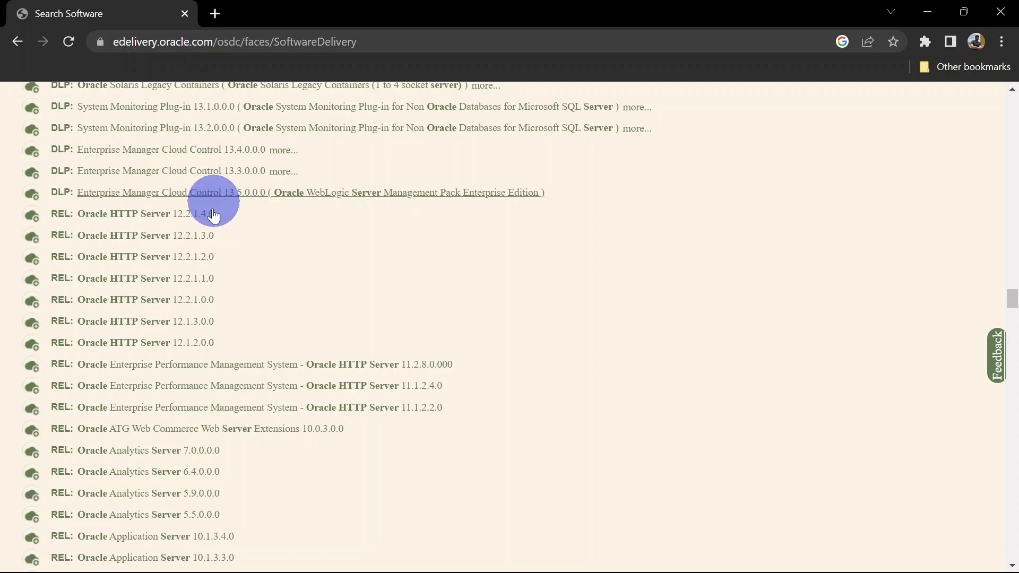
mouse_move(219, 233)
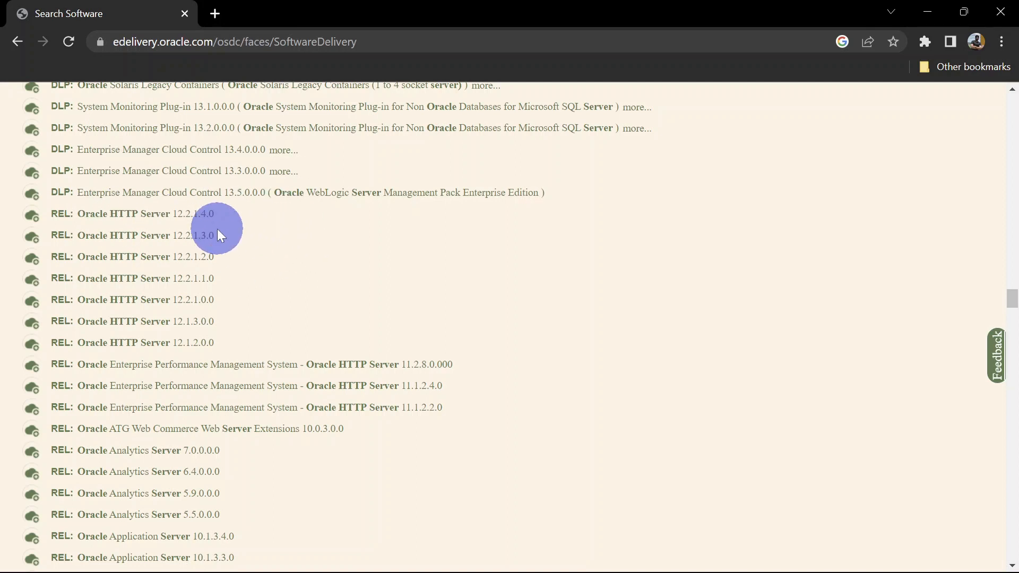
mouse_move(145, 213)
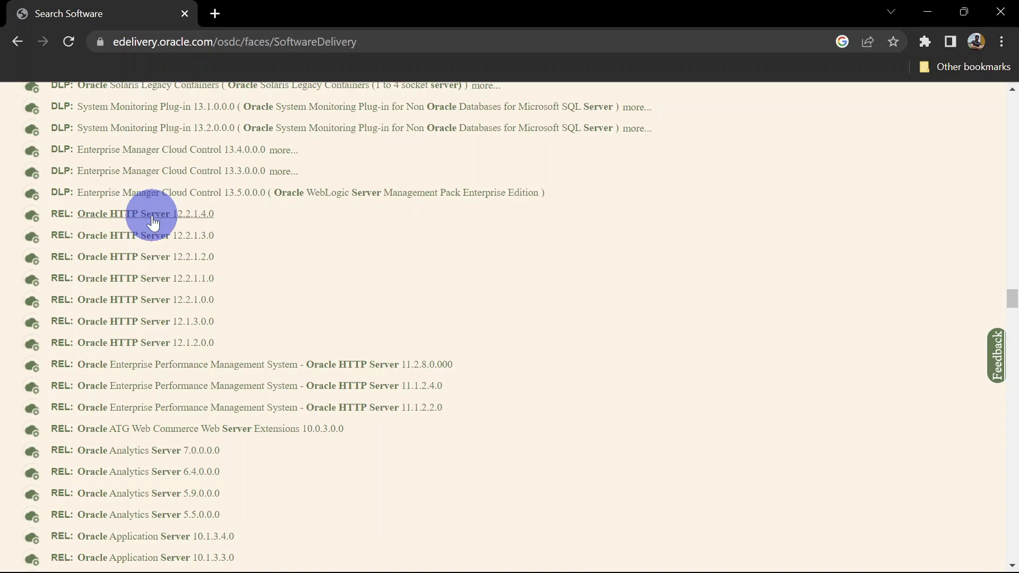
mouse_move(214, 201)
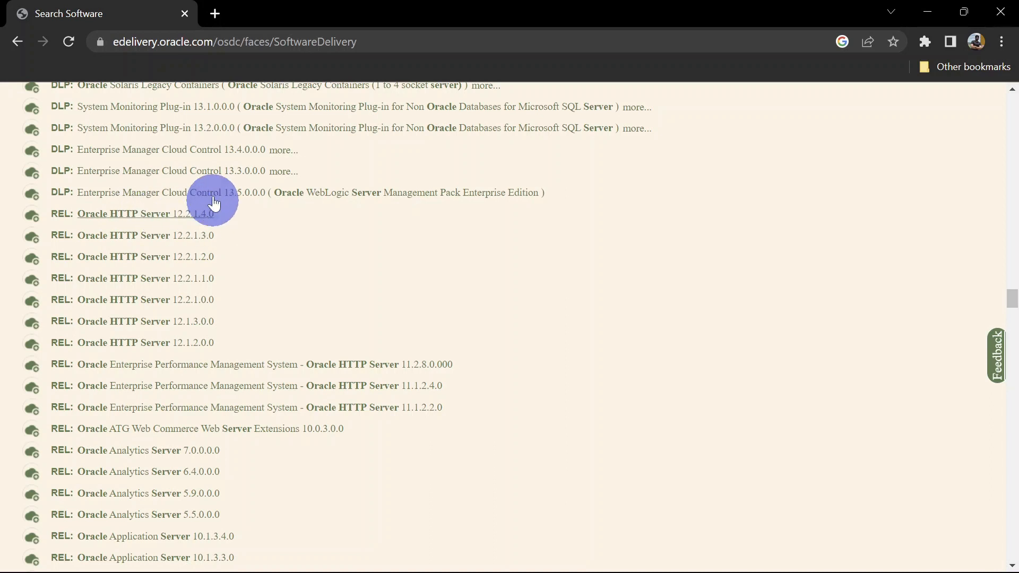
mouse_move(208, 218)
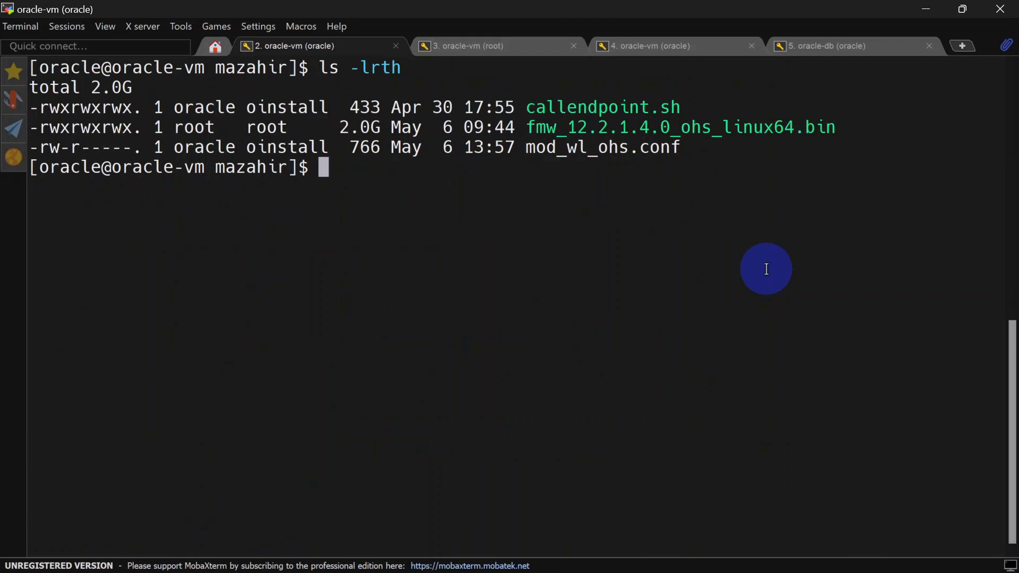
Run ./fmw_12.2.1.4.0_ohs_linux64.bin from the prompt to launch the installer
double_click(680, 127)
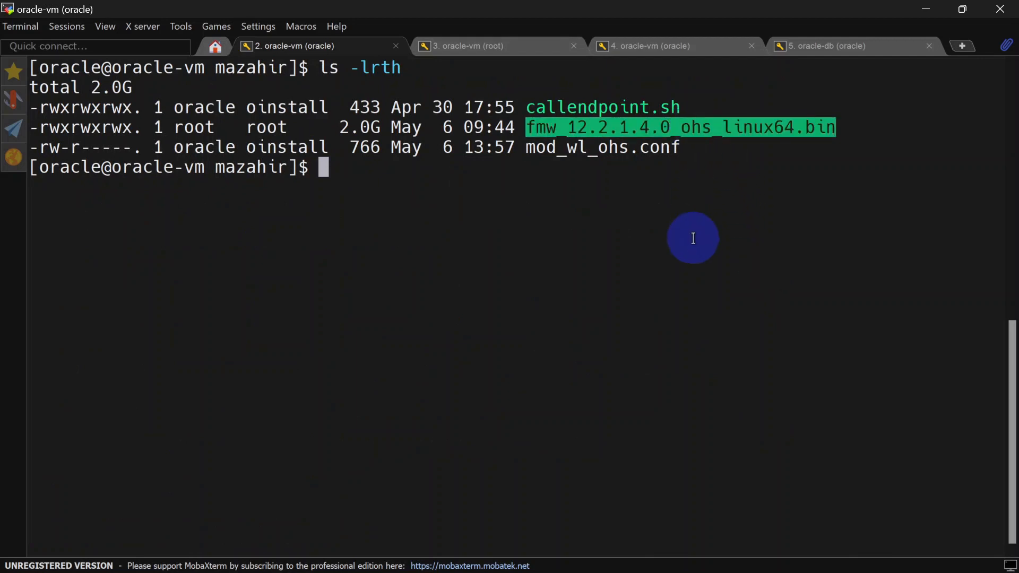
type("./fmw_12.2.1.4.0_ohs_linux64.bin")
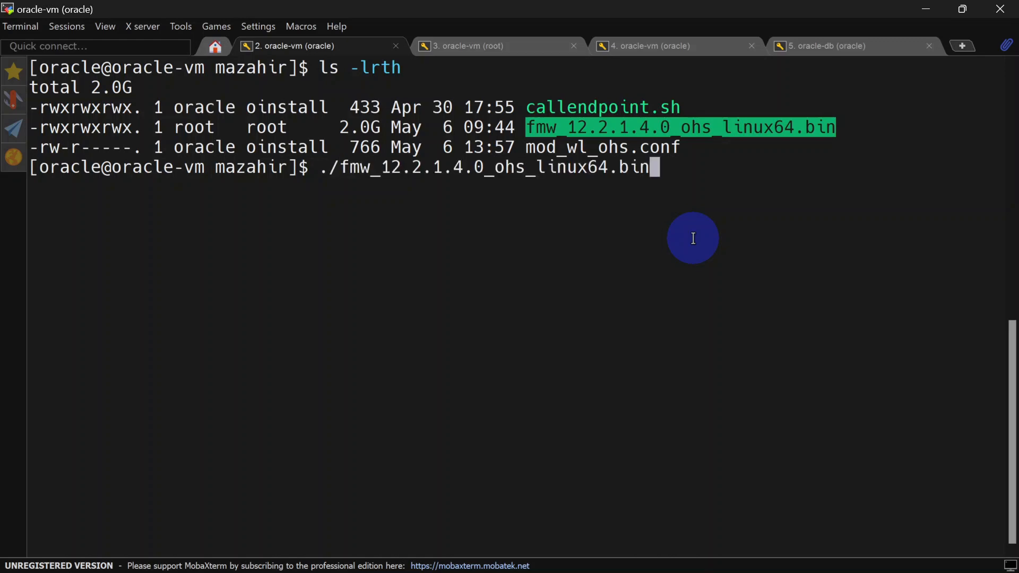
key("Return")
type("yes")
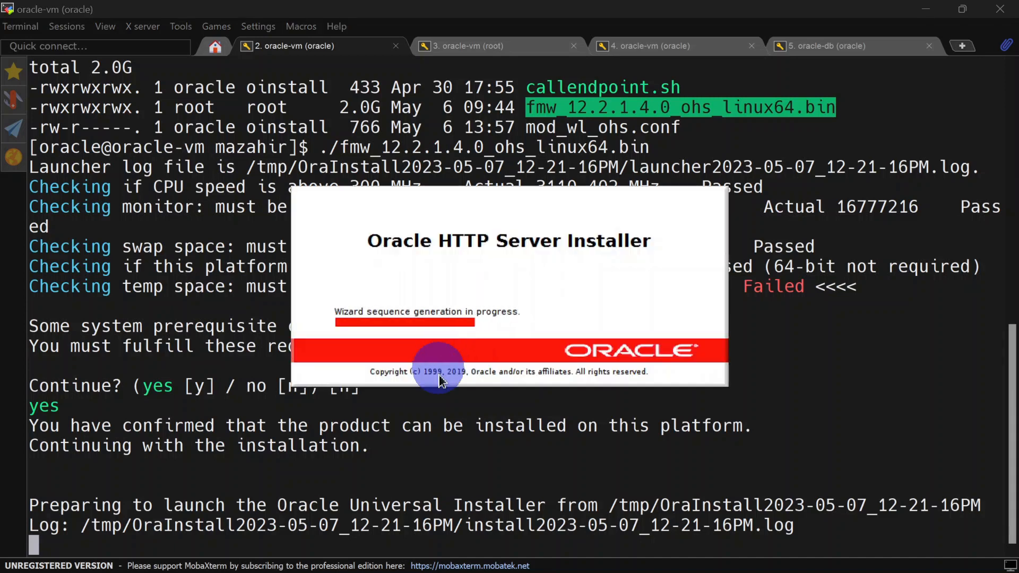
mouse_move(428, 289)
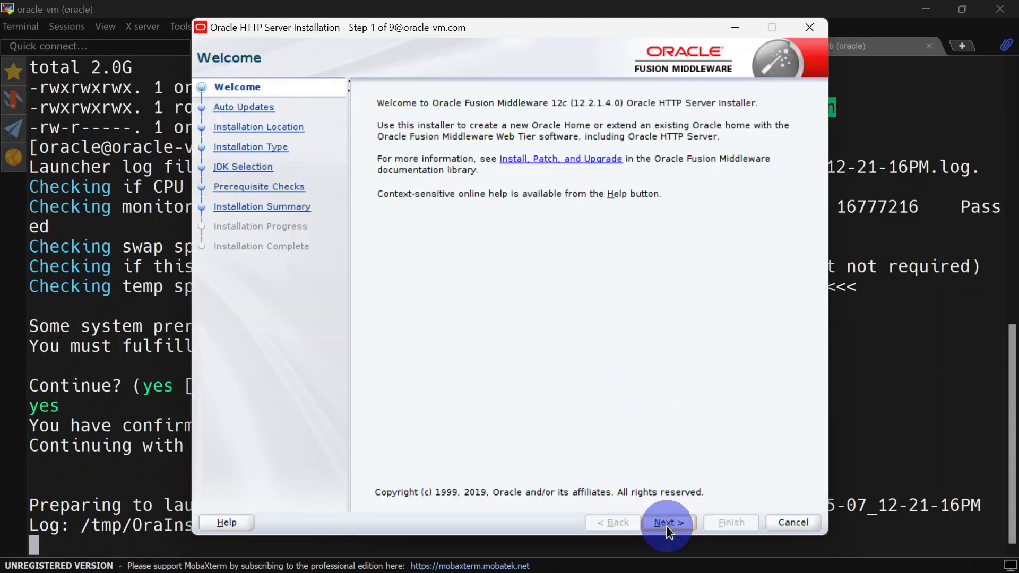
Pass the Welcome page and skip auto updates to reach the installation location step
left_click(665, 522)
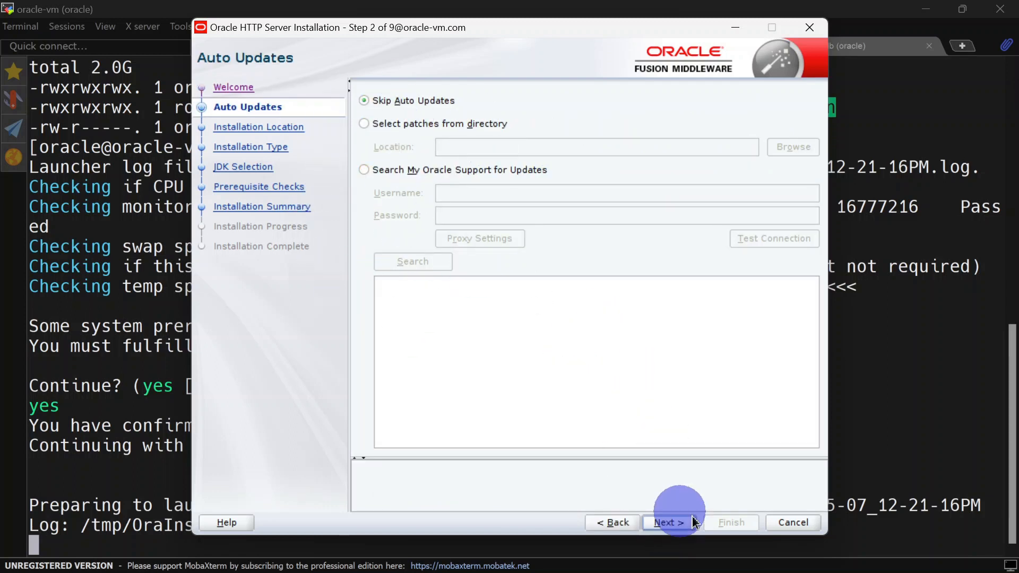
left_click(669, 522)
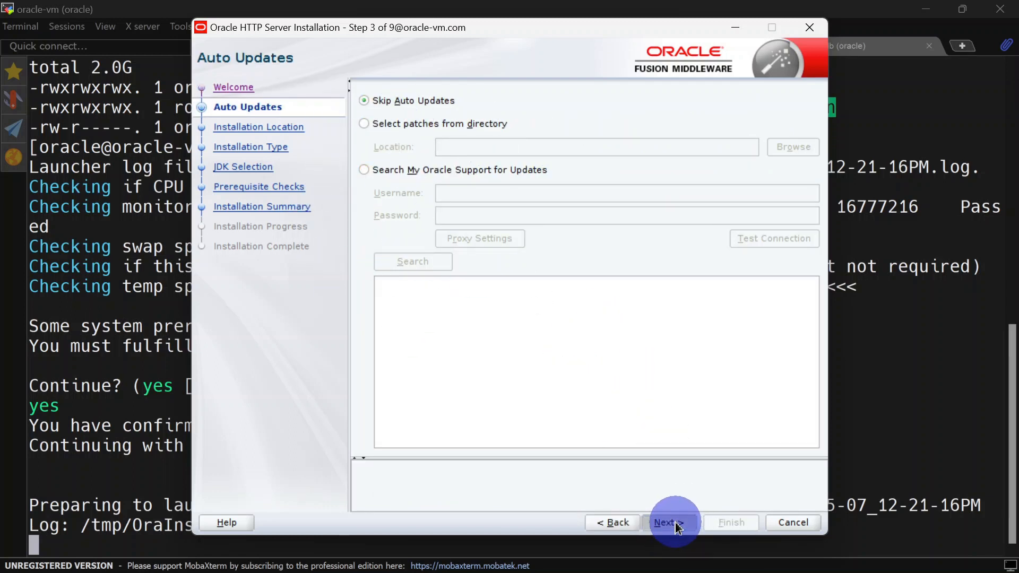
left_click(669, 522)
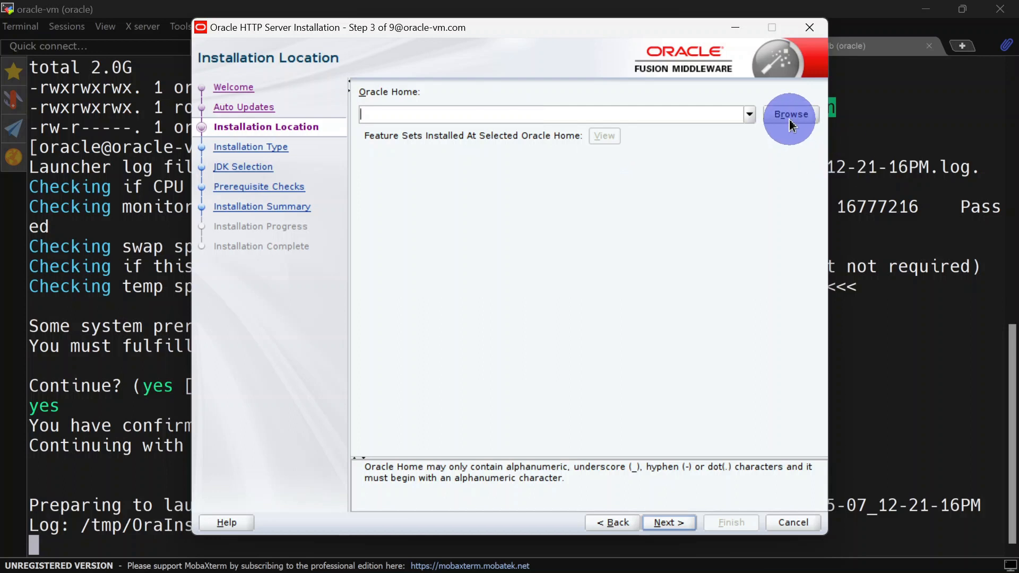
Set Oracle Home to /u01/oracle/Oracle/WebTier/StandaloneOHS and view its installed features (none)
left_click(789, 114)
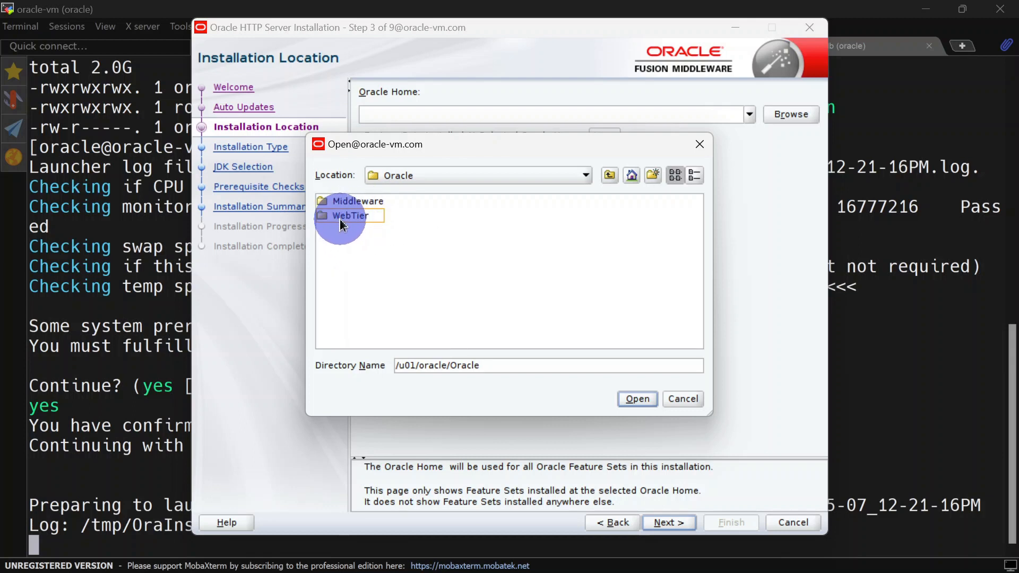
double_click(349, 215)
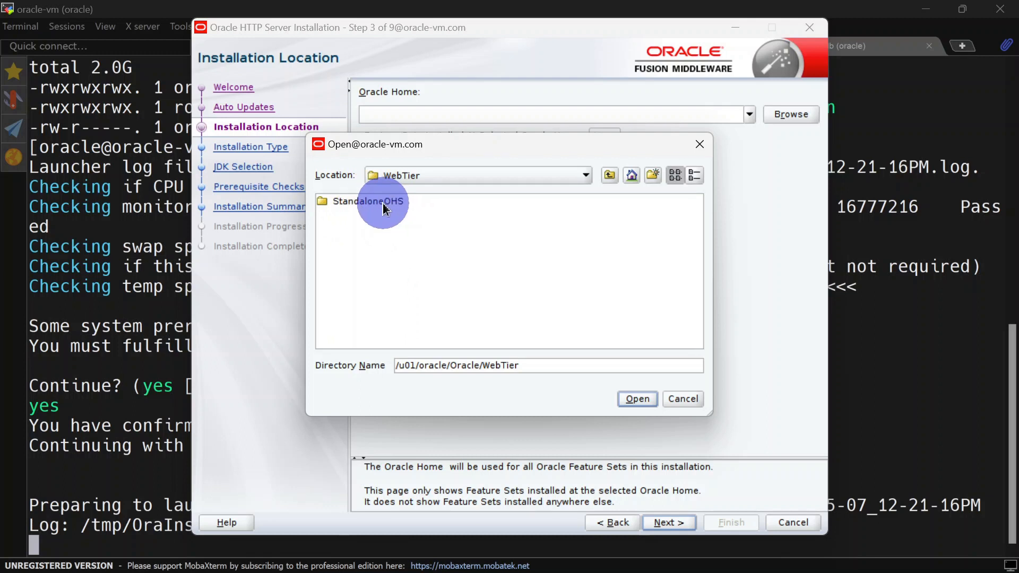
mouse_move(376, 211)
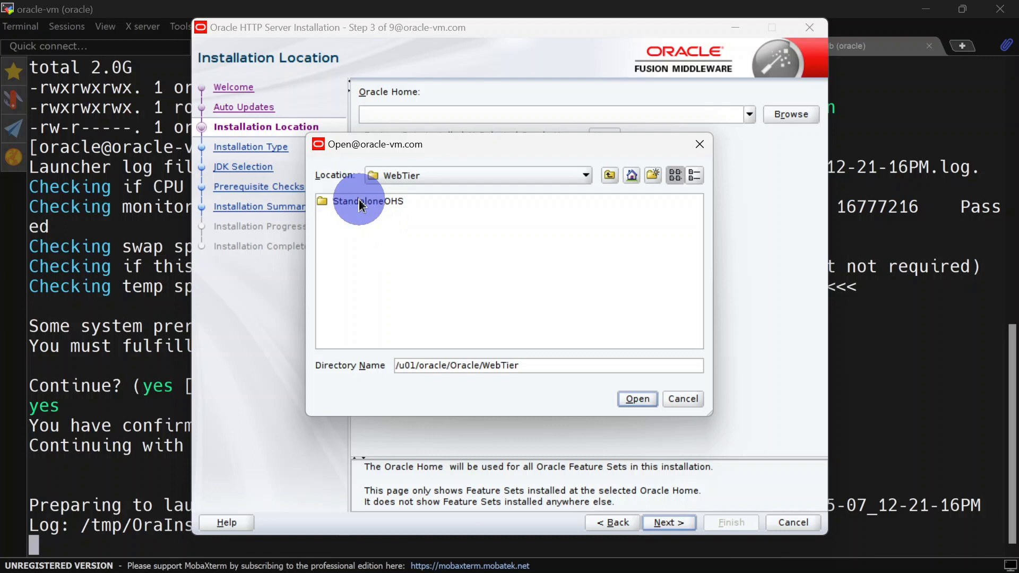
left_click(635, 398)
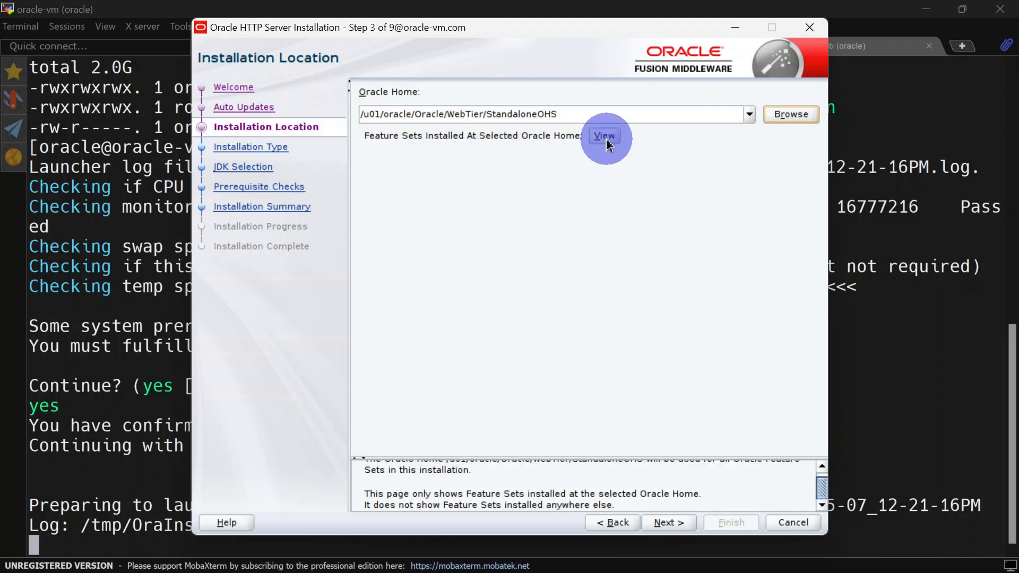
left_click(603, 136)
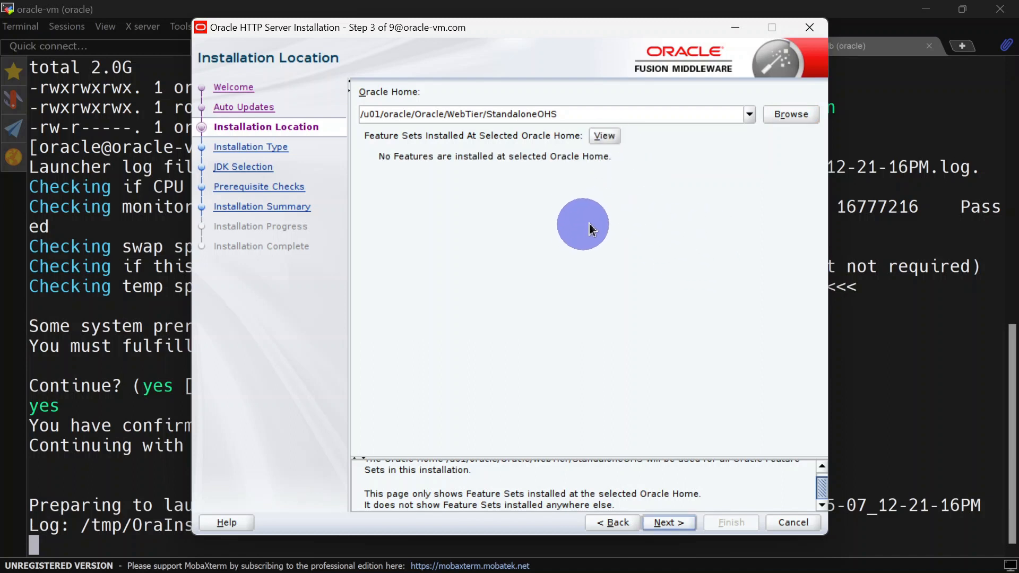
mouse_move(563, 123)
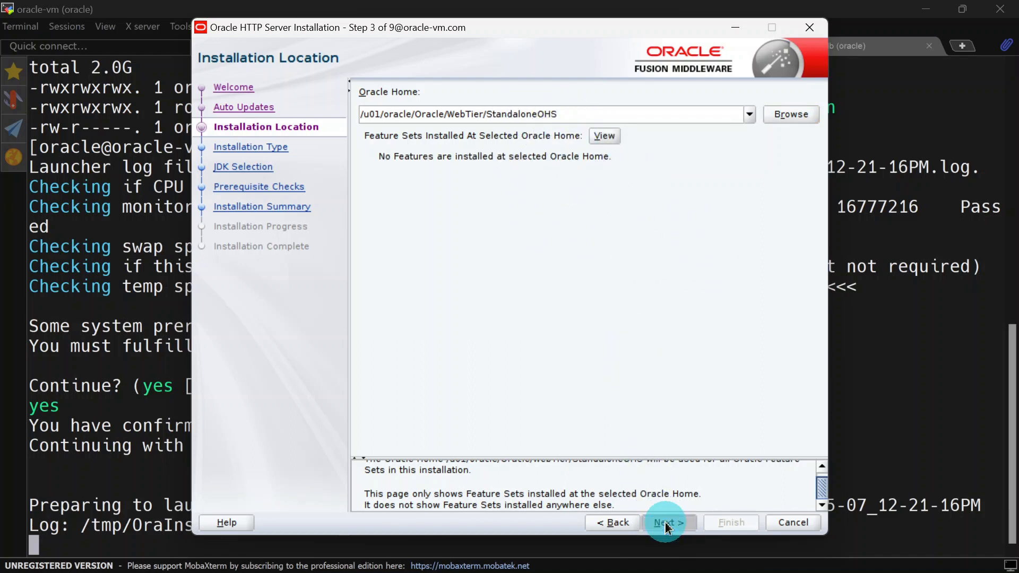
Continue past the installation type step to JDK Selection
left_click(667, 522)
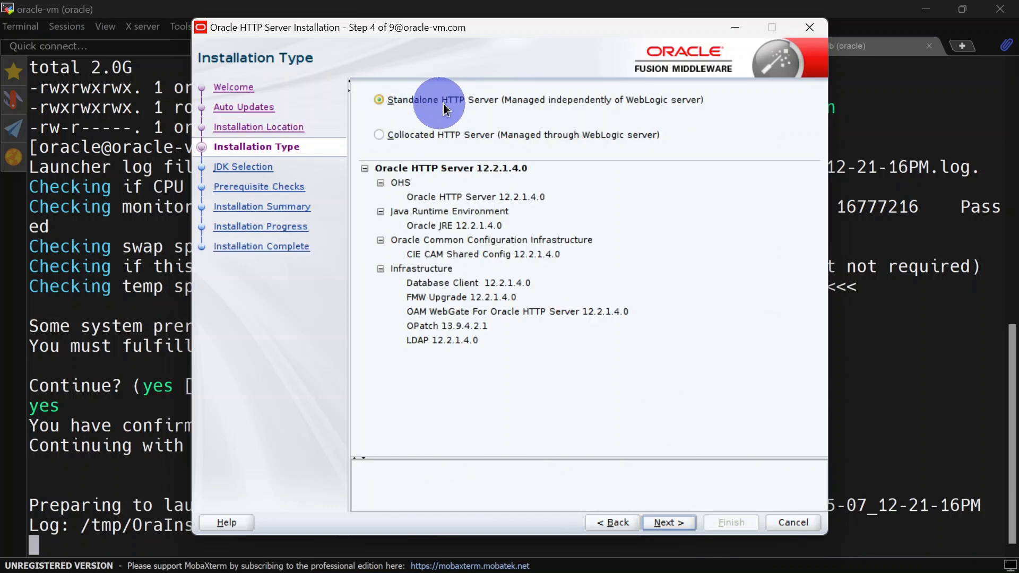
mouse_move(512, 111)
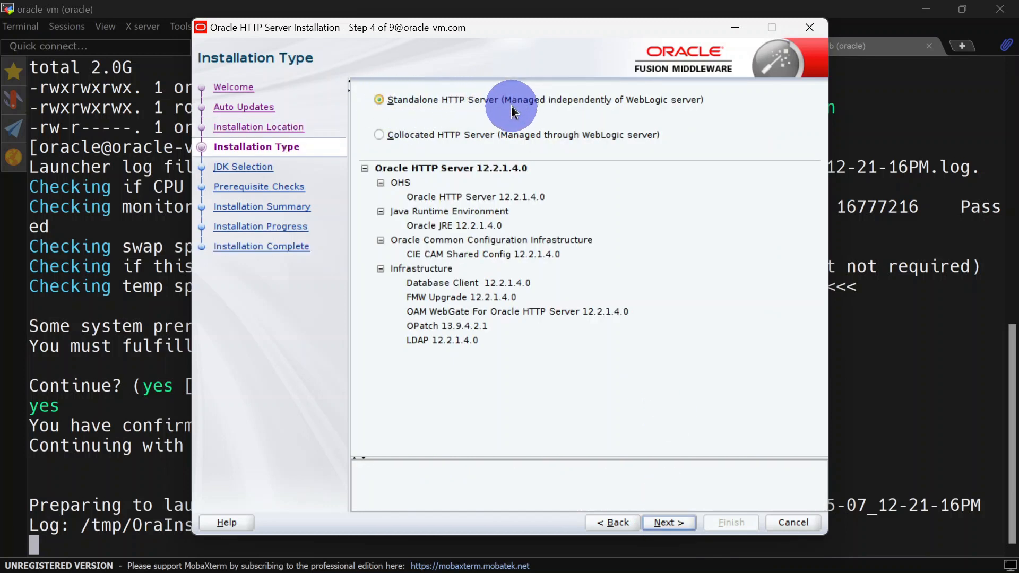
mouse_move(566, 109)
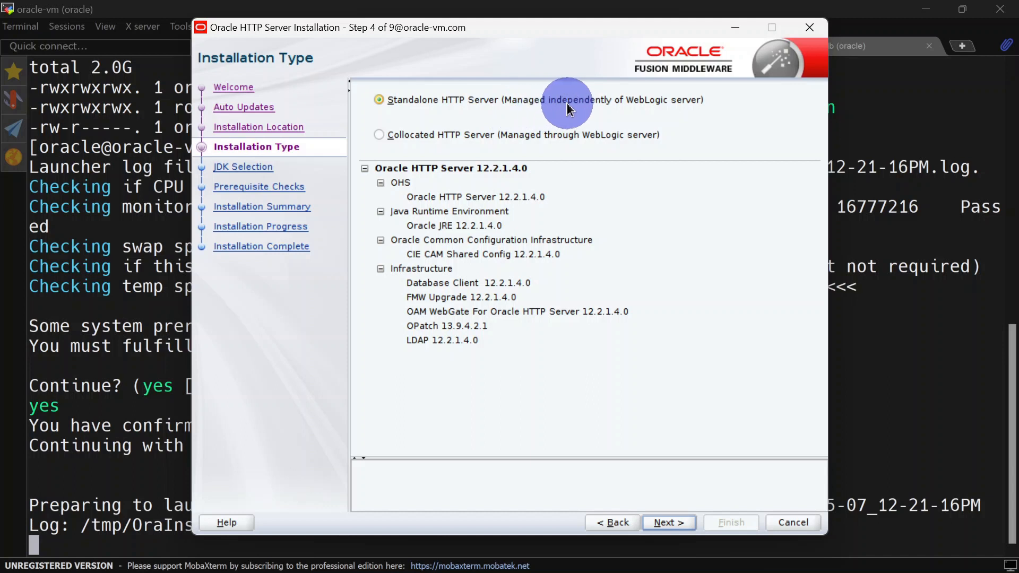
mouse_move(694, 102)
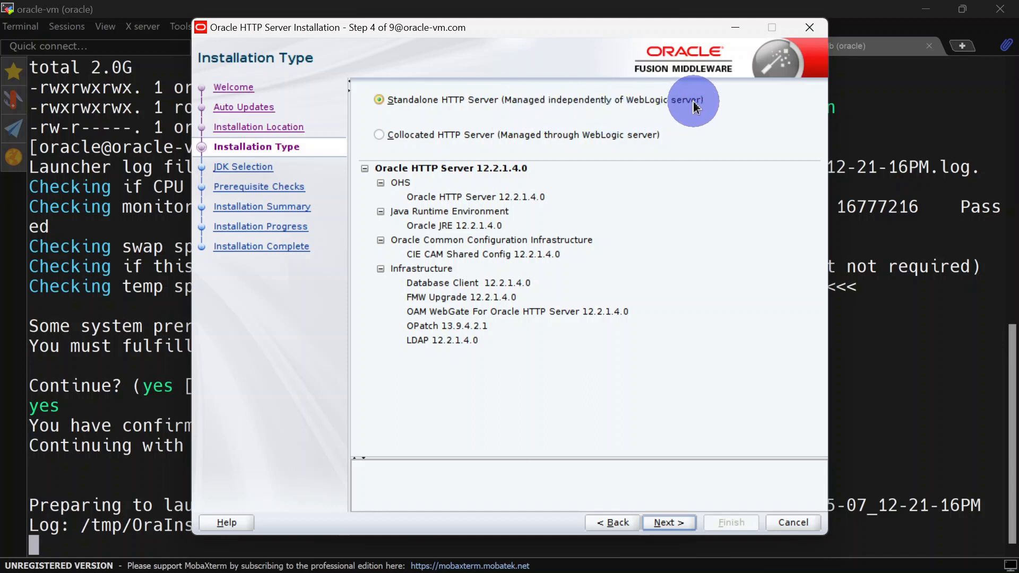
left_click(667, 522)
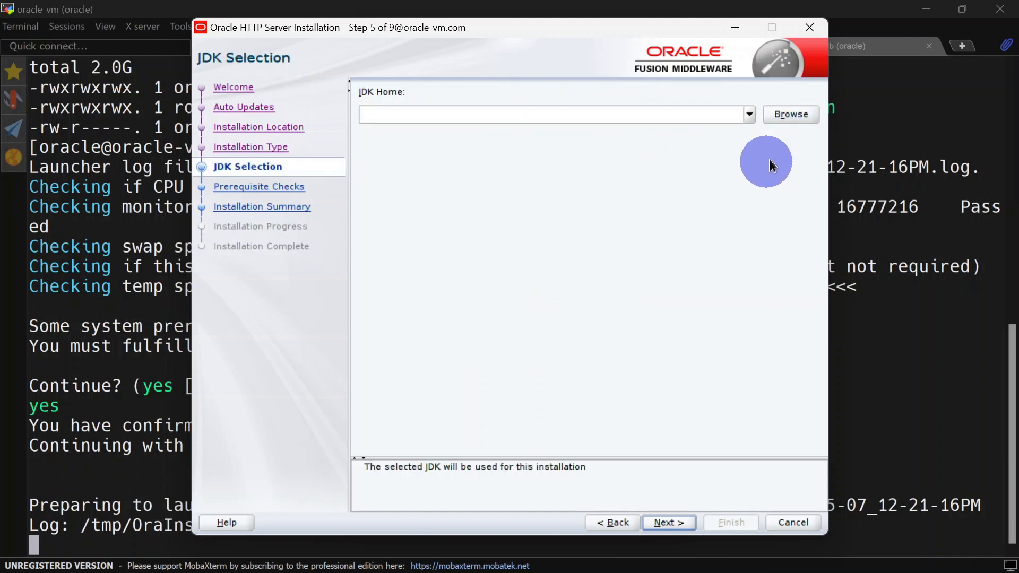
Set JDK Home to /u01/oracle/java/jdk1.8.0_202 via the folder browser
left_click(789, 114)
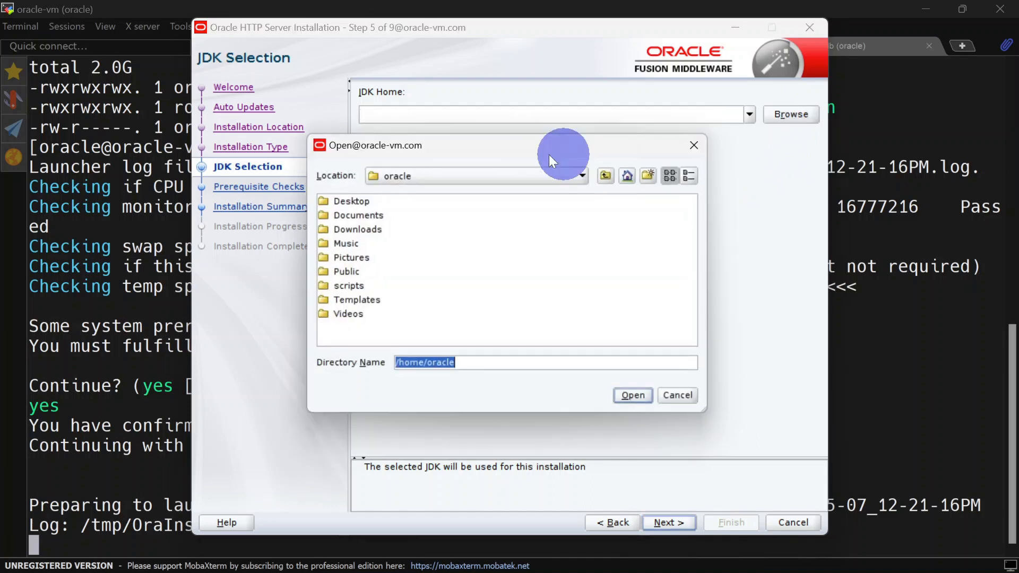
left_click(604, 175)
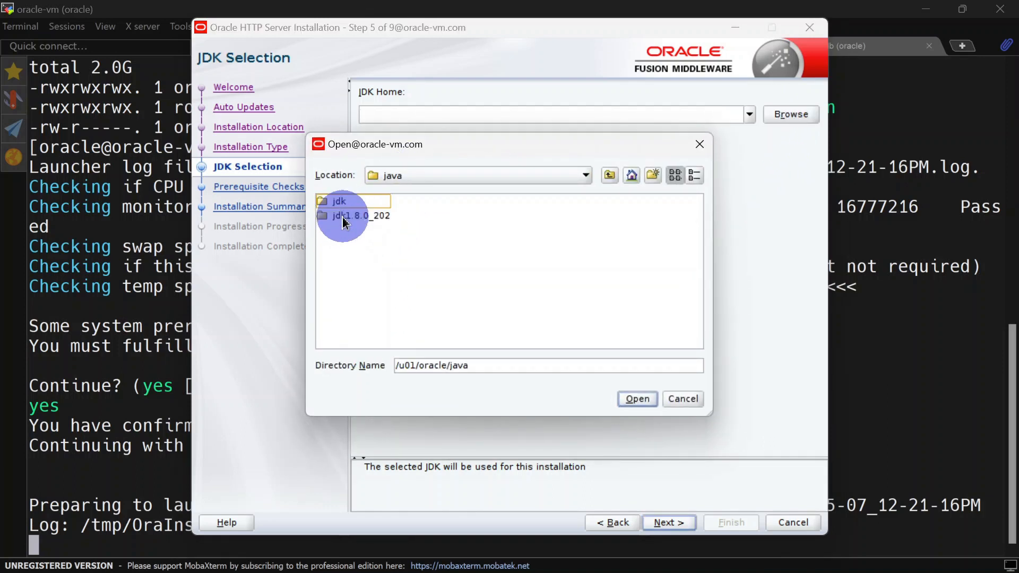
left_click(339, 200)
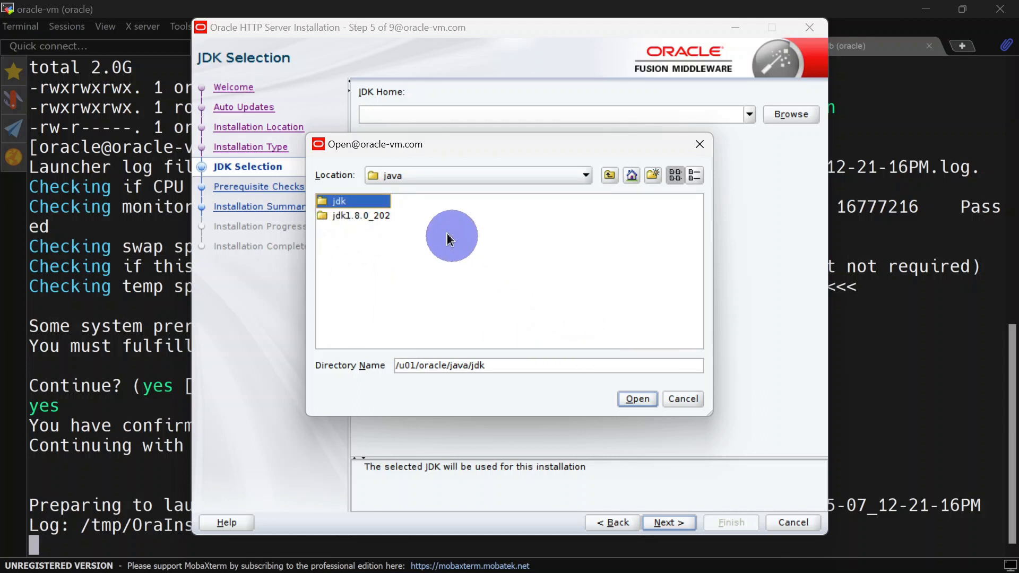
mouse_move(405, 267)
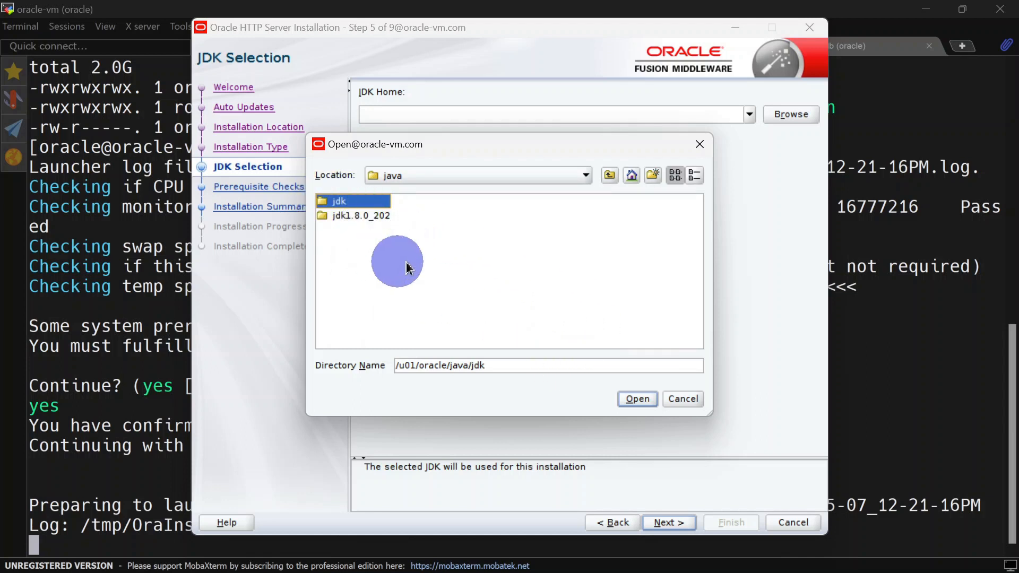
mouse_move(403, 224)
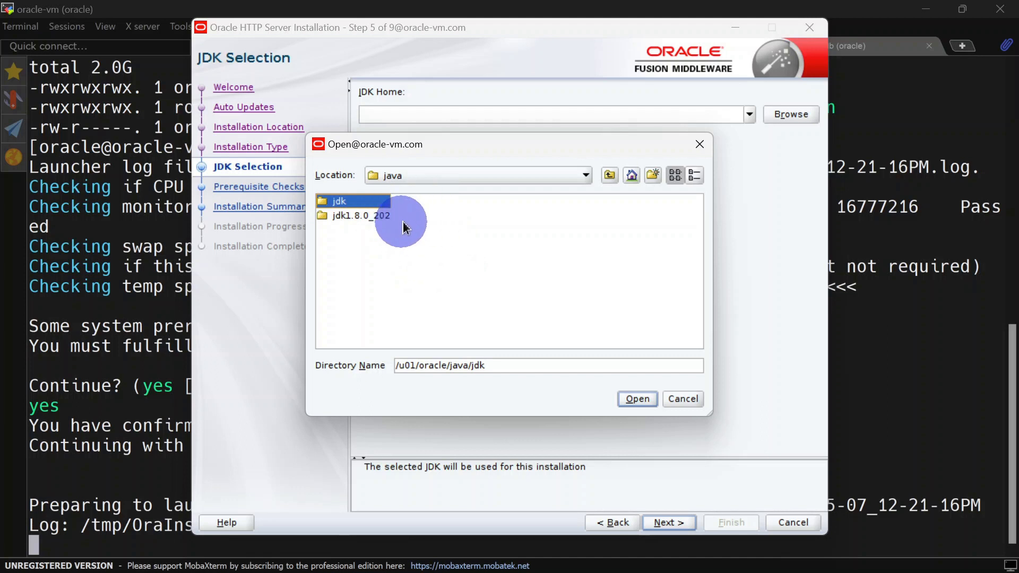
mouse_move(423, 215)
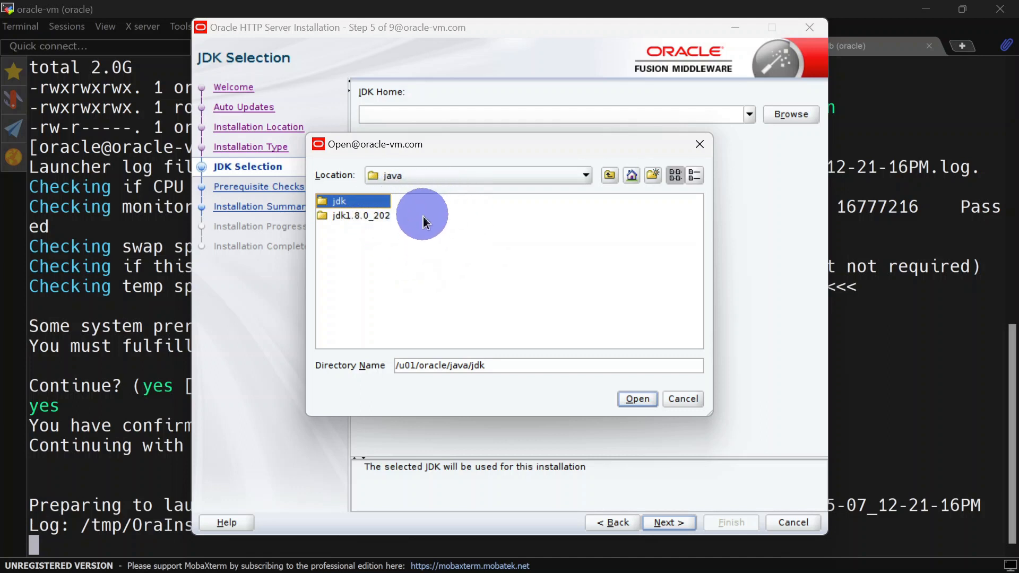
mouse_move(441, 215)
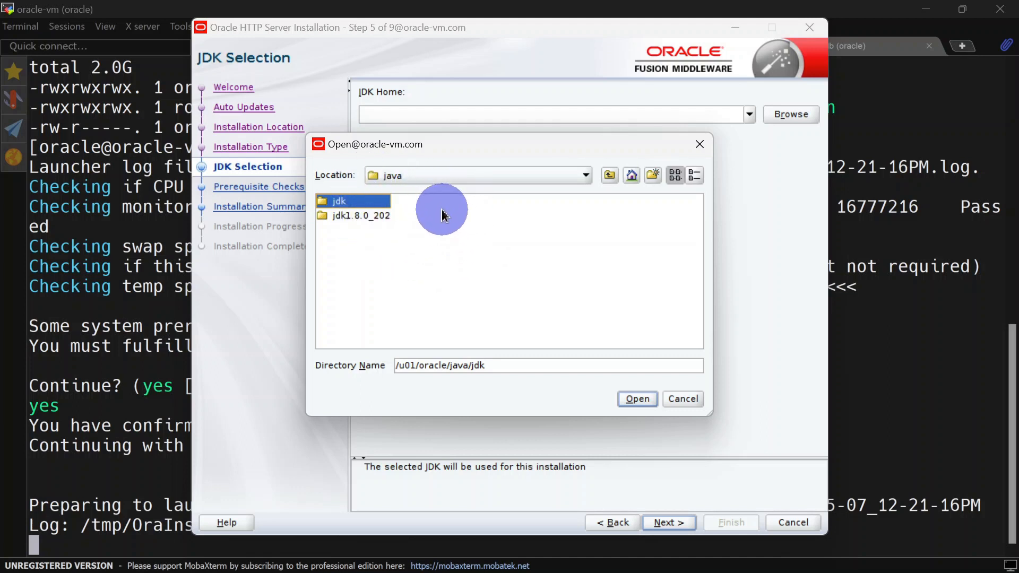
left_click(636, 398)
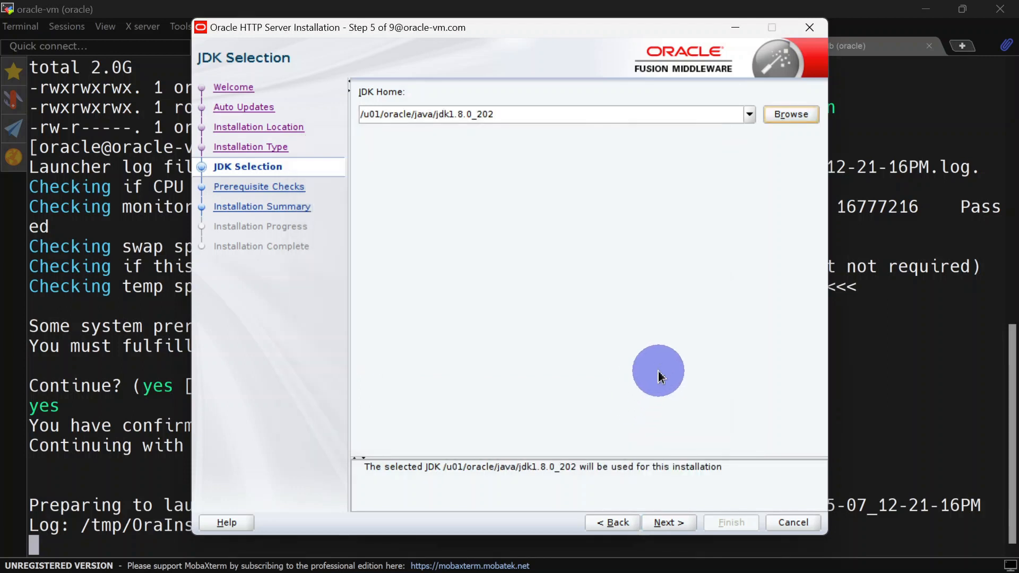
mouse_move(667, 522)
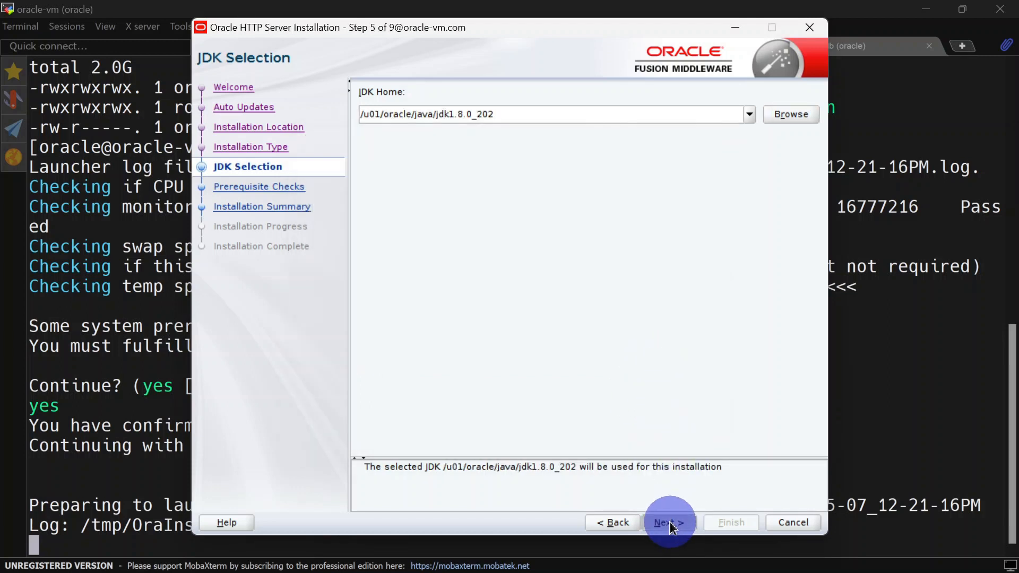
Run the prerequisite checks and advance to the Installation Summary showing 1878 MB required
left_click(668, 522)
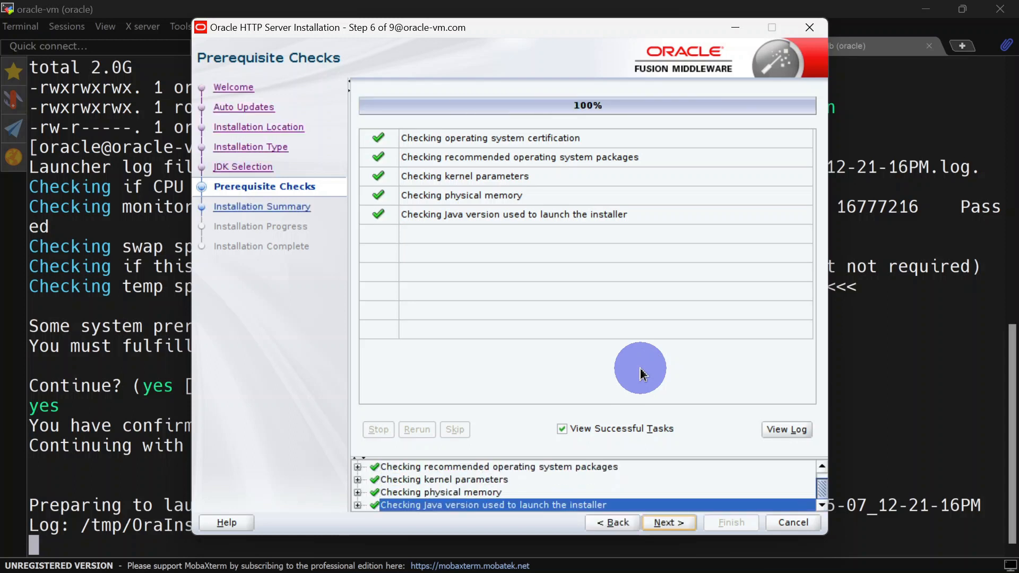
mouse_move(529, 278)
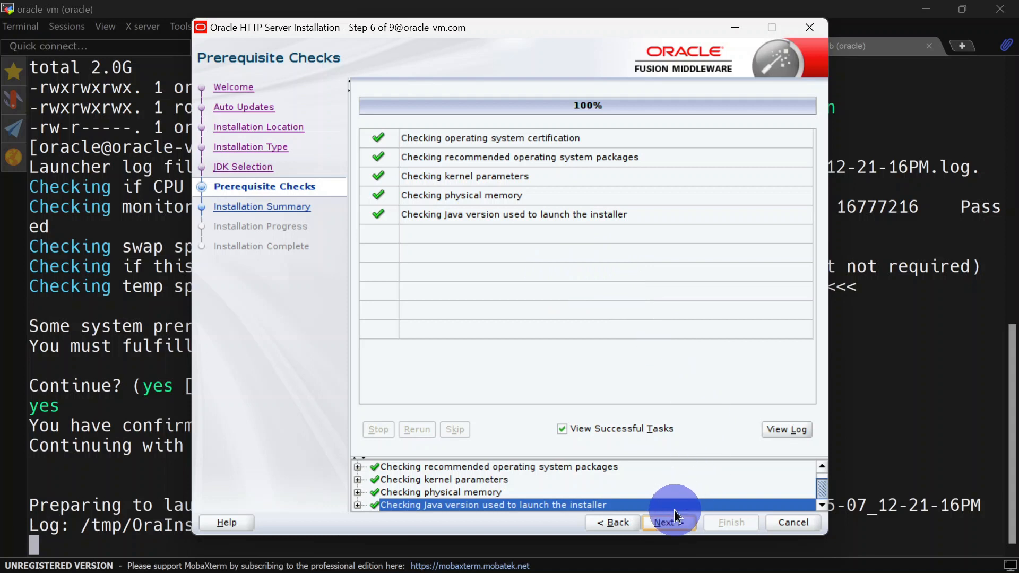
left_click(669, 522)
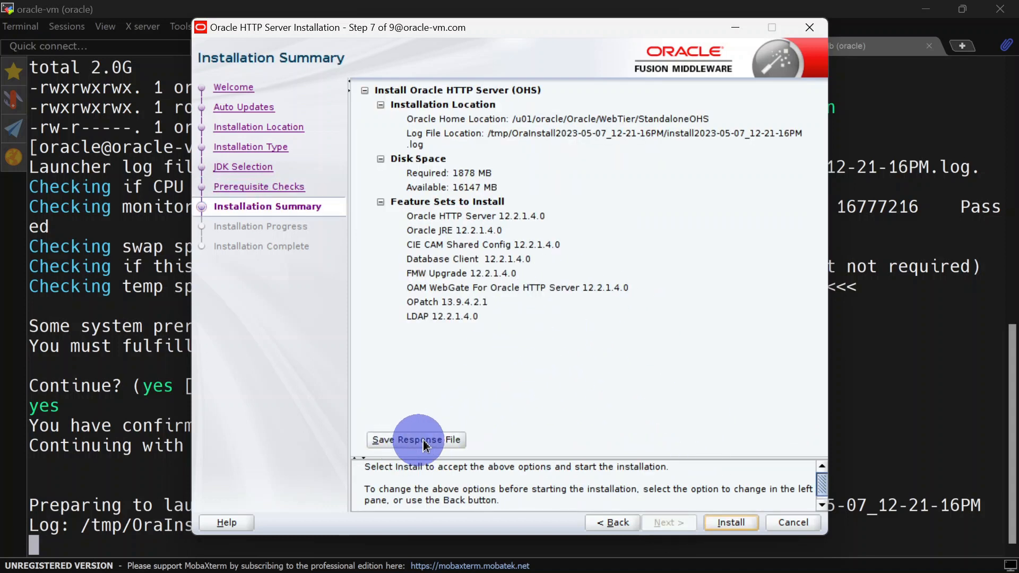
mouse_move(523, 417)
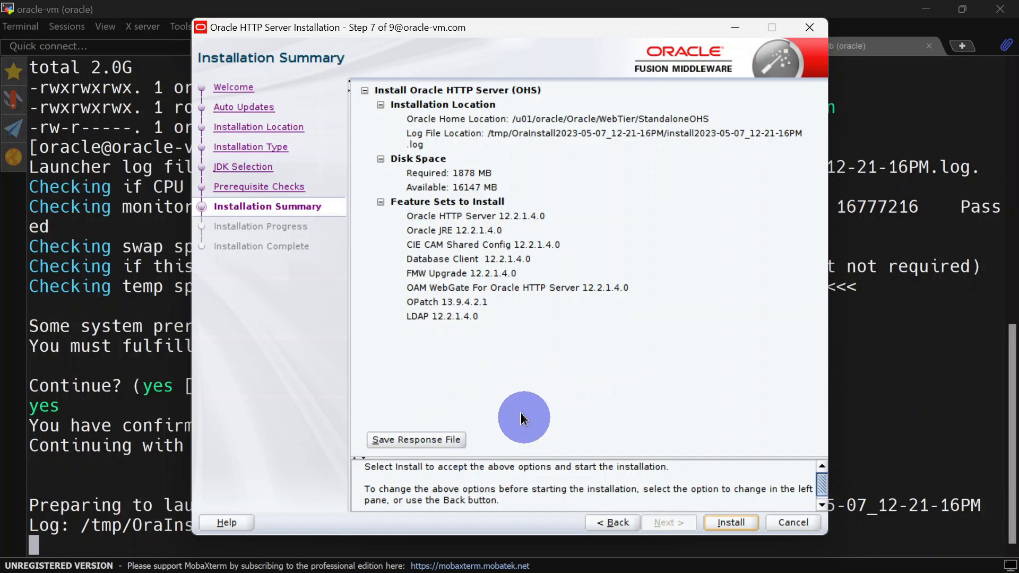
mouse_move(370, 364)
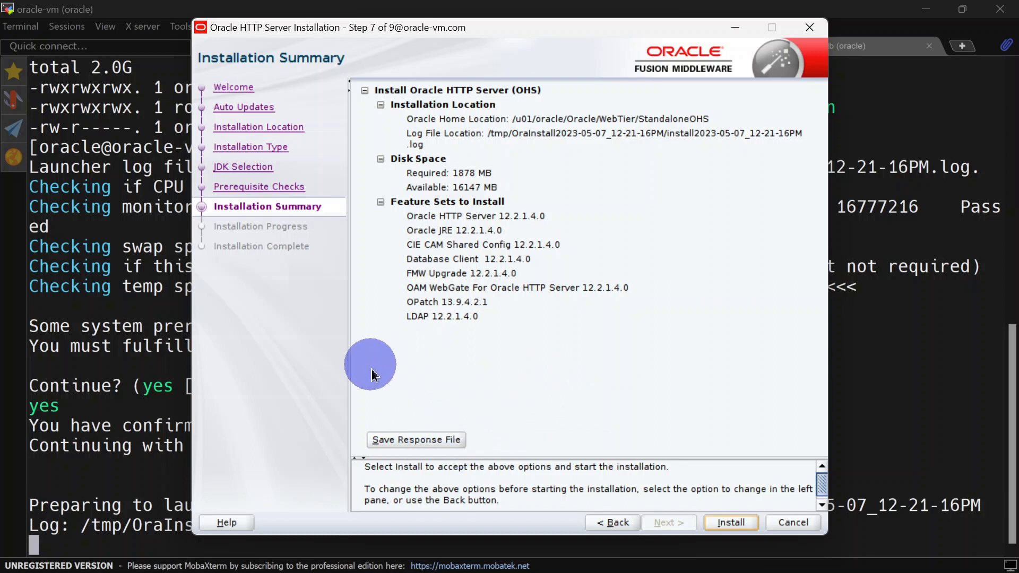
mouse_move(511, 388)
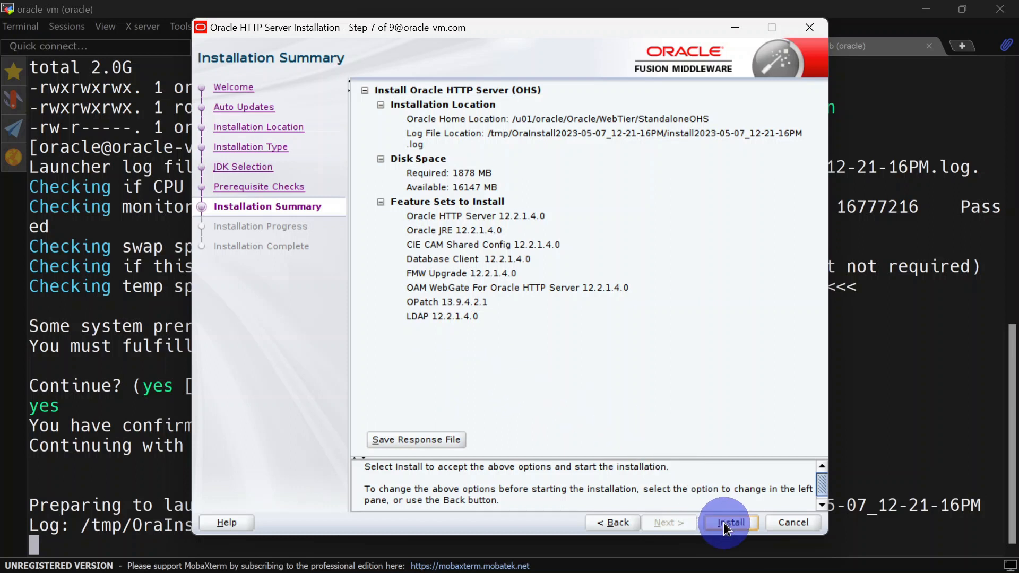
Install Oracle HTTP Server 12.2.1.4.0 to 100% and finish, closing the installer
left_click(729, 522)
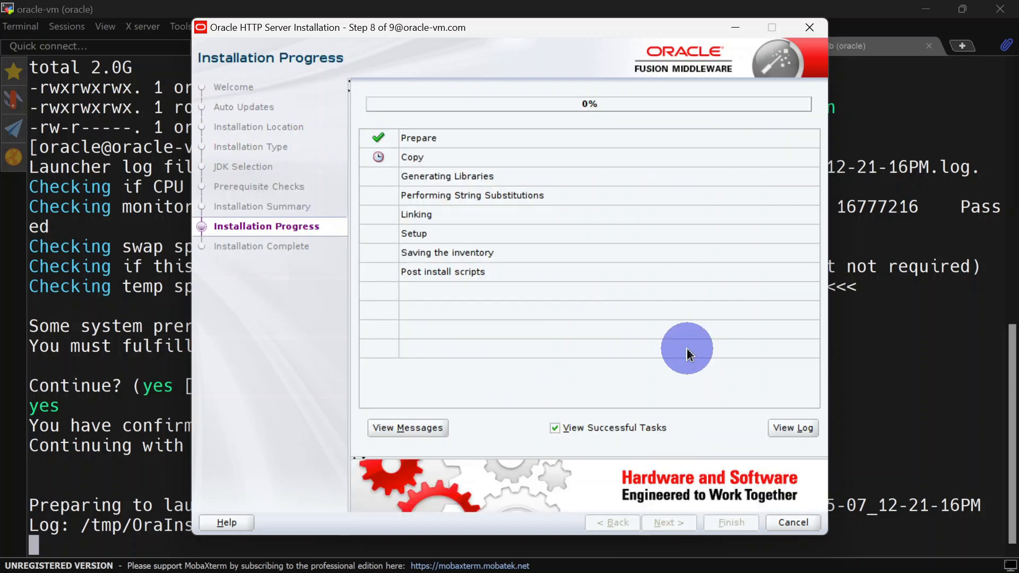
mouse_move(627, 324)
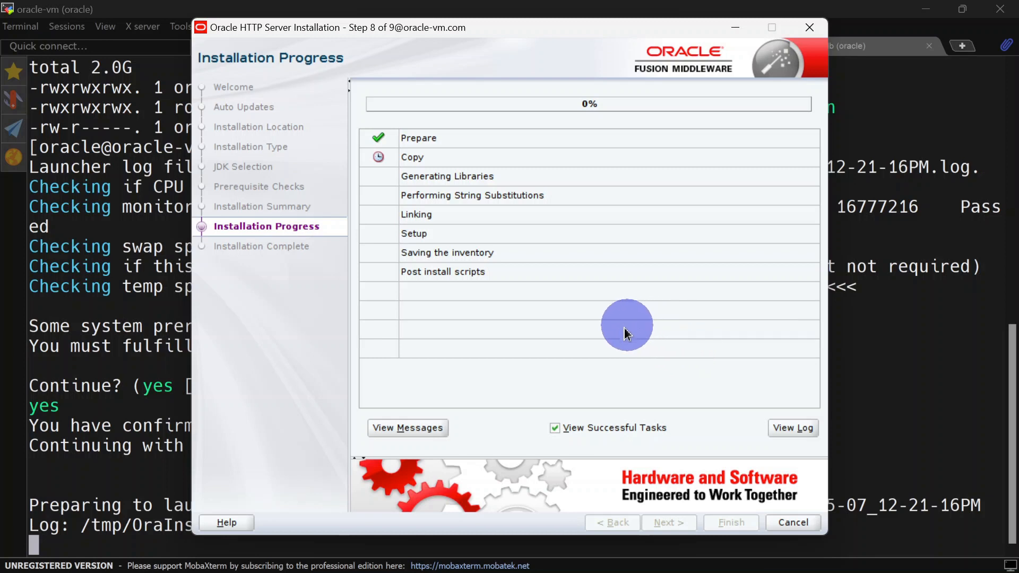
mouse_move(587, 284)
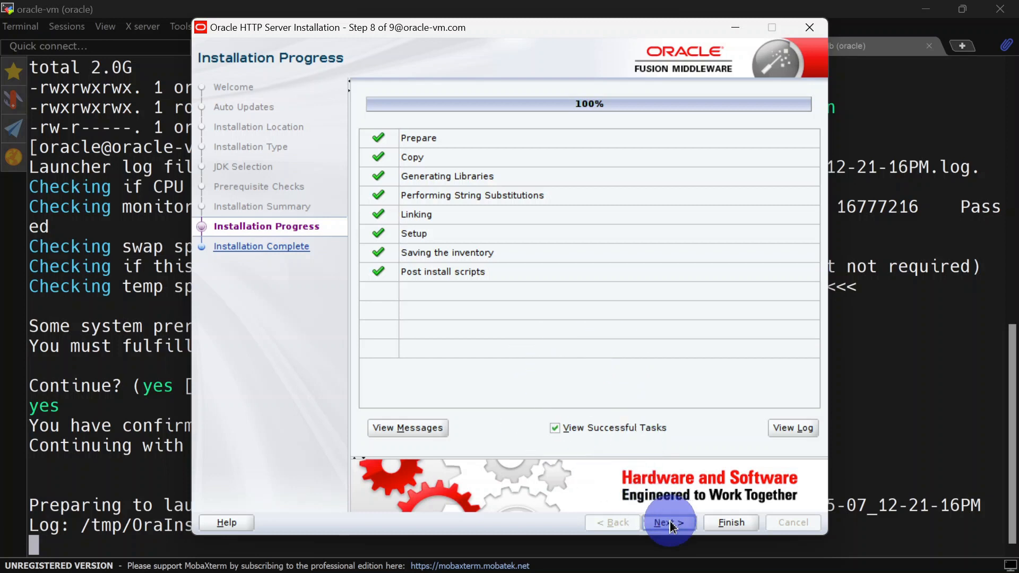
left_click(668, 522)
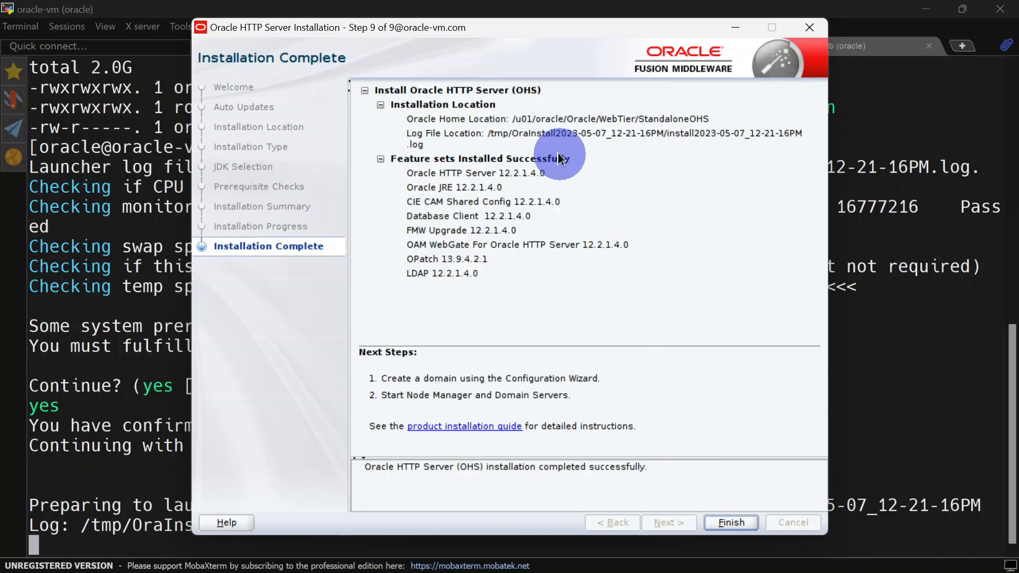
mouse_move(711, 107)
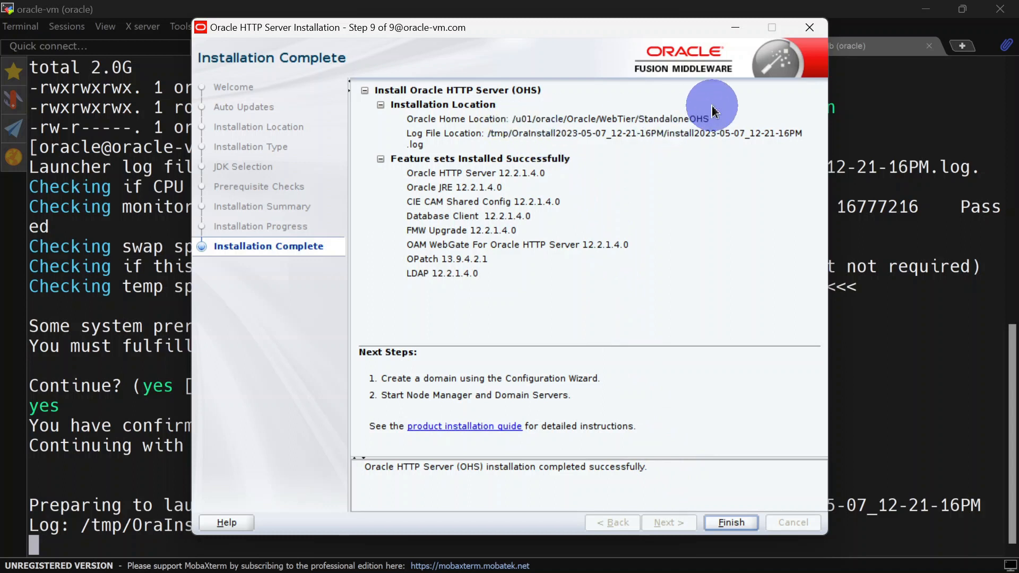
mouse_move(445, 176)
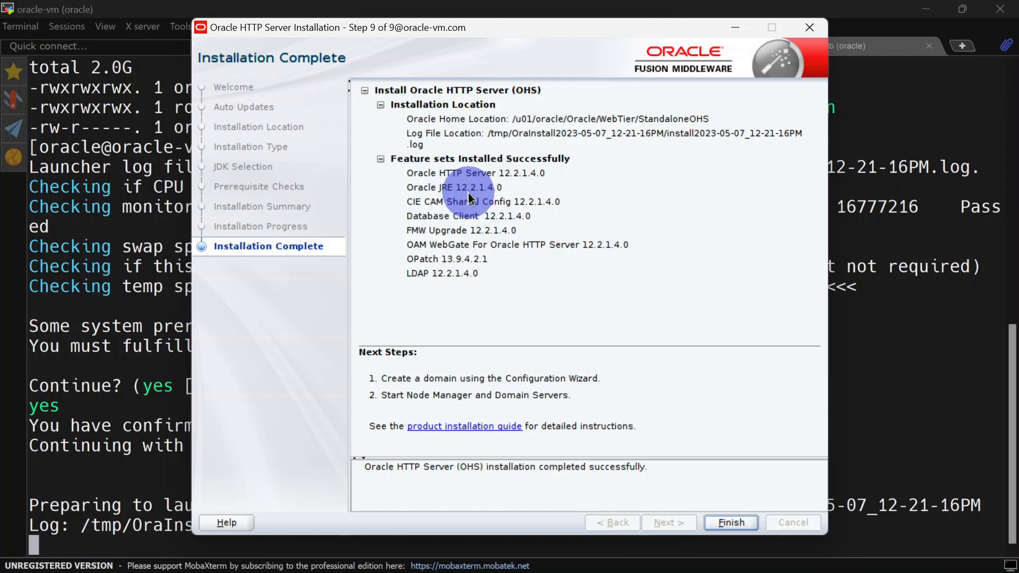
left_click(730, 522)
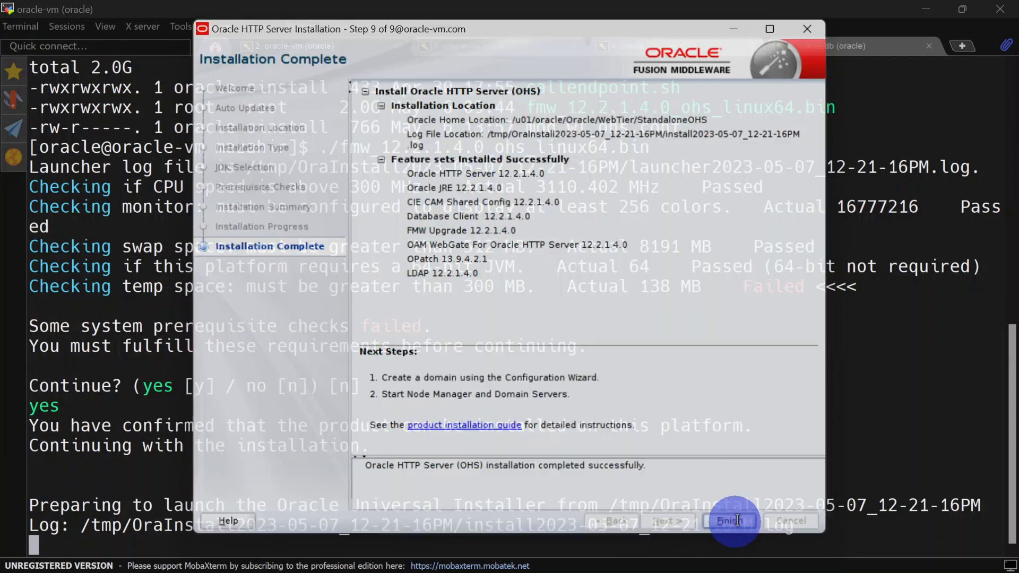
Change into the /u01/oracle/Oracle WebTier OHS home in the terminal
left_click(733, 520)
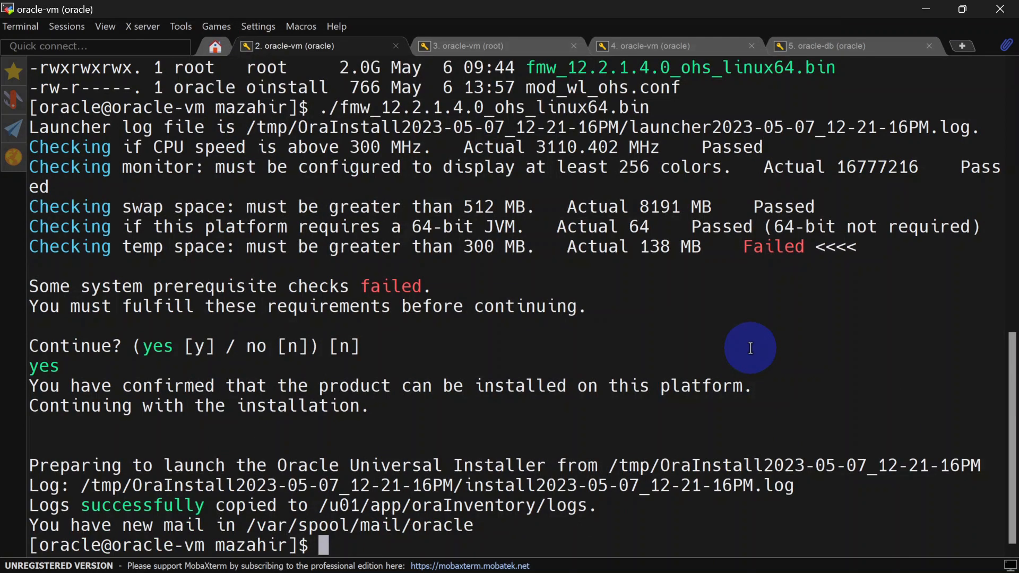
type("cd")
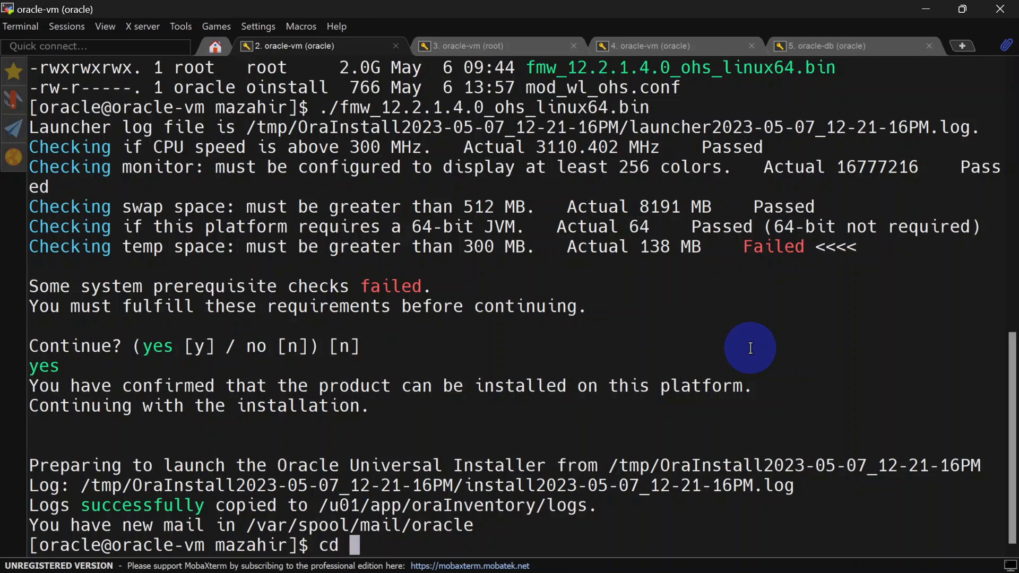
type("/u01/oracle/Oracle/w")
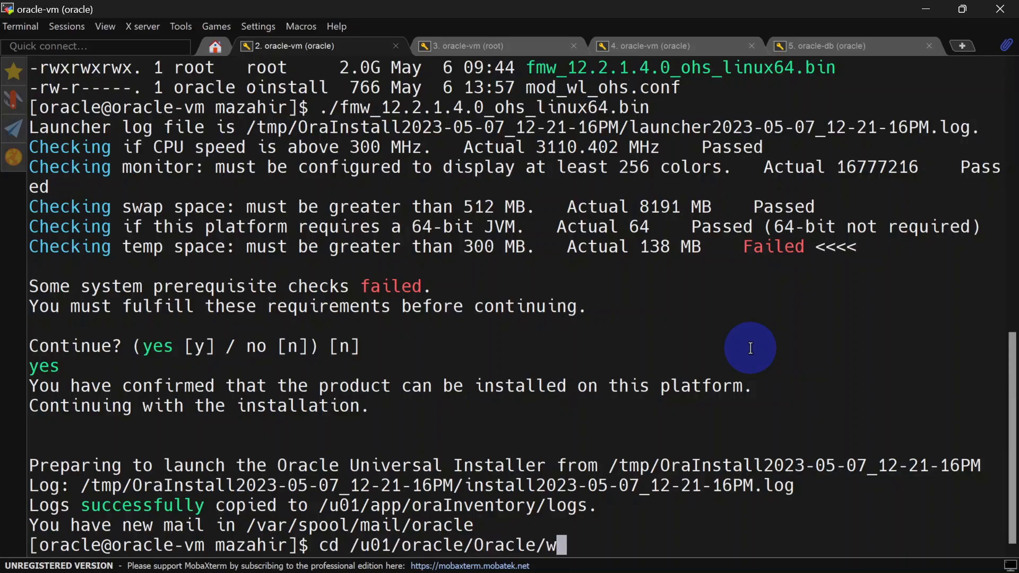
key("Return")
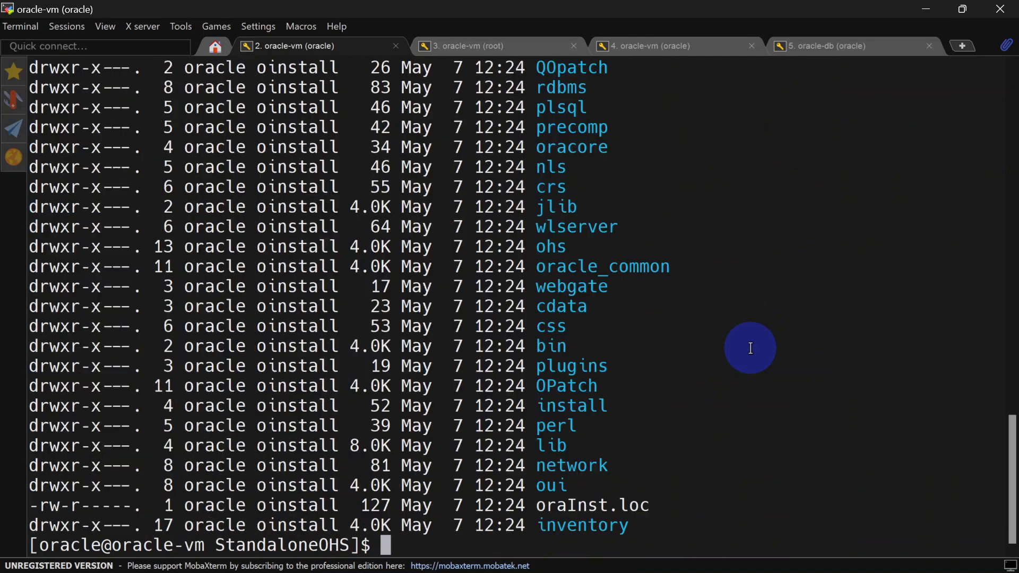
scroll("up", 3)
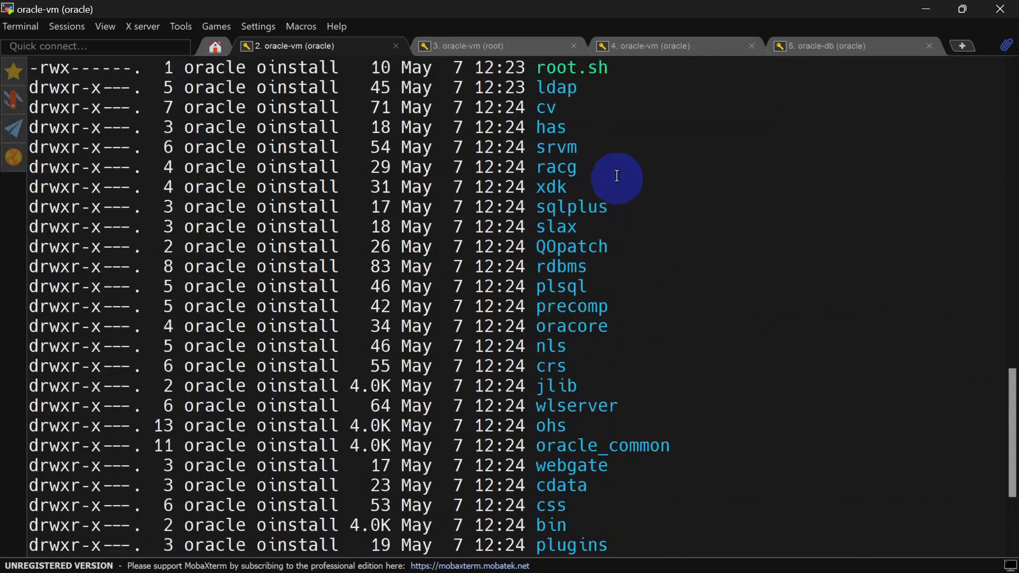
scroll("up", 3)
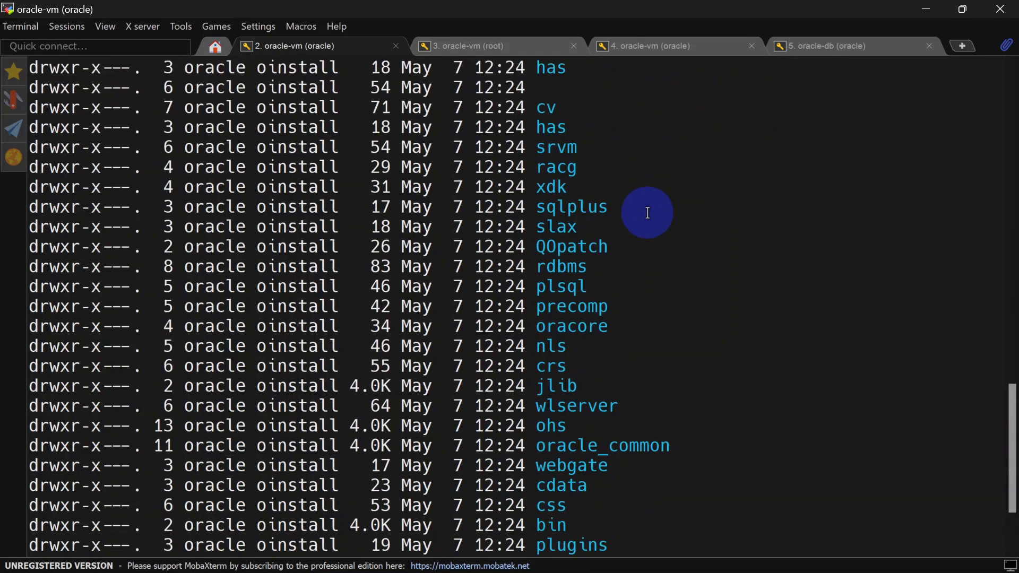
scroll("down", 3)
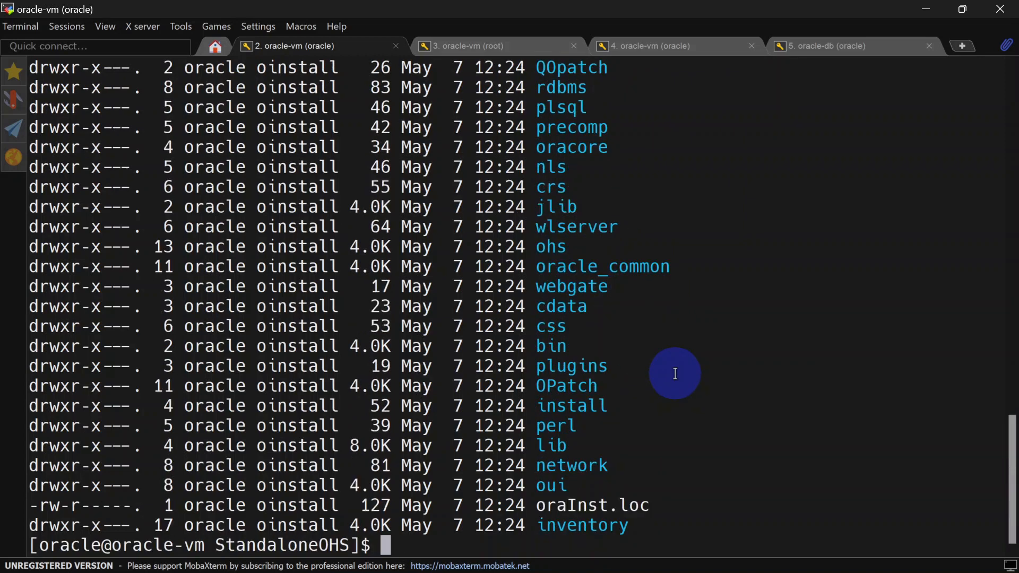
mouse_move(840, 308)
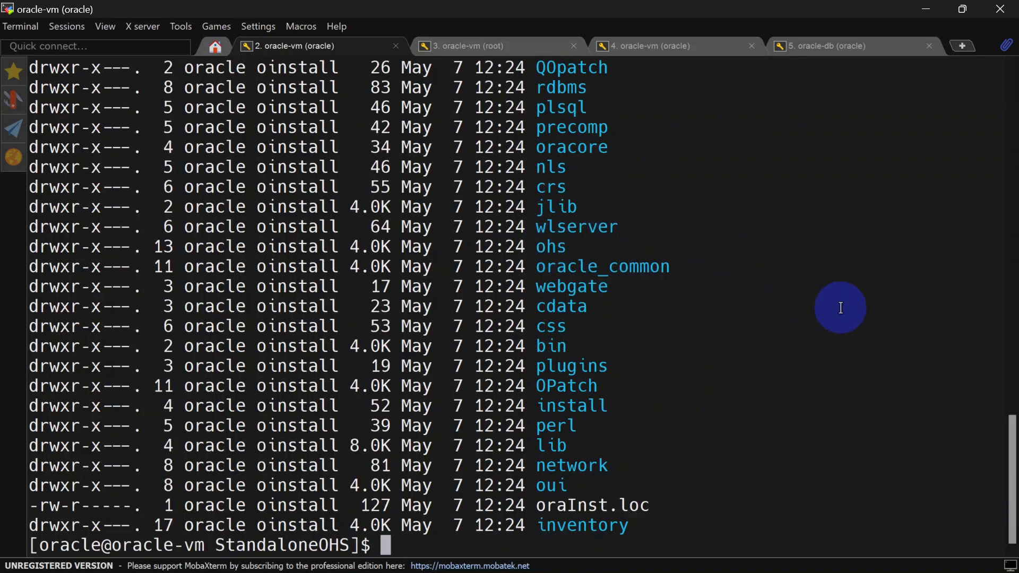
Enter oracle_common/common/bin, list its scripts, and enter ./config.sh at the prompt
type("cd oracle_common/common/bin/")
type("ls -lr")
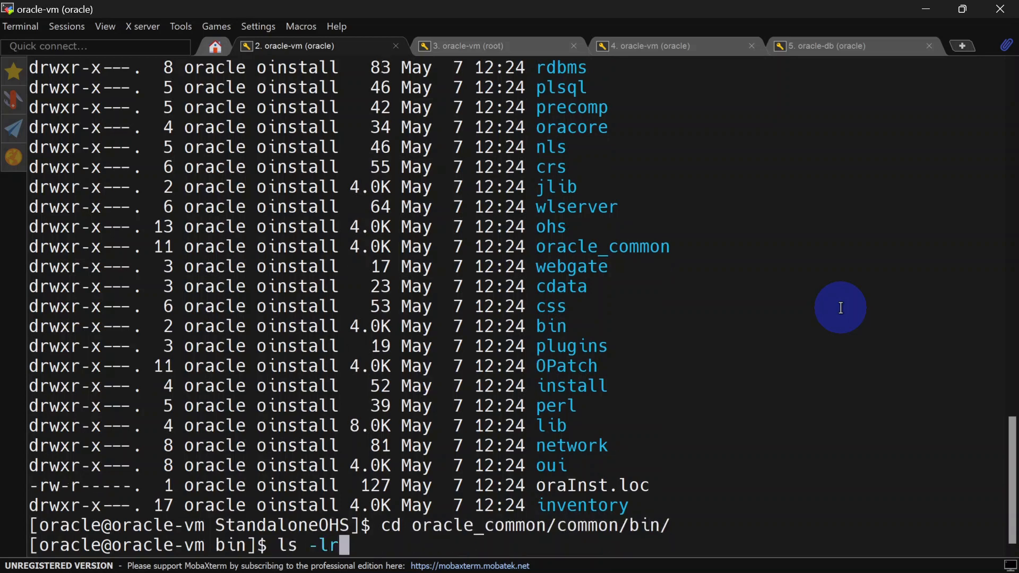
key("Return")
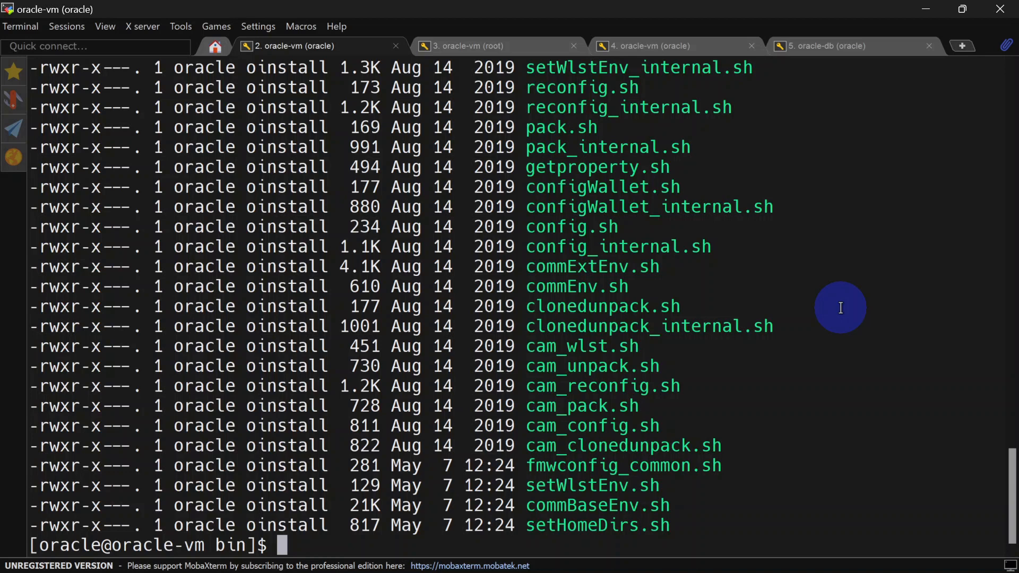
mouse_move(562, 330)
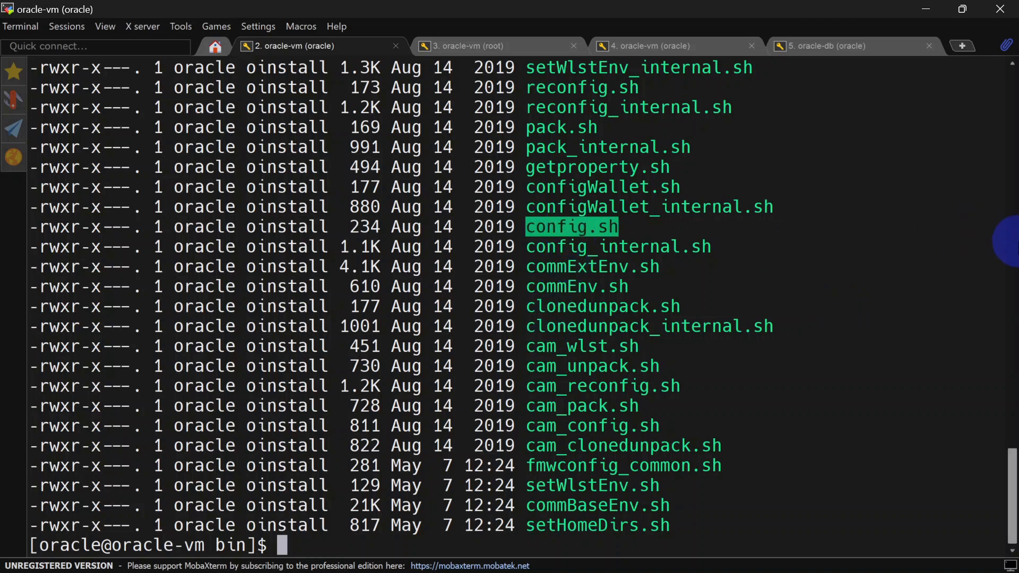
type("./config.sh")
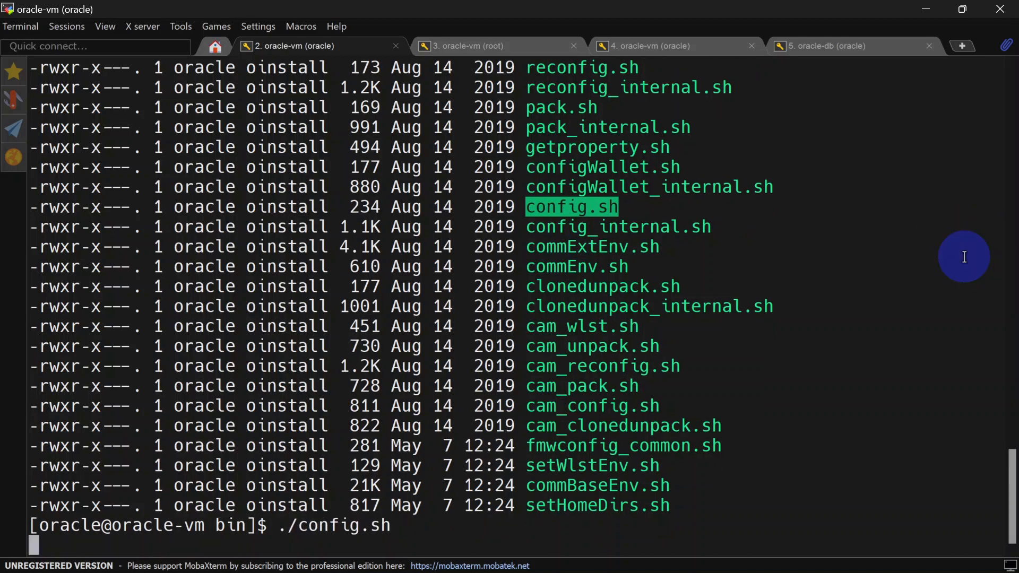
Launch config.sh and set the new domain location to /u02/oracle/Oracle/Middleware/Oracle_Home/domains/ohs1_domain
key("Return")
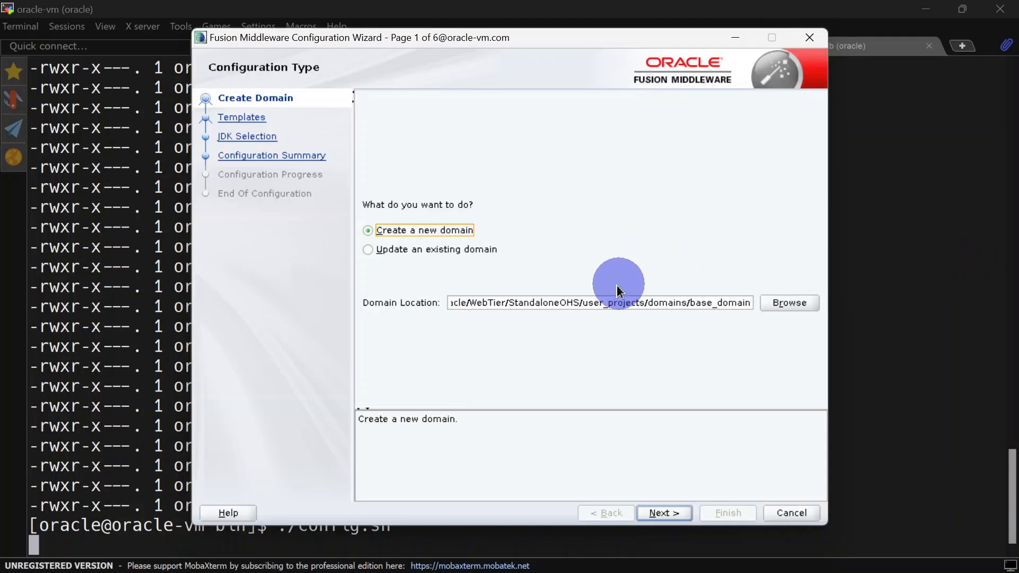
mouse_move(679, 327)
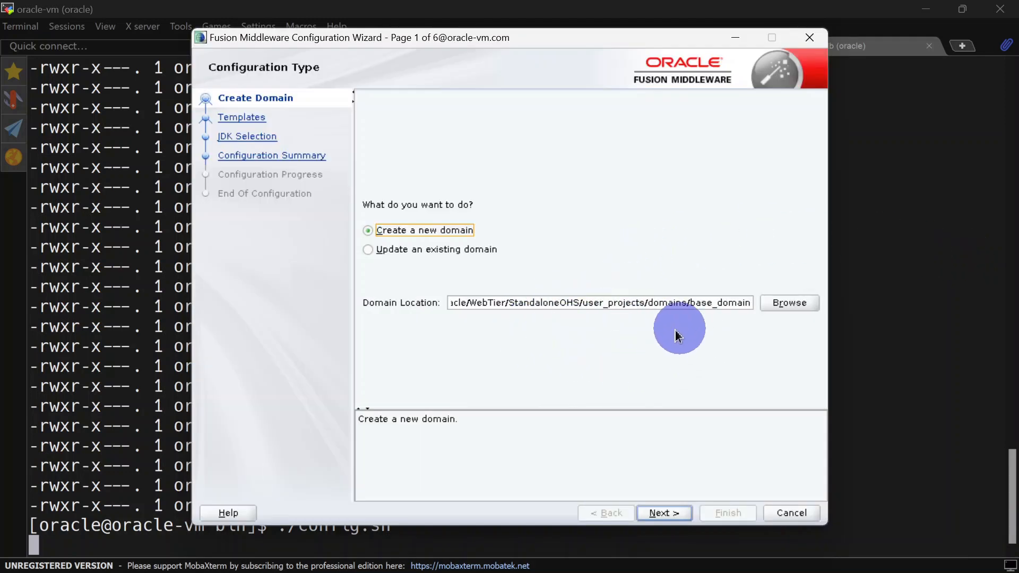
type("/u02/oracle/Oracle/Middleware/Oracle_Home/domains/")
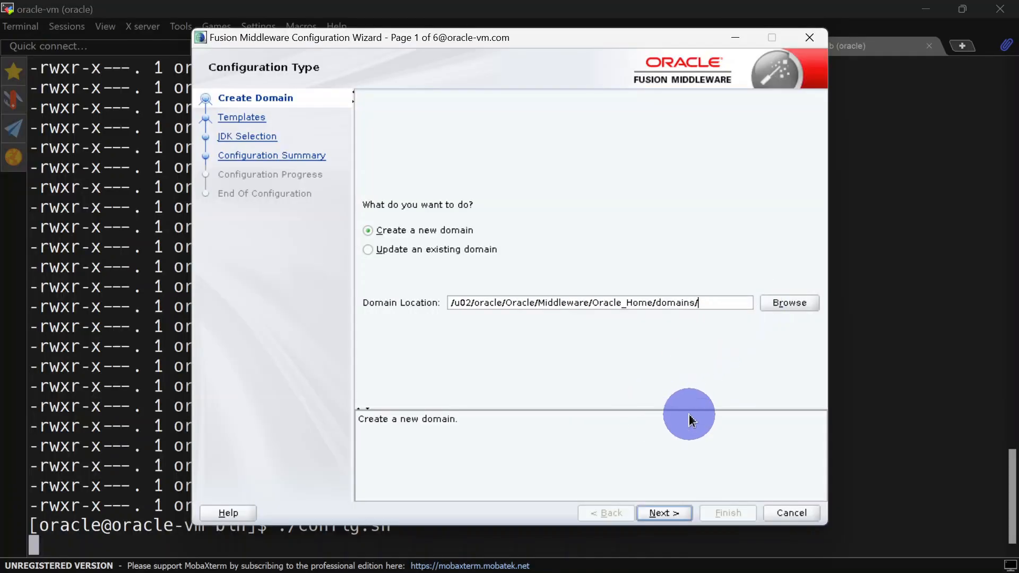
type("ohs1_domain")
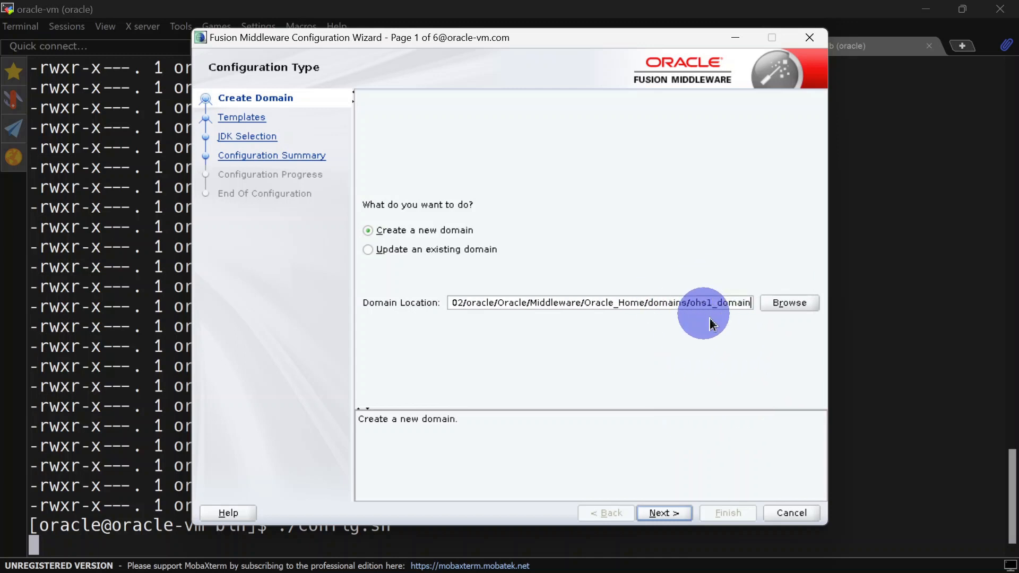
Include the Oracle HTTP Server (Standalone) template for the domain
left_click(663, 513)
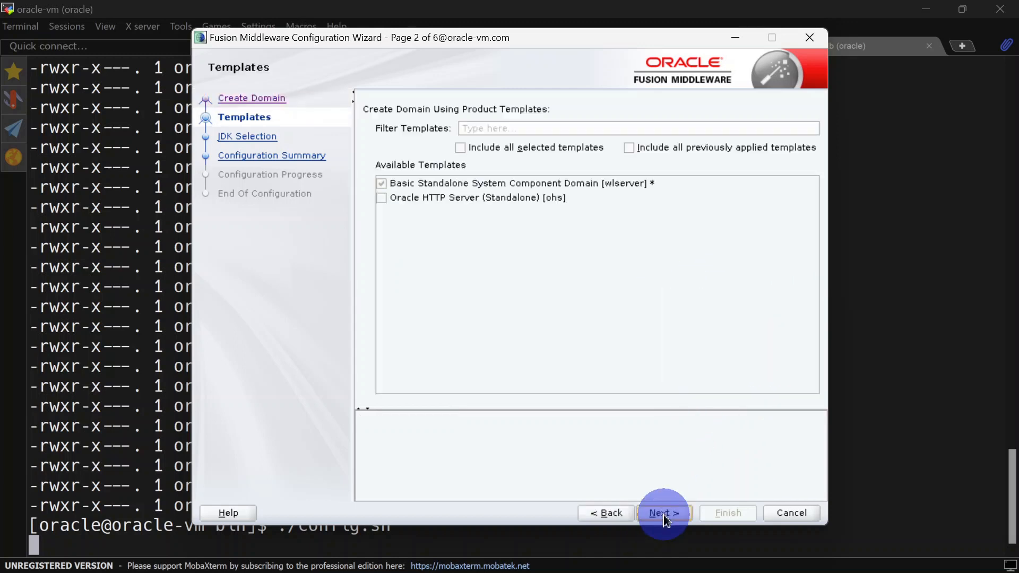
mouse_move(403, 217)
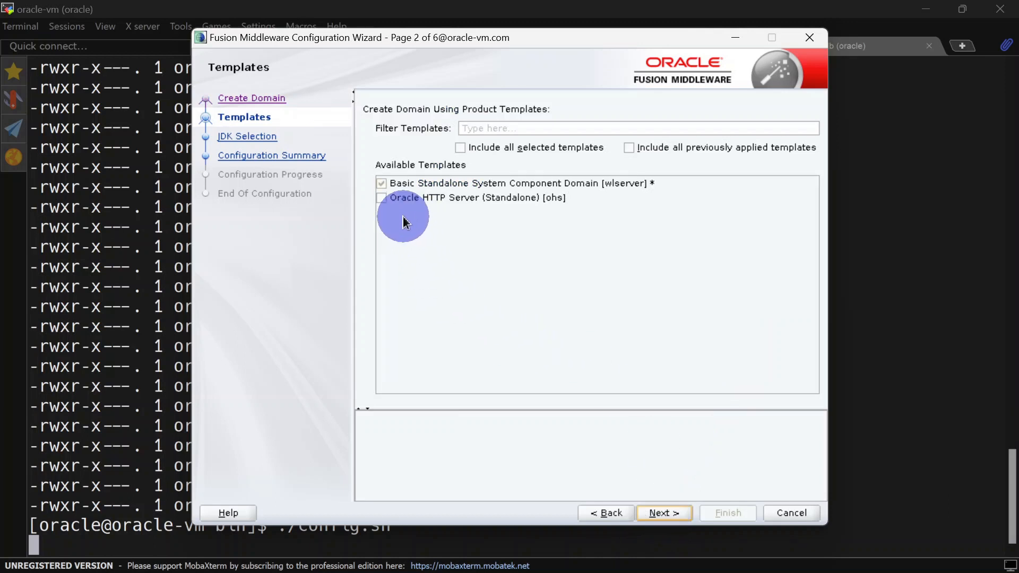
mouse_move(429, 234)
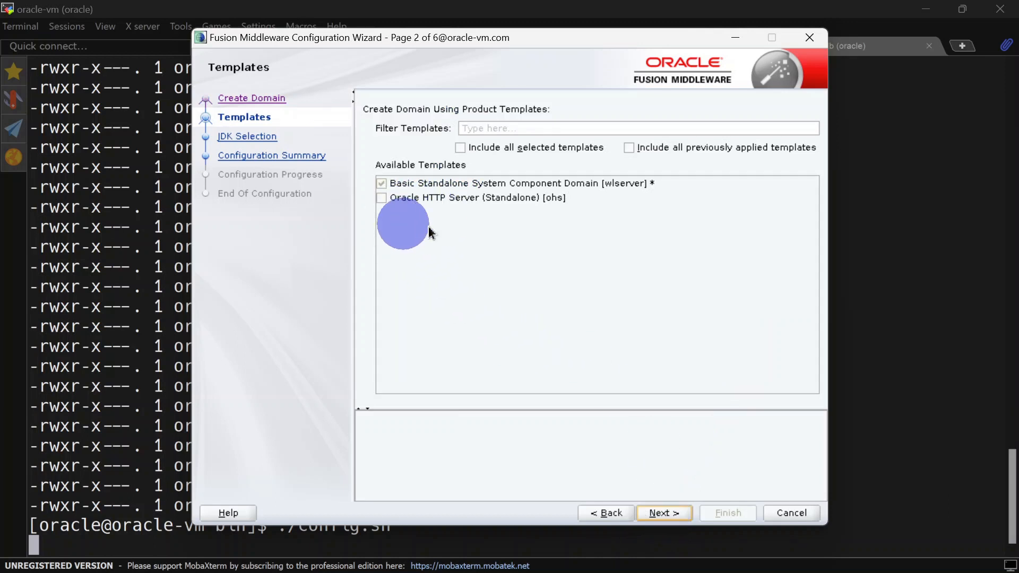
left_click(381, 182)
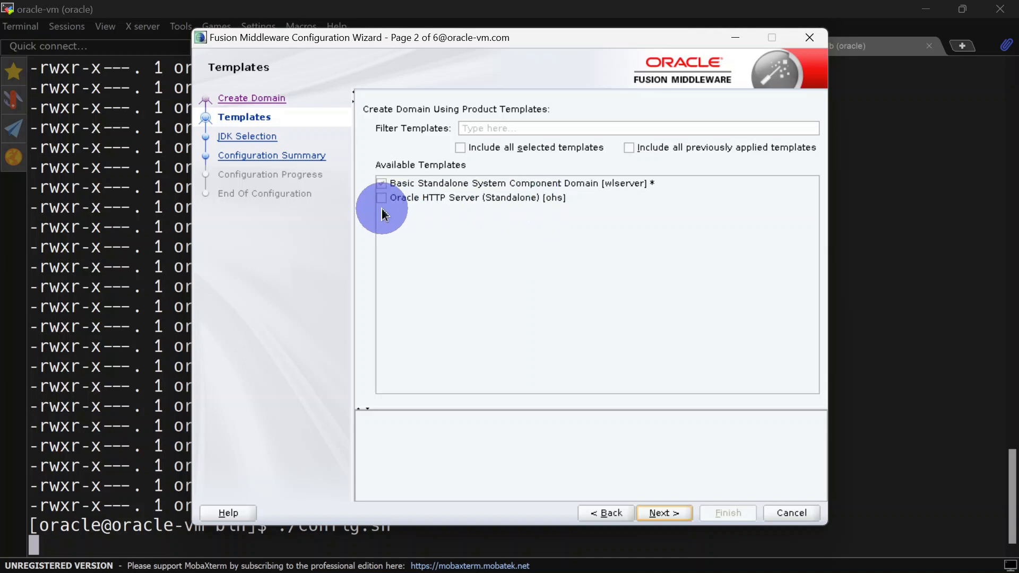
left_click(381, 198)
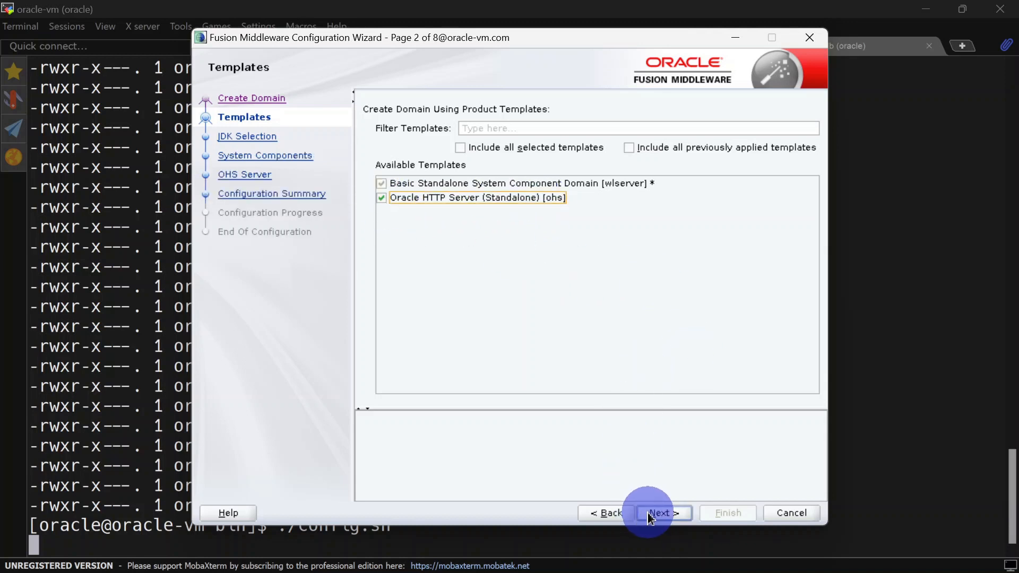
left_click(661, 512)
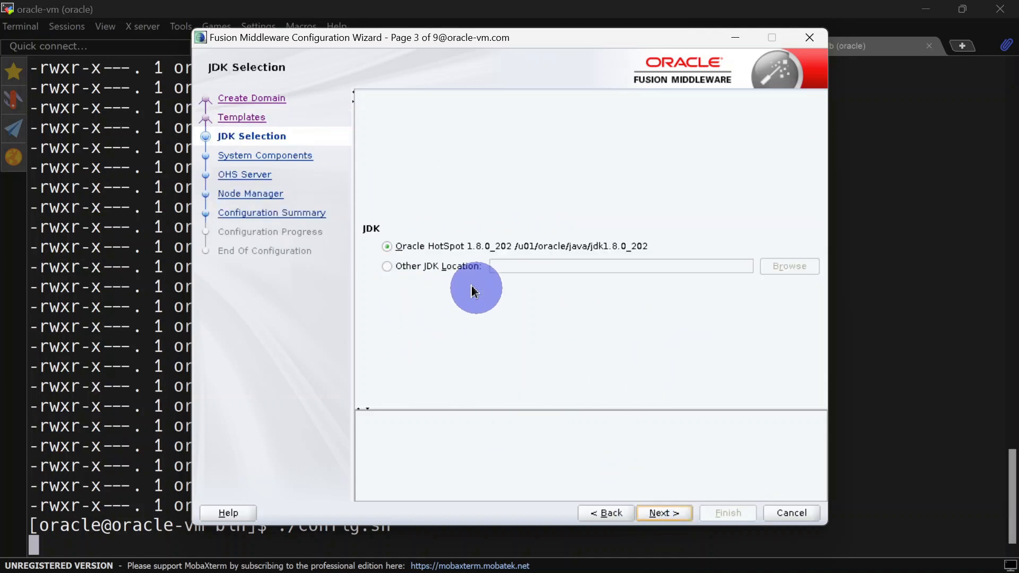
Choose Other JDK Location and set it to /u01/oracle/java/jdk
left_click(386, 265)
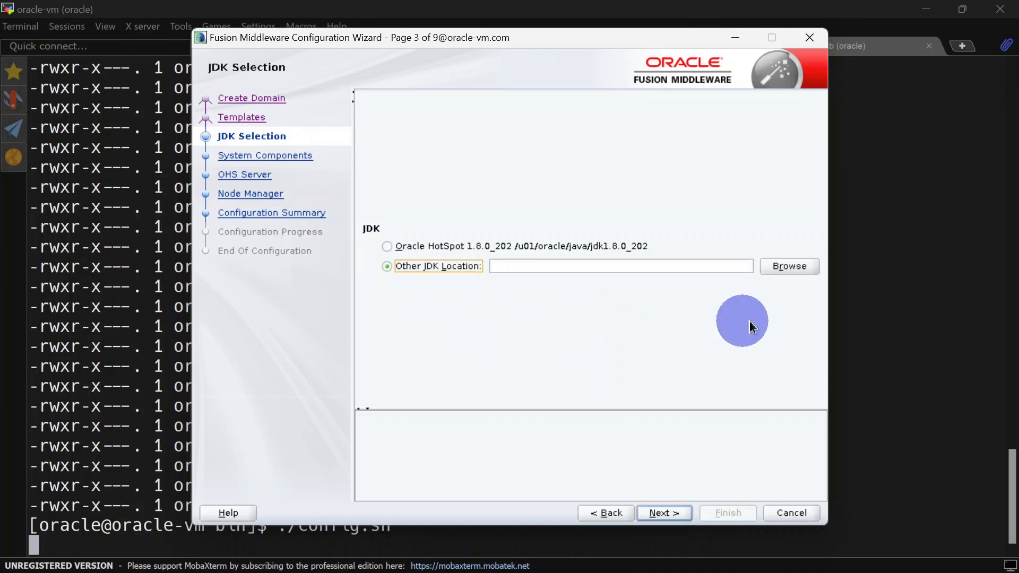
left_click(788, 265)
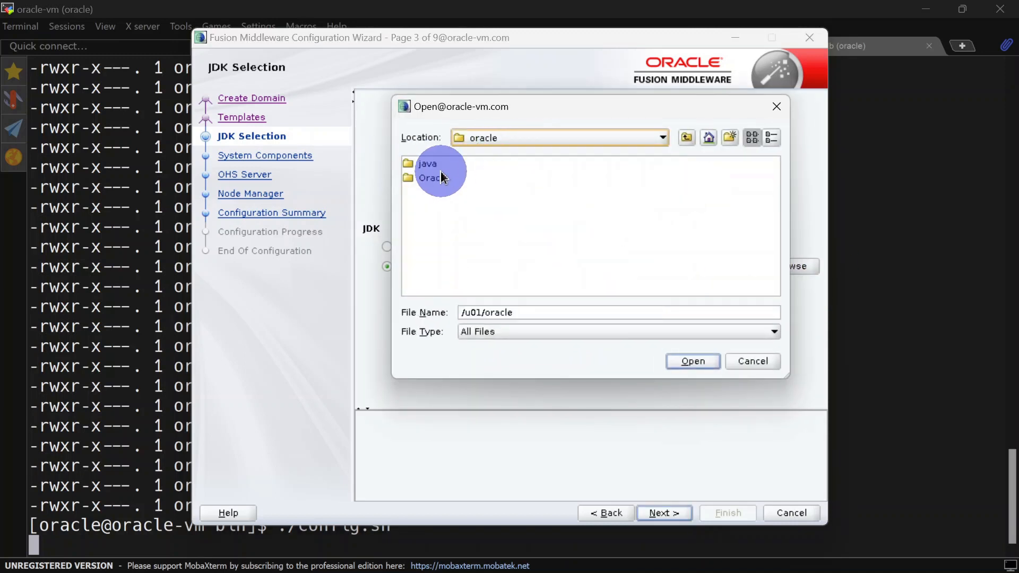
left_click(692, 361)
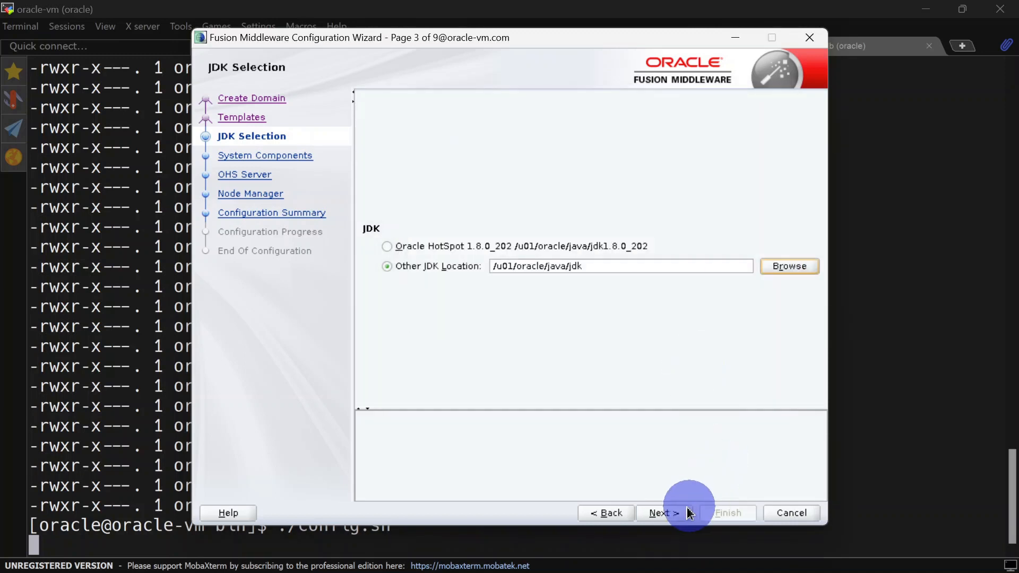
Accept the default system component ohs1 of type OHS and reach the OHS Server settings
left_click(662, 513)
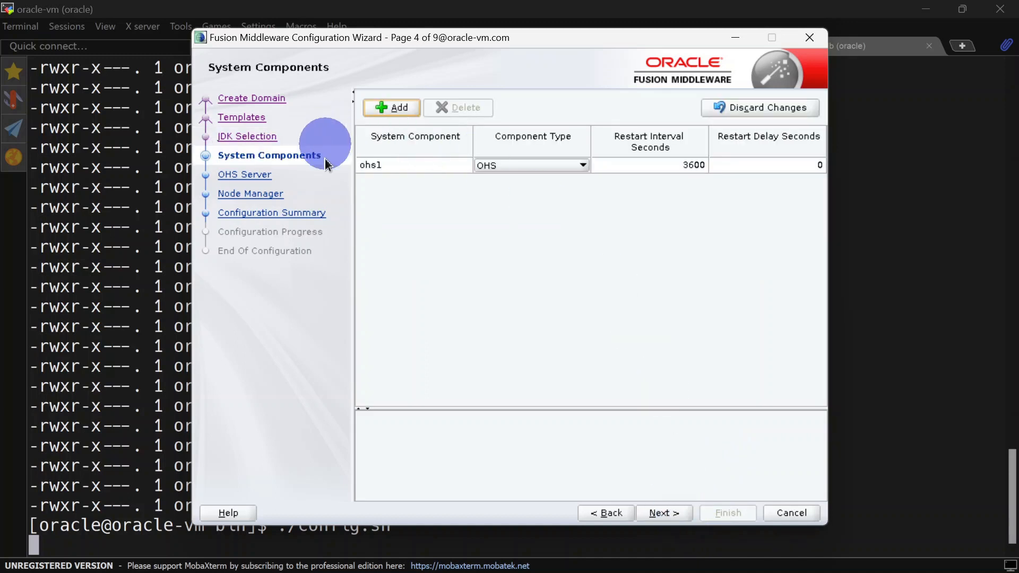
mouse_move(427, 154)
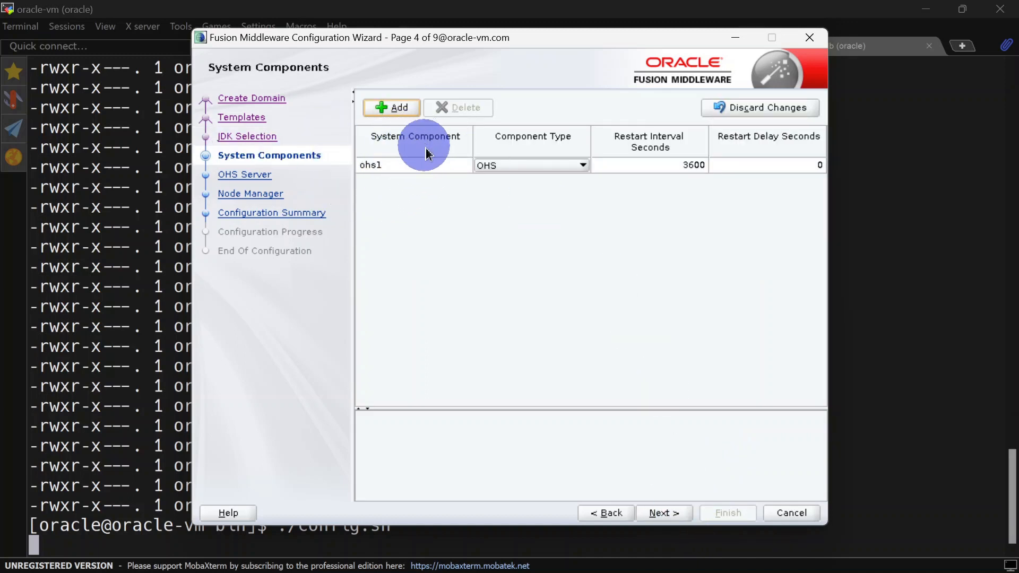
mouse_move(427, 189)
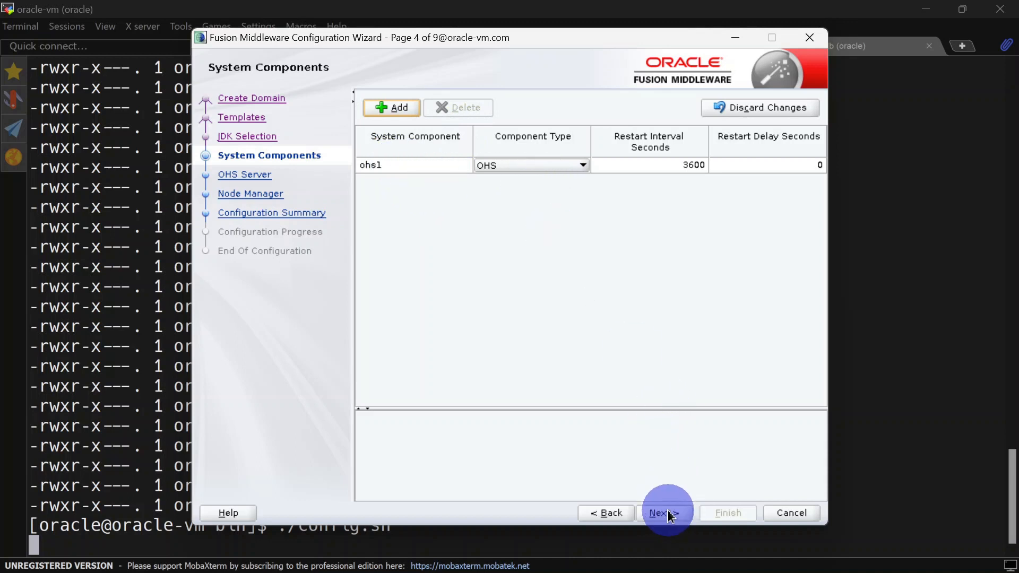
left_click(662, 513)
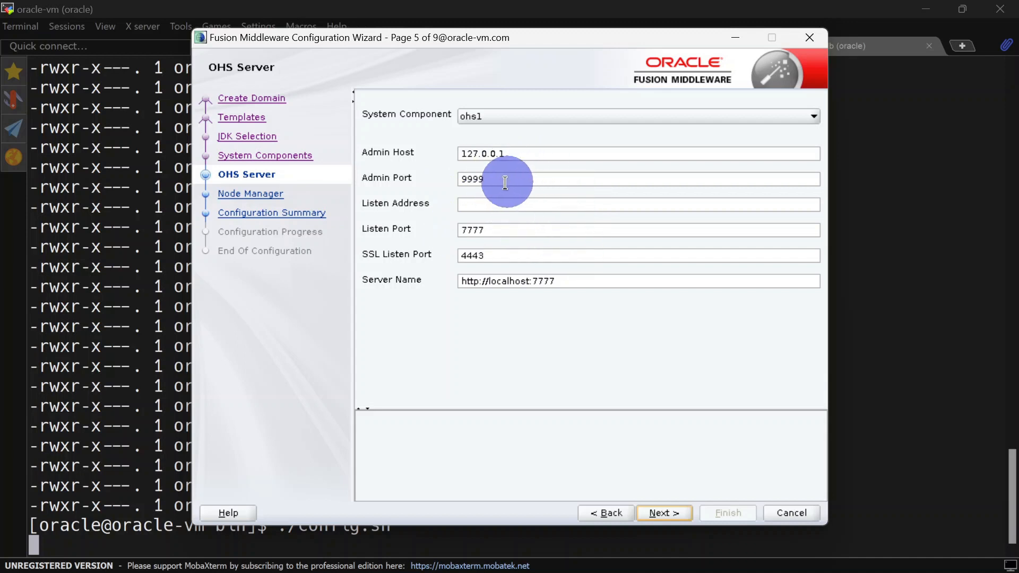
mouse_move(516, 193)
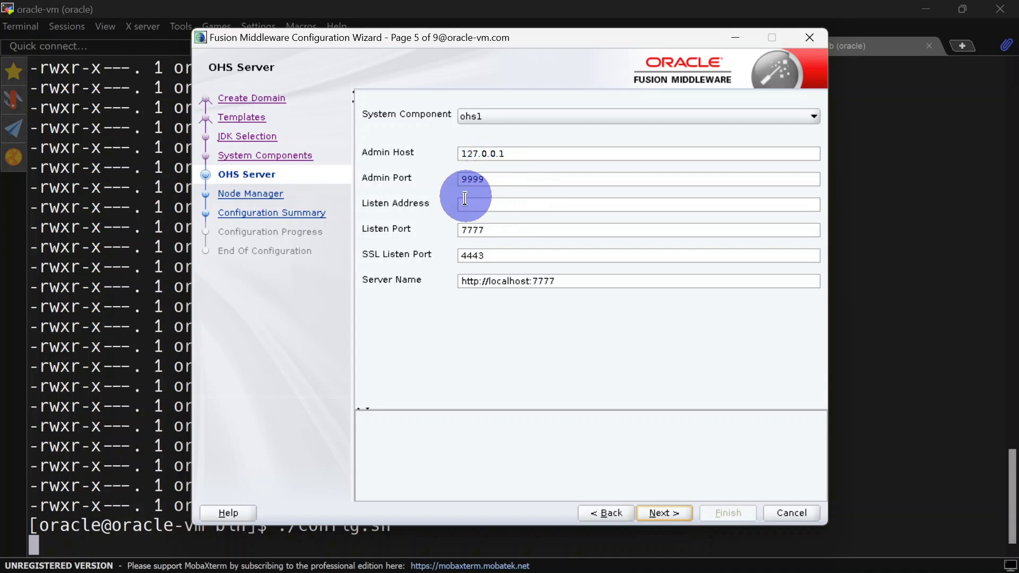
mouse_move(557, 229)
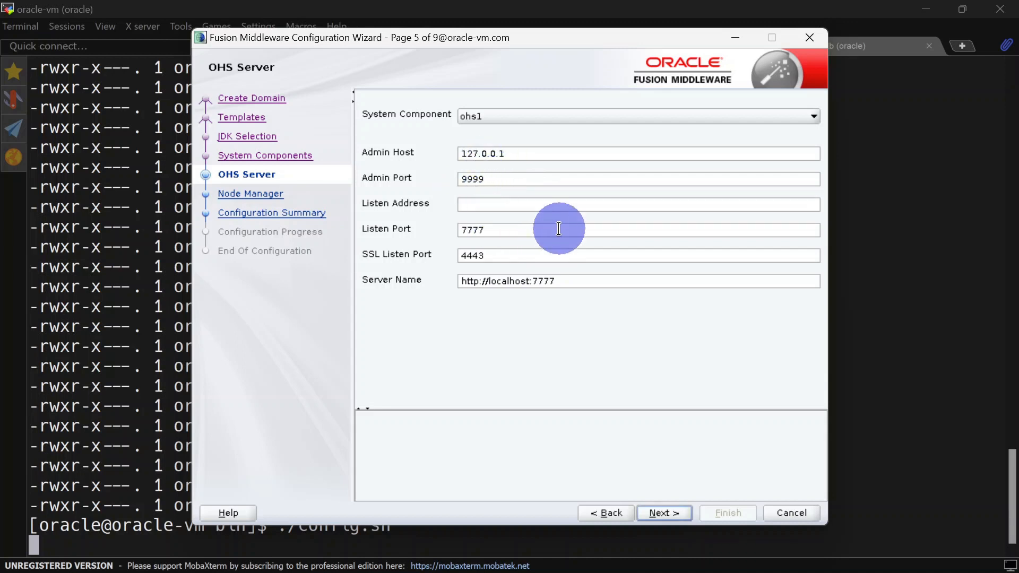
type("oracle")
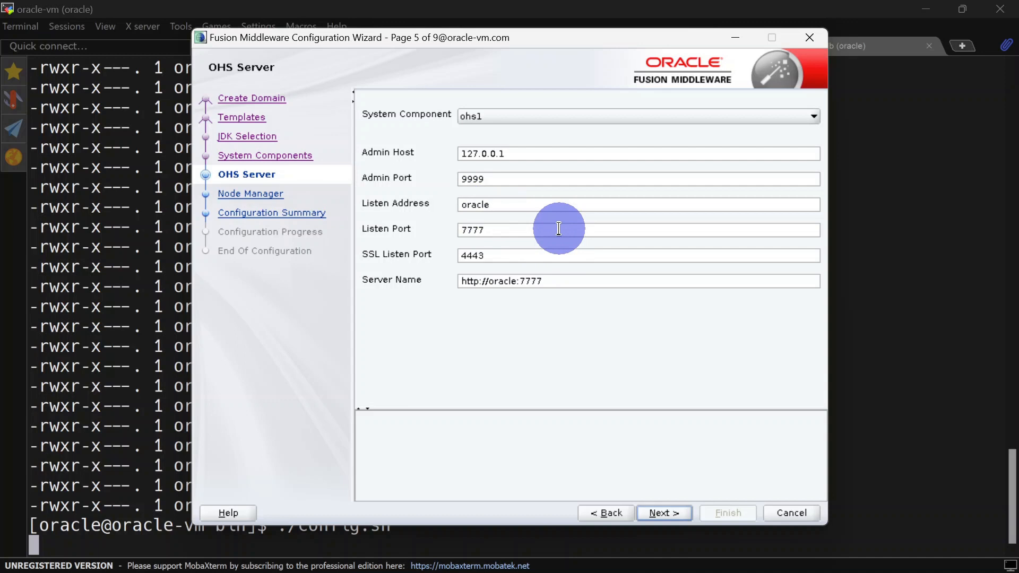
type("-vm.")
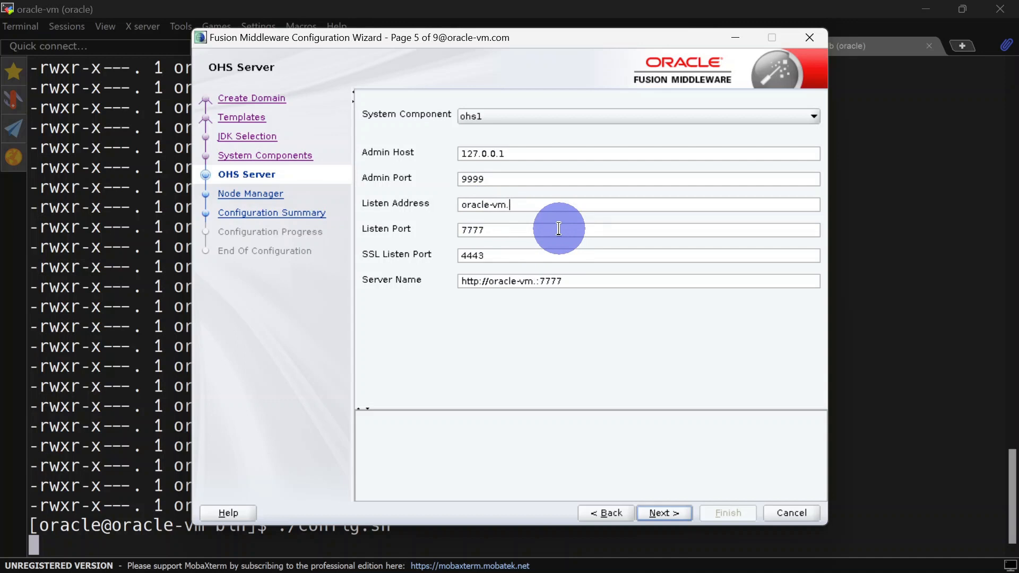
type("com")
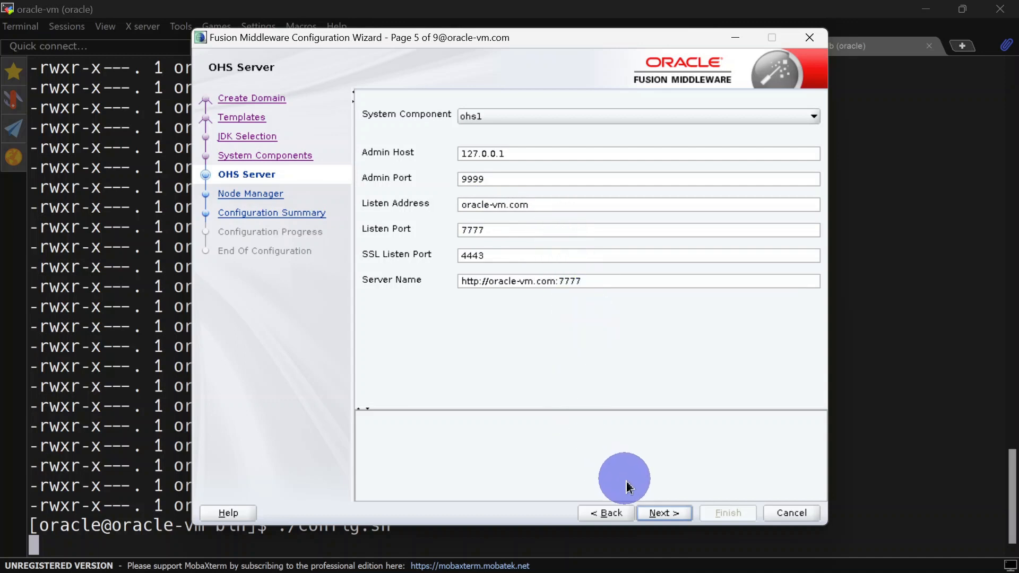
mouse_move(662, 513)
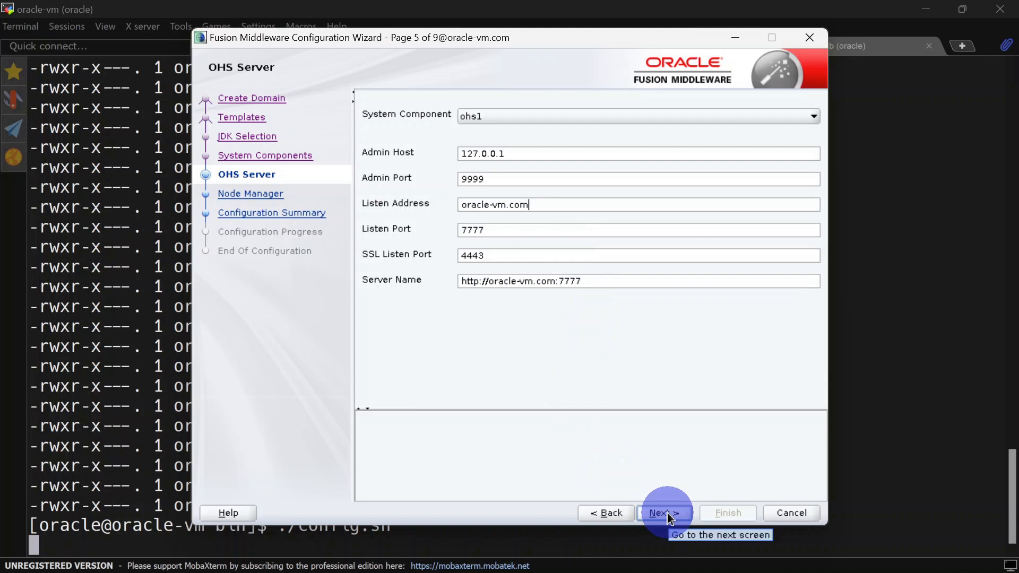
Enter Node Manager username ohs with its password and advance to the Configuration Summary listing ohs1
left_click(662, 513)
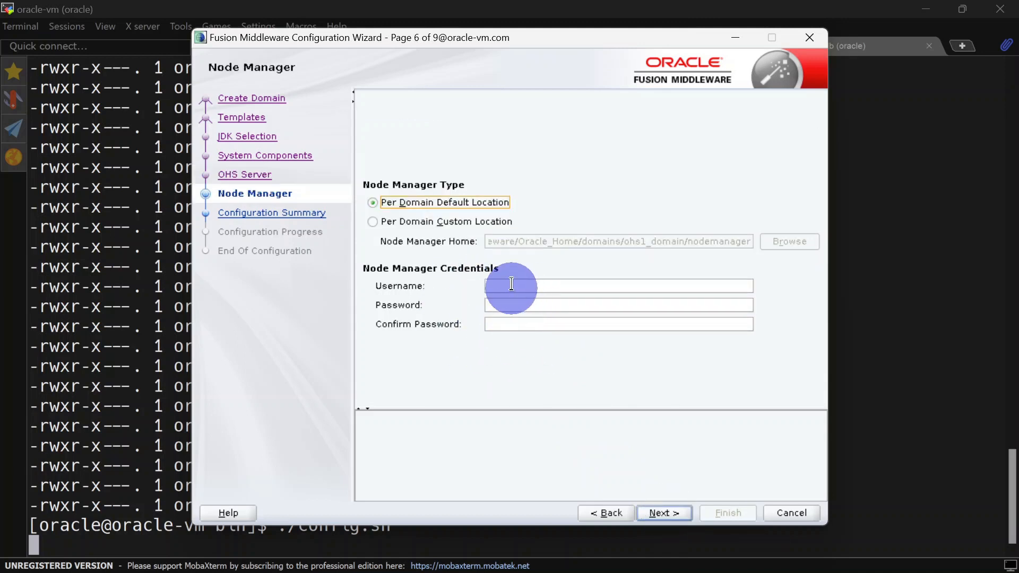
left_click(618, 285)
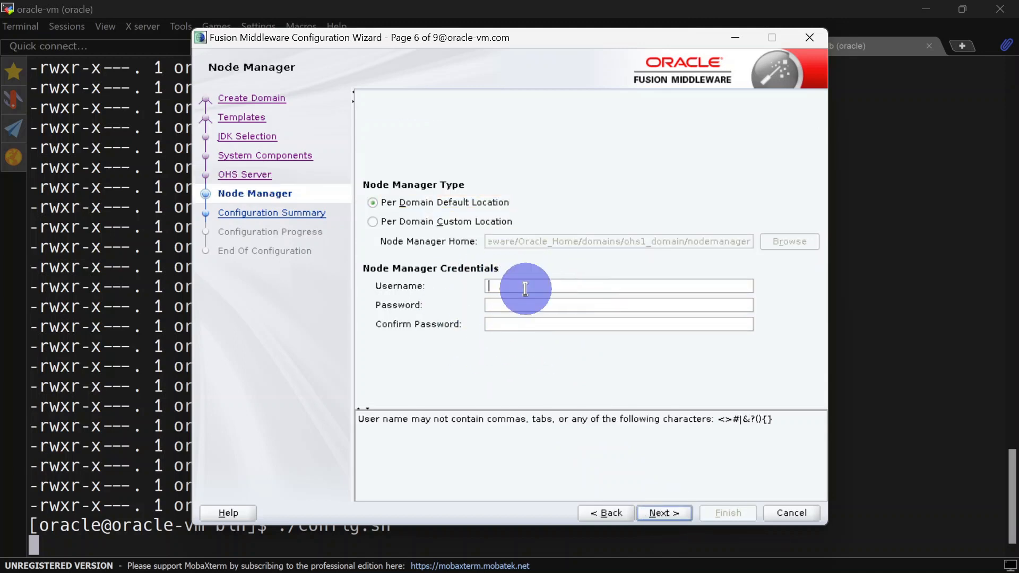
type("ohs")
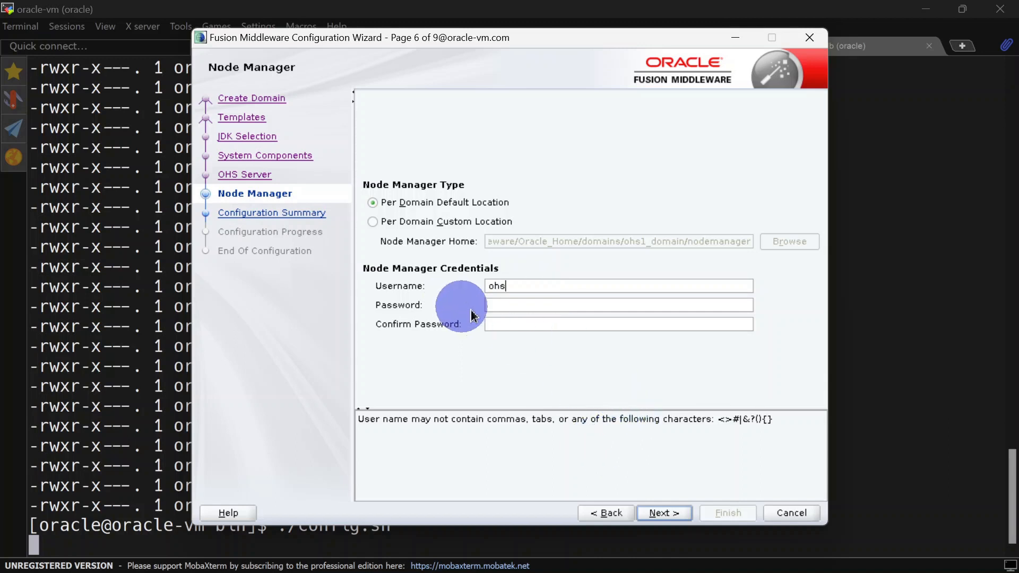
left_click(618, 304)
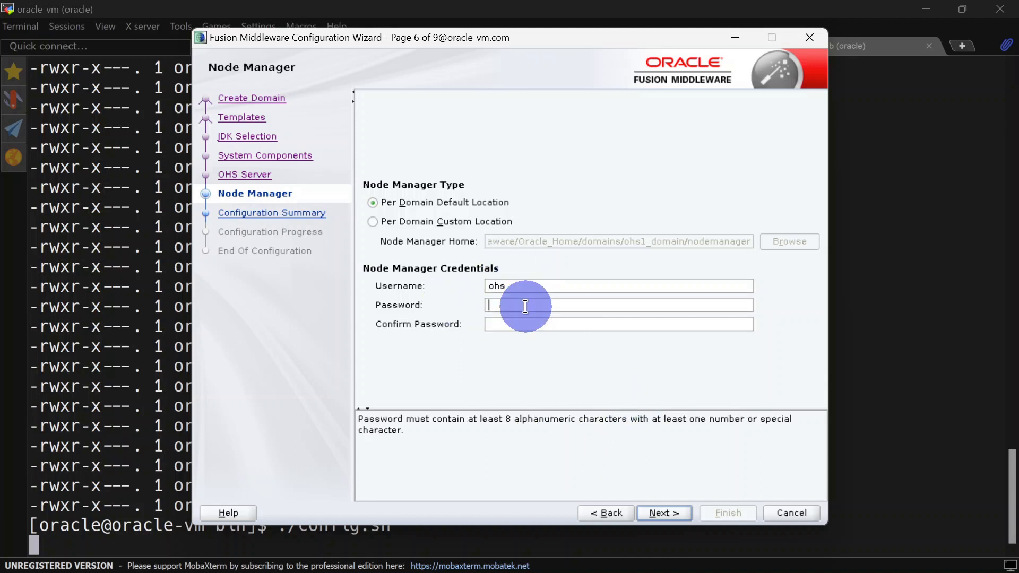
mouse_move(489, 348)
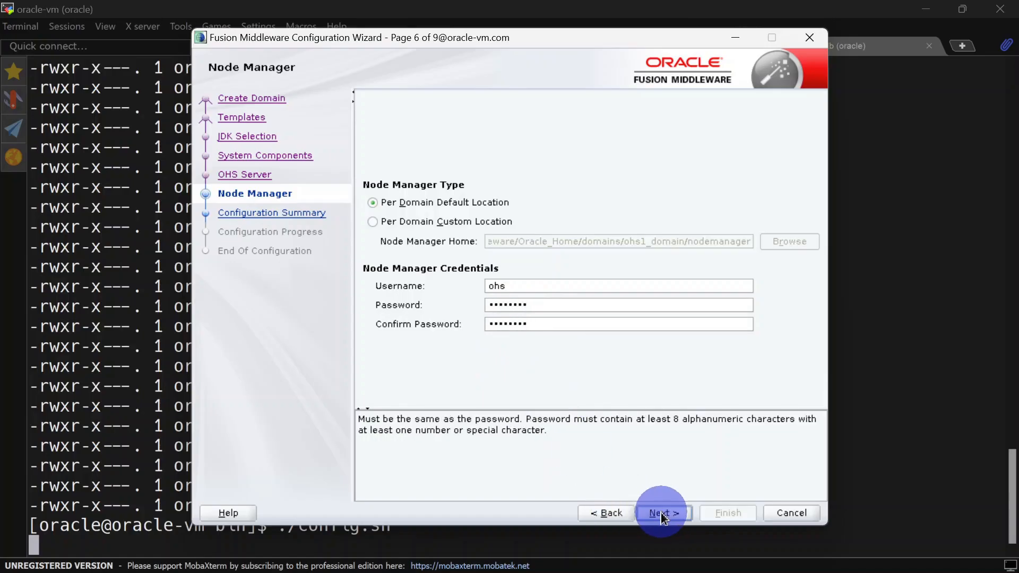
left_click(660, 513)
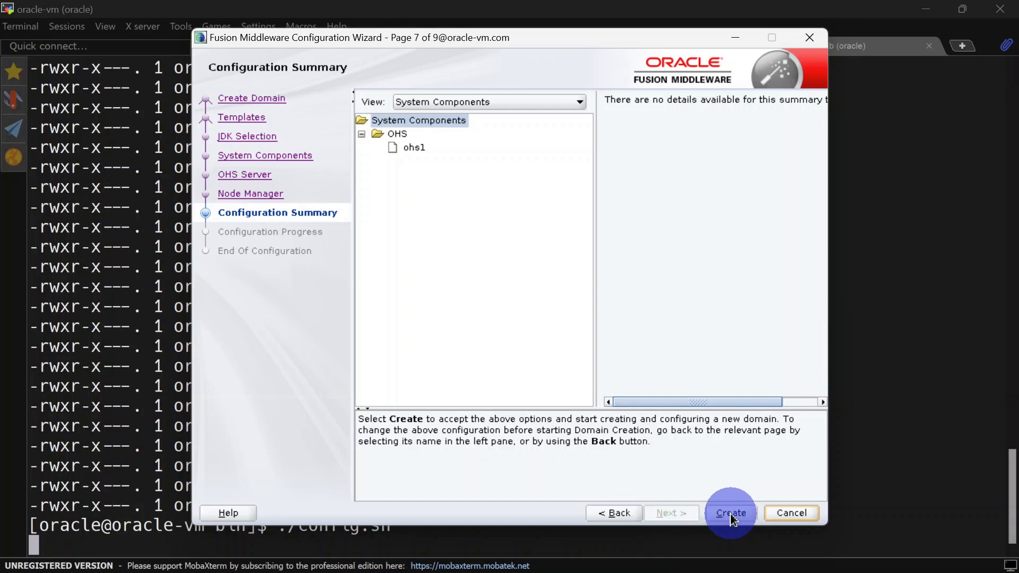
Create ohs1_domain, review the End Of Configuration results and finish the wizard
left_click(730, 512)
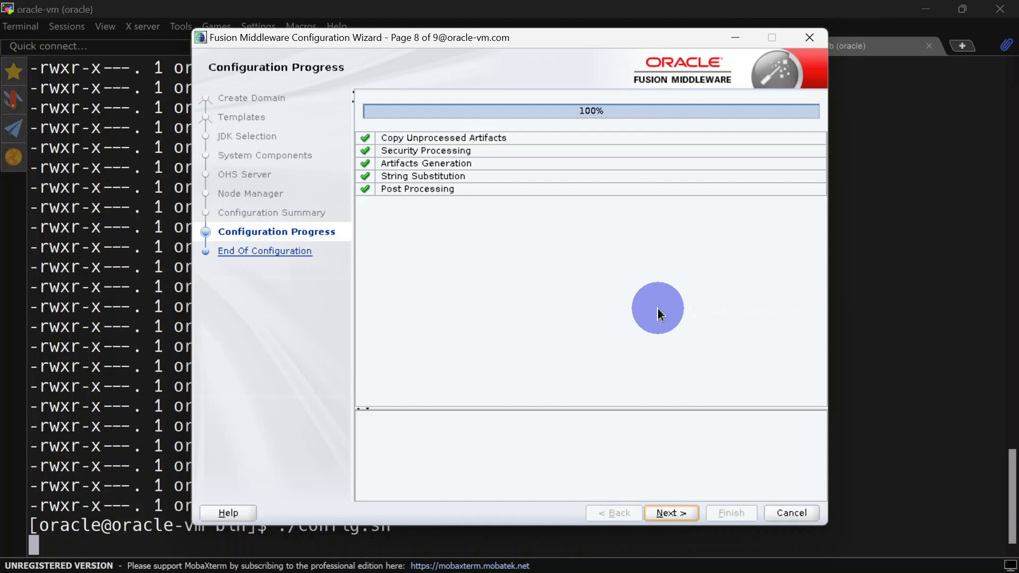
left_click(671, 513)
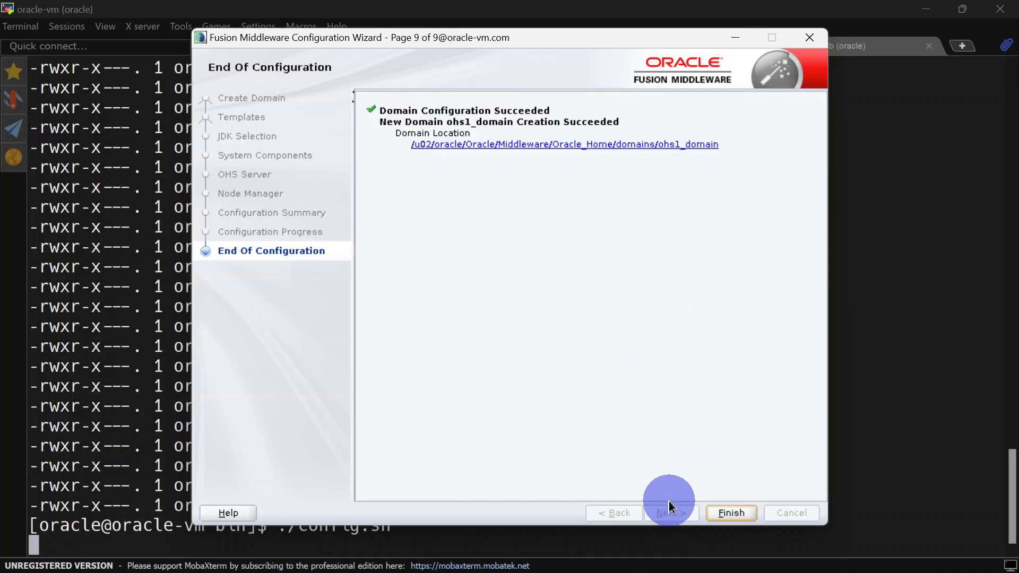
mouse_move(651, 173)
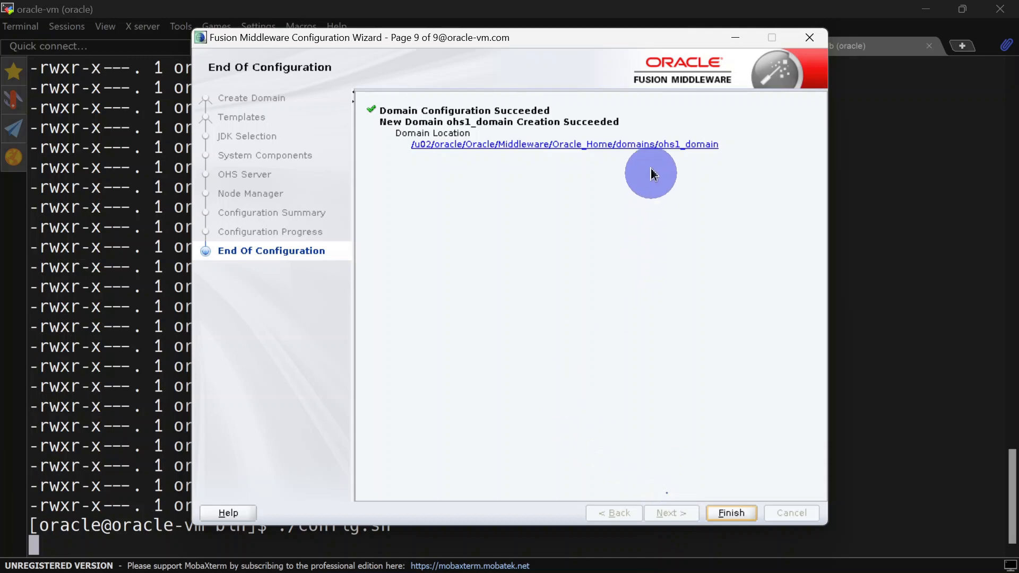
mouse_move(731, 512)
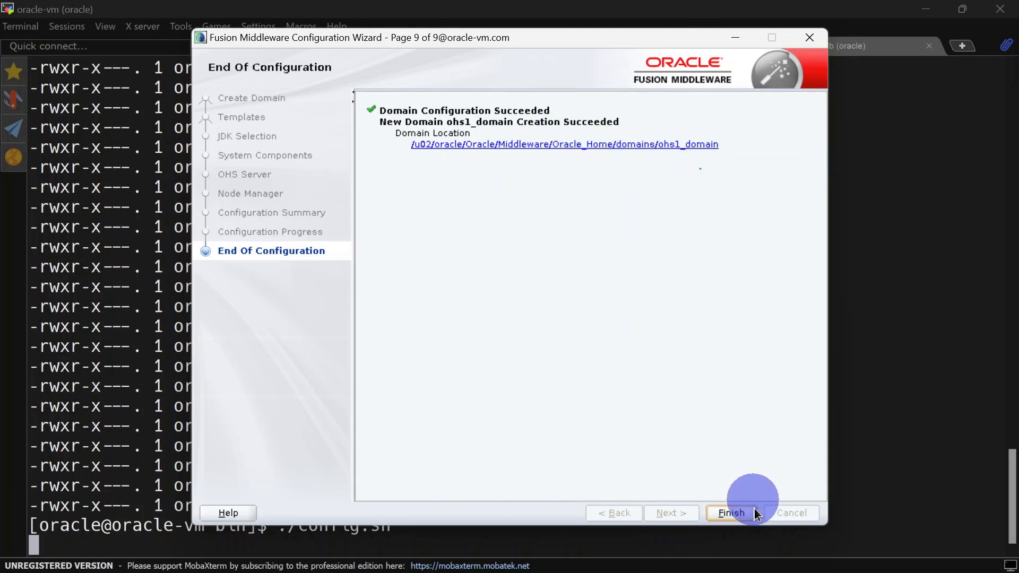
mouse_move(730, 513)
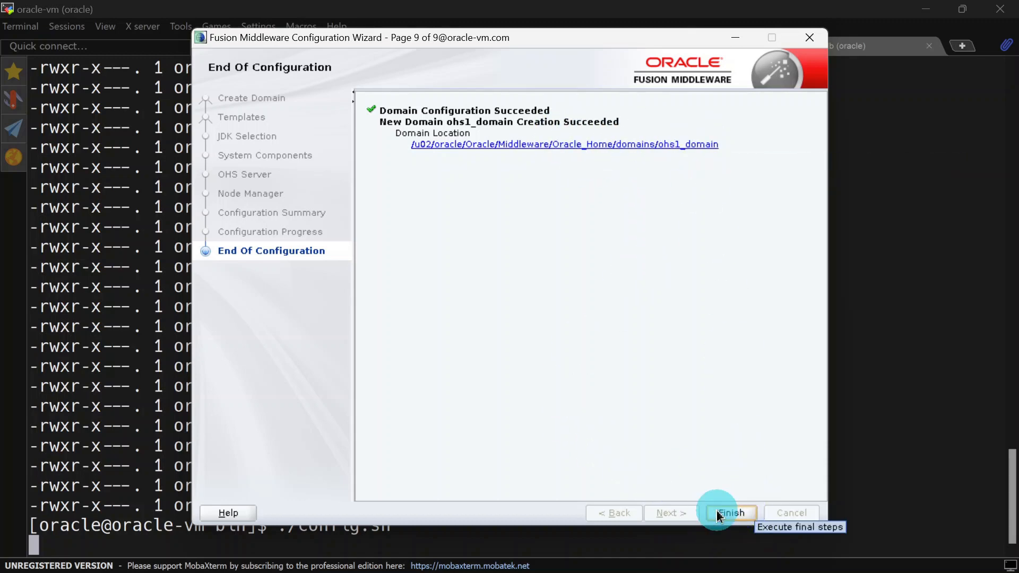
left_click(729, 512)
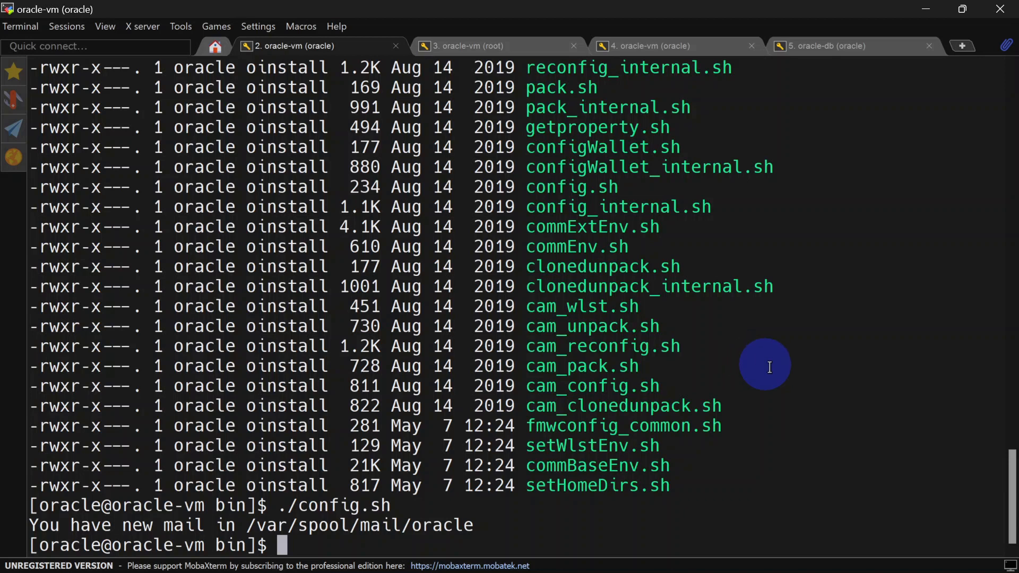
mouse_move(802, 381)
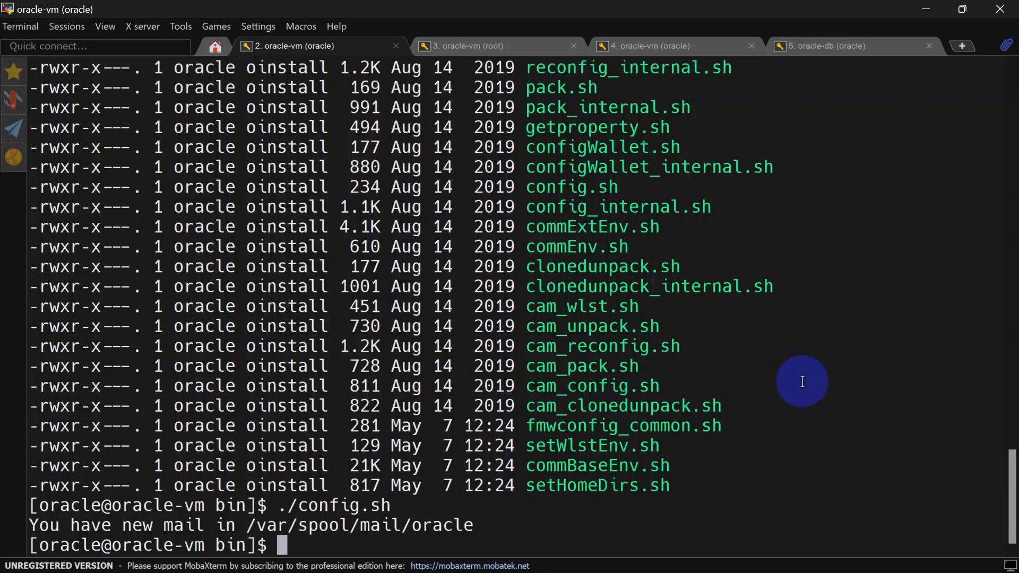
Change directory to /u02/oracle/Oracle/Middleware/Oracle_Home/domains/
type("cd /u02/")
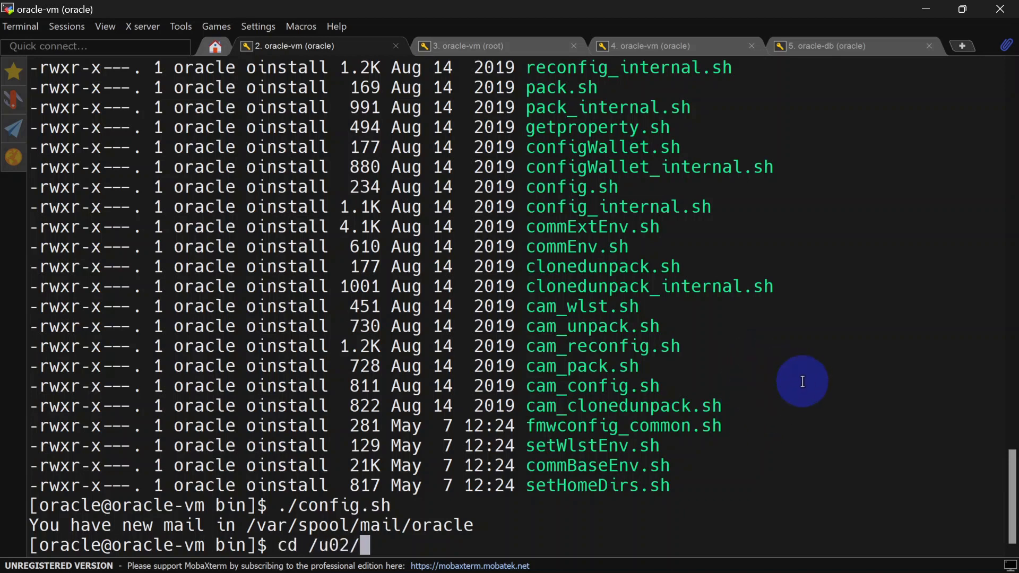
type("oracle/Oracle/Middleware/Oracle_Home/")
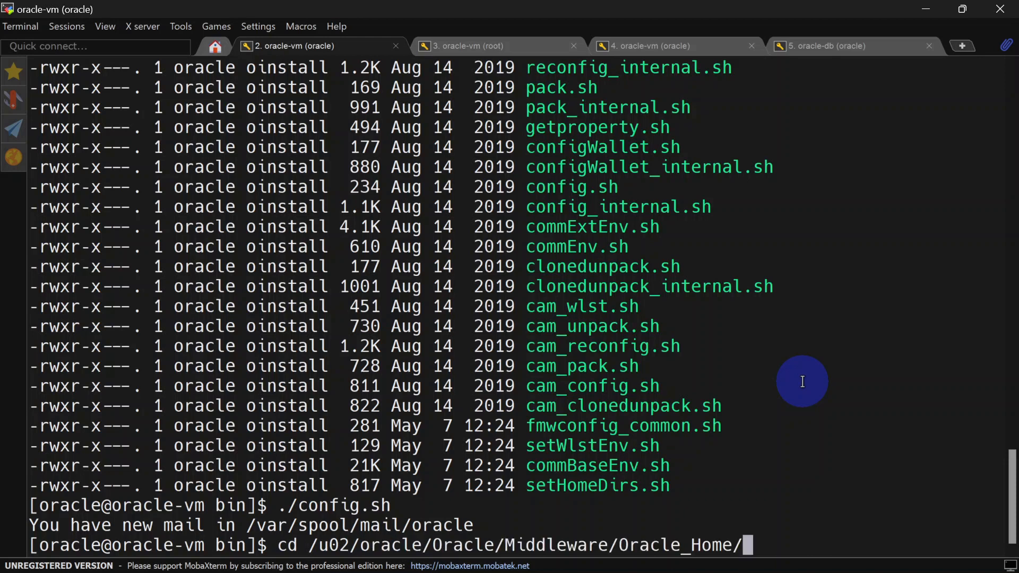
type("domains/")
type("ls -lrth")
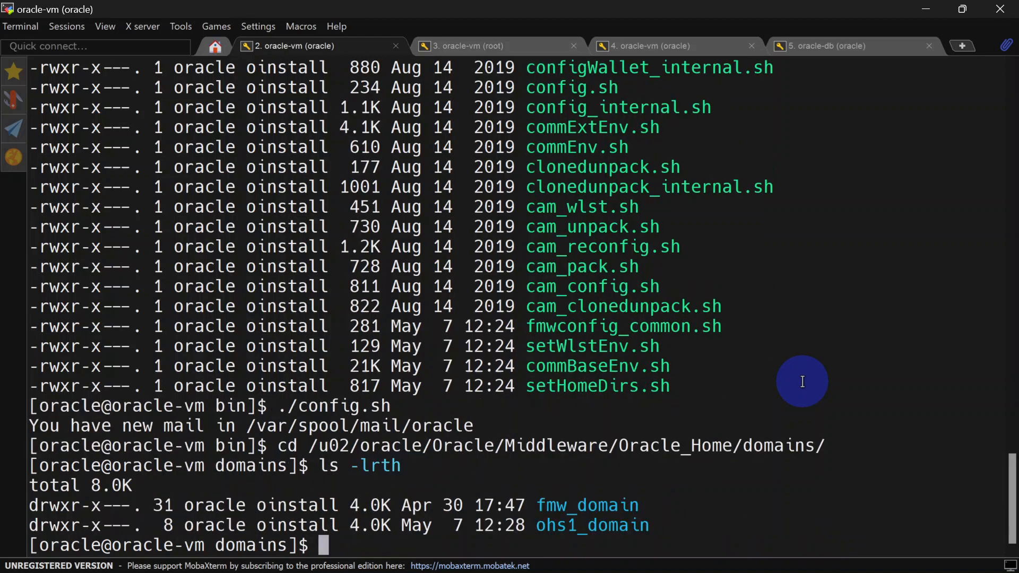
mouse_move(584, 525)
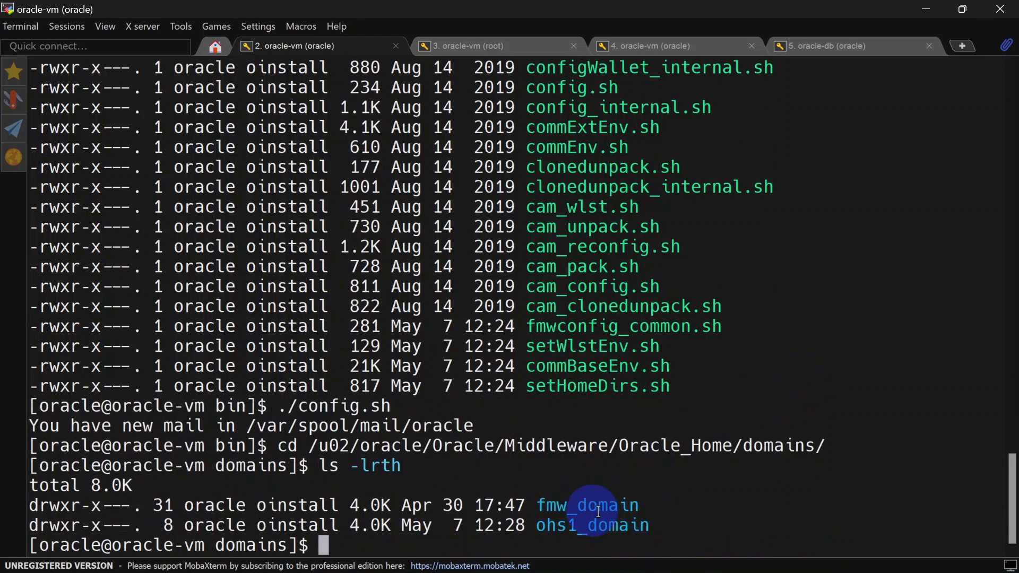
mouse_move(578, 520)
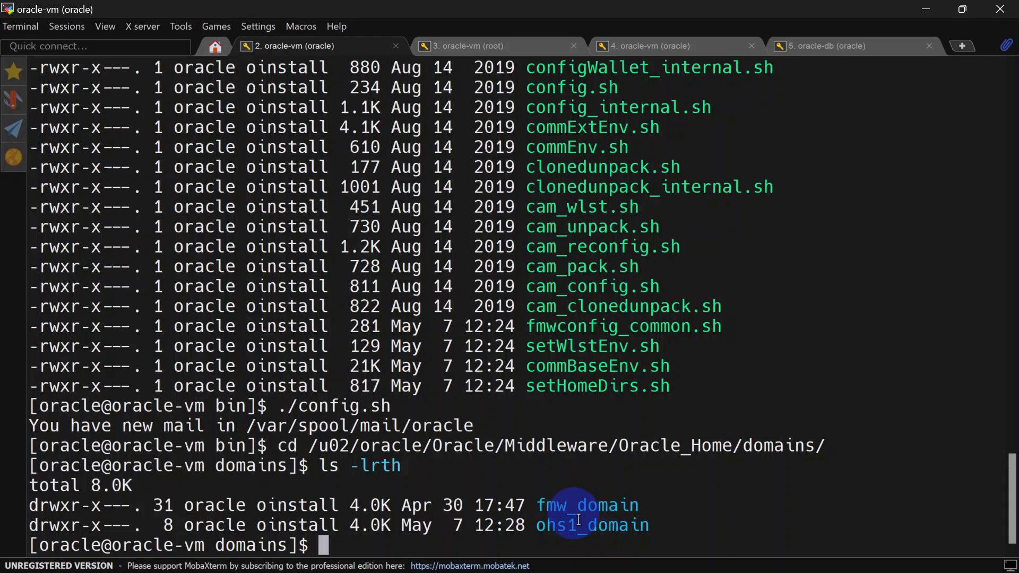
mouse_move(591, 513)
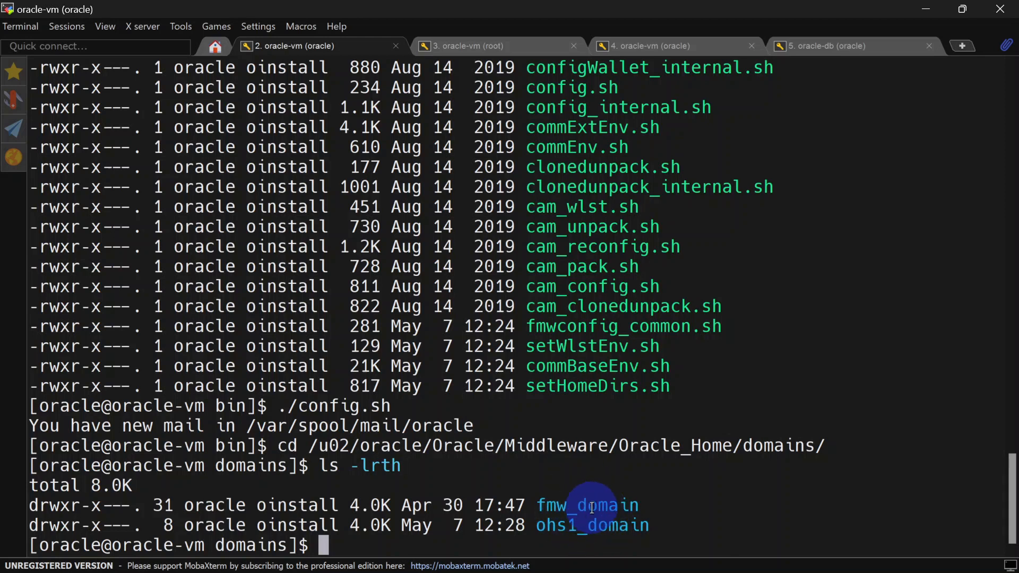
mouse_move(603, 525)
type("cd ohs1_domain")
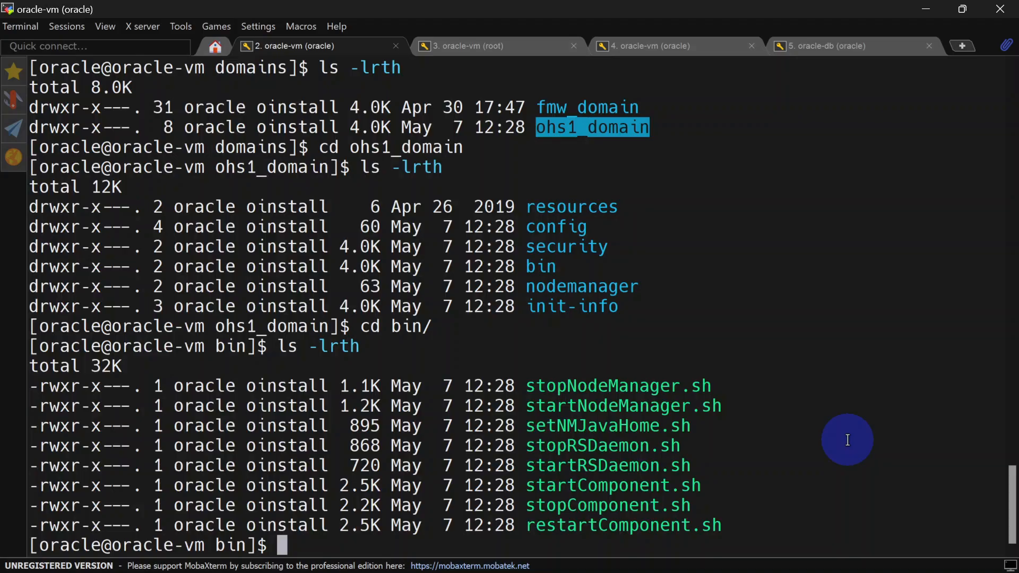
mouse_move(757, 443)
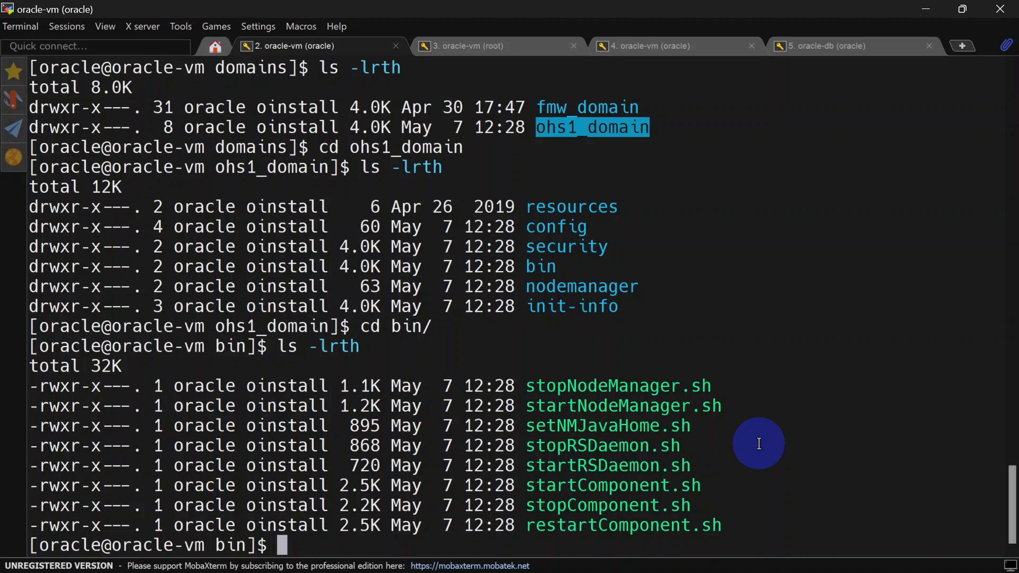
Start Node Manager with nohup in the background and tail nohup.out to confirm port 5556
type("nohup ./startNodeManager.sh")
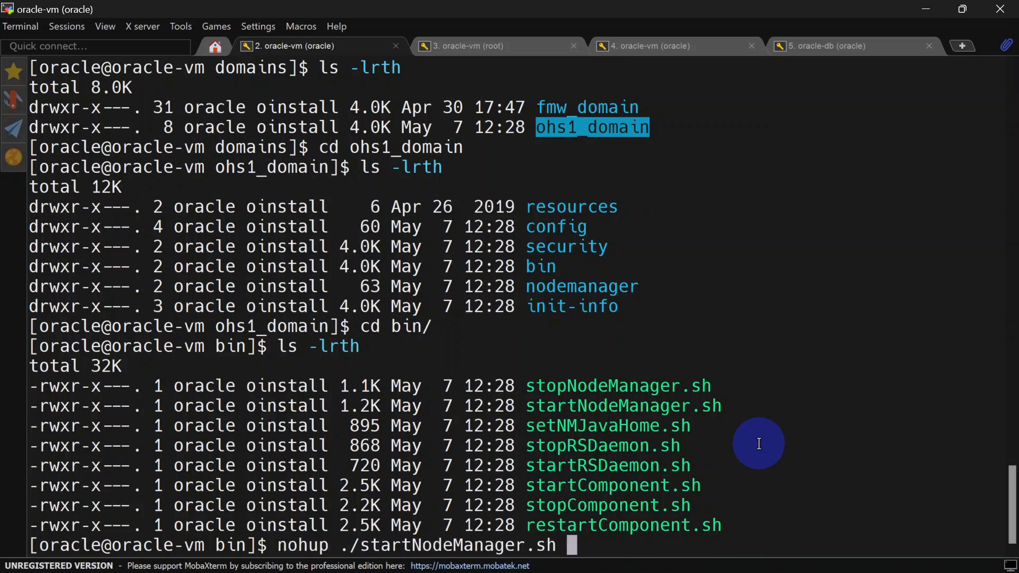
key("Return")
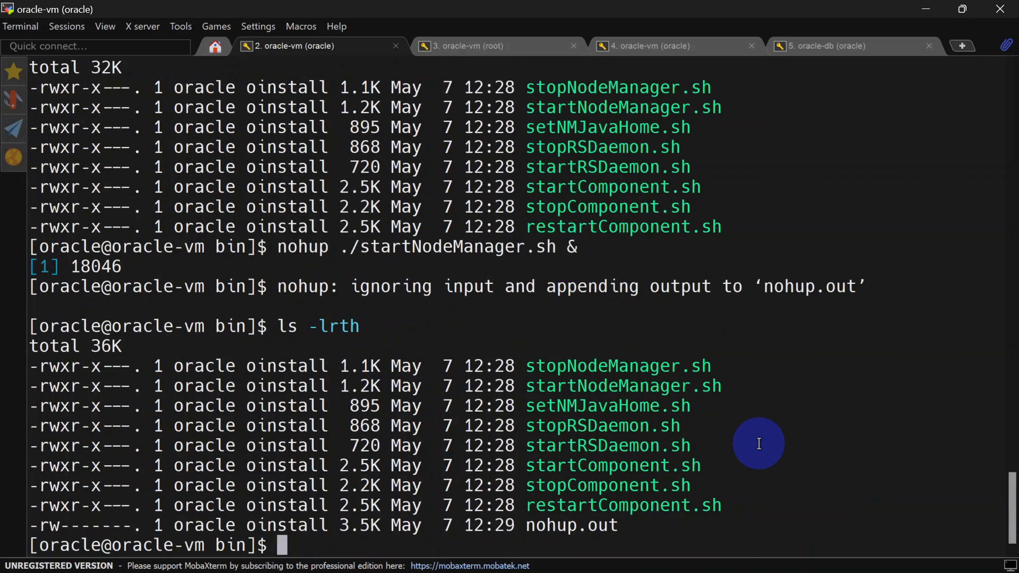
type("tail")
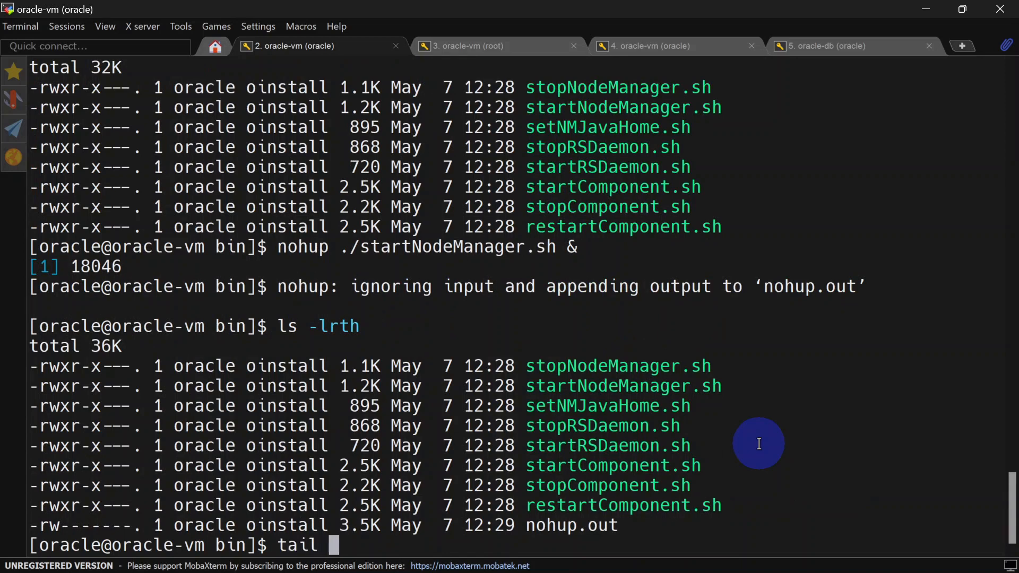
type("-f n")
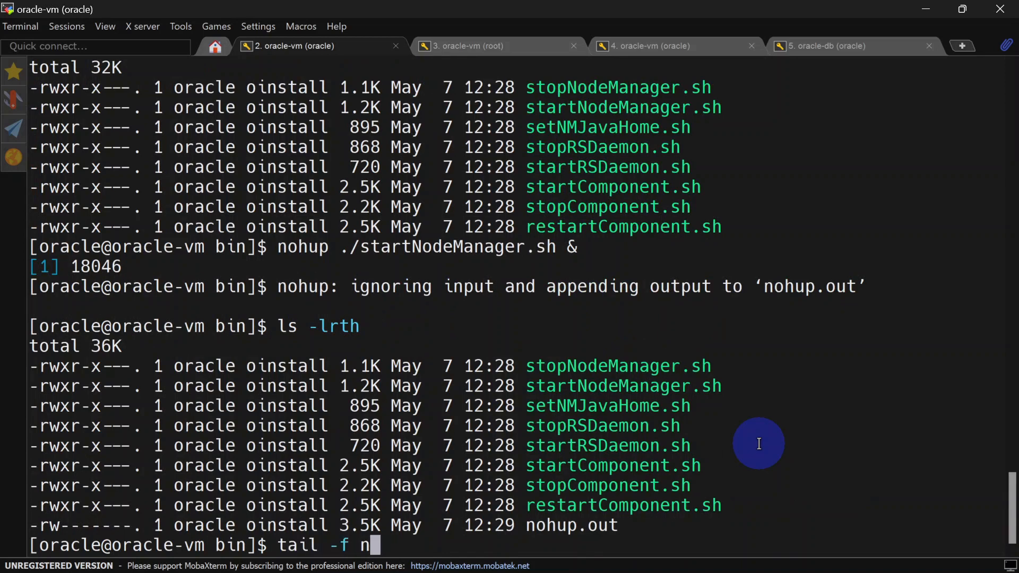
key("Return")
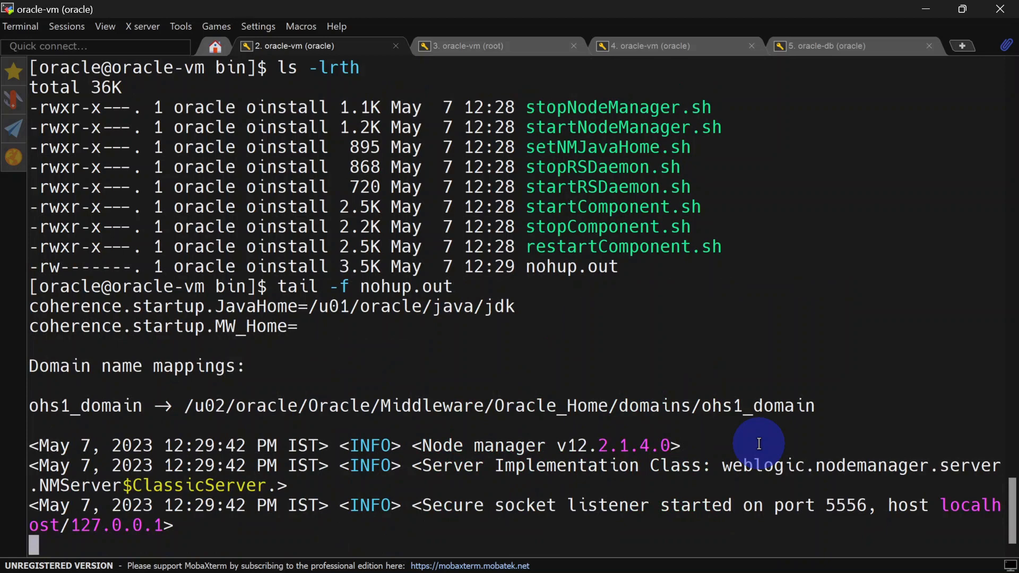
mouse_move(552, 519)
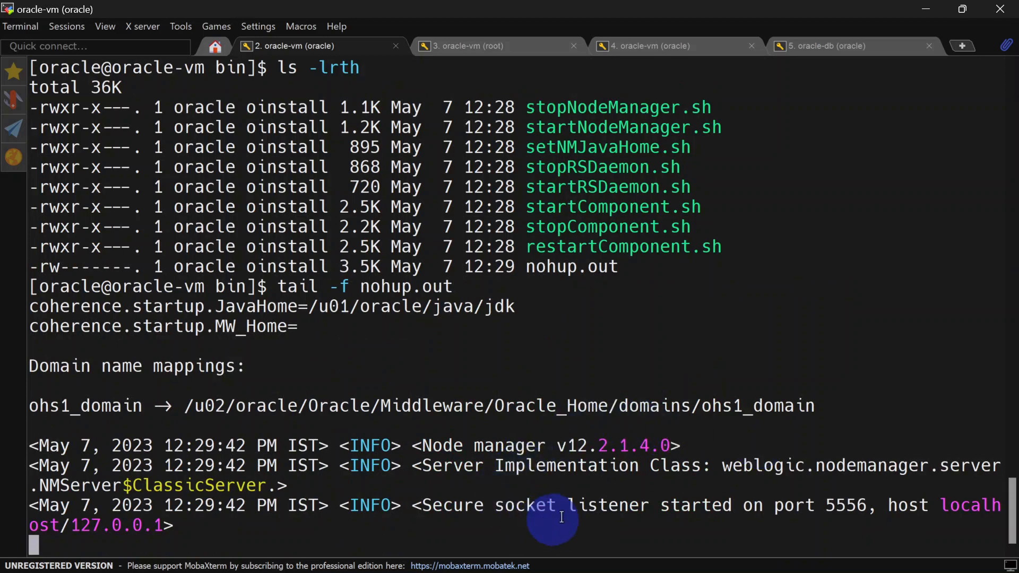
mouse_move(835, 505)
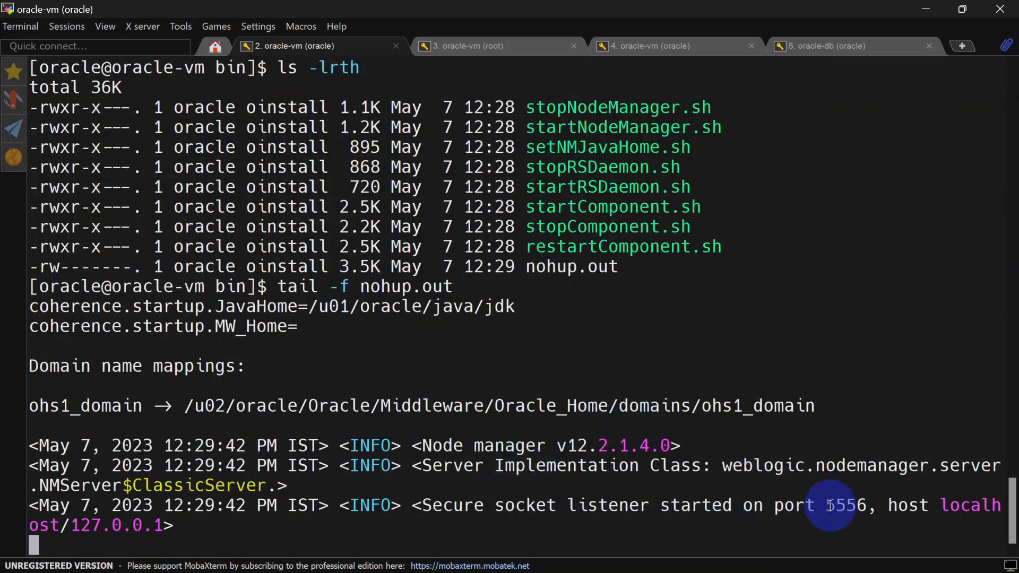
mouse_move(854, 507)
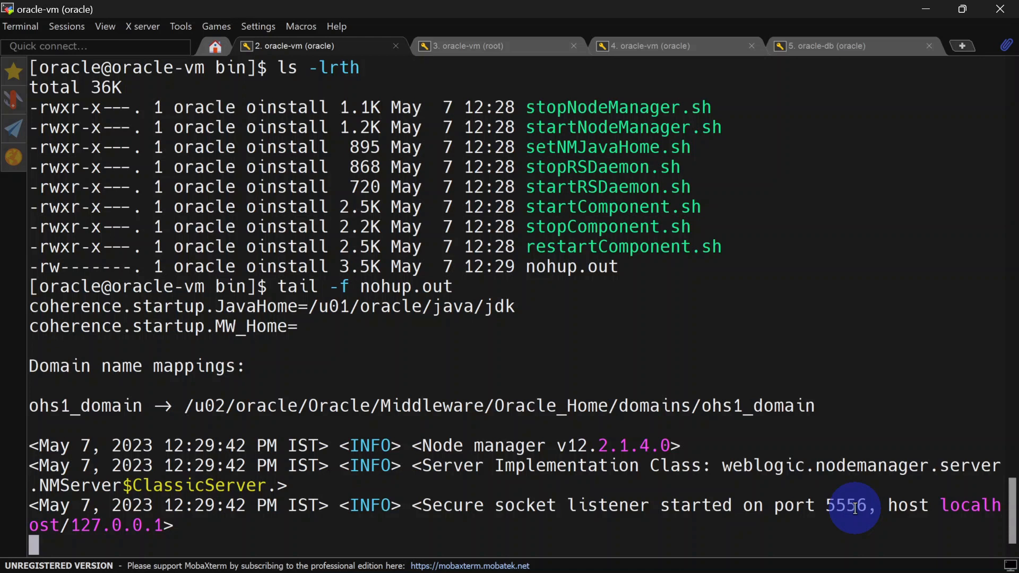
key("ctrl+c")
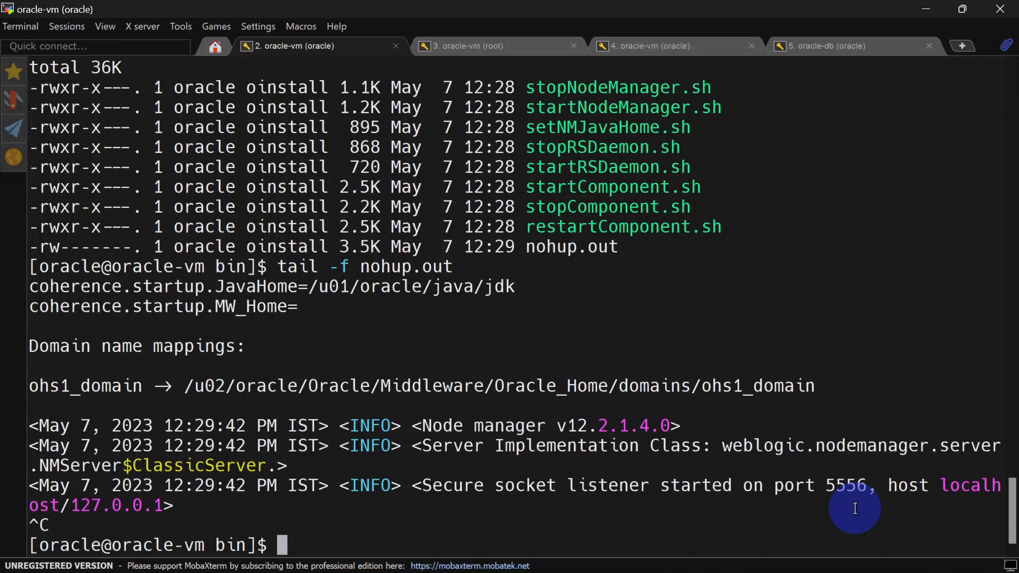
Run ./startComponent.sh ohs to start the OHS component
type("./")
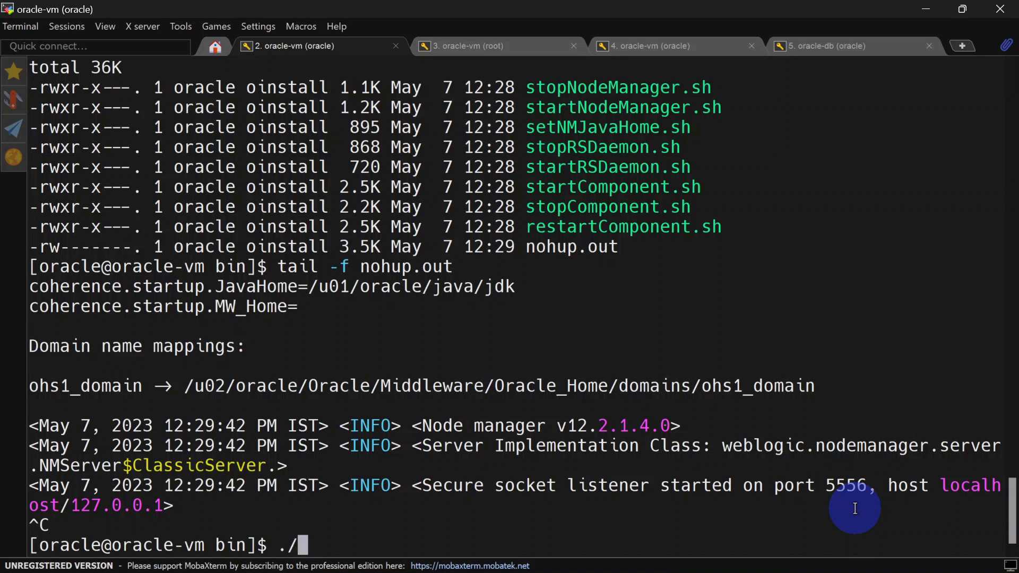
type("startComponent.sh")
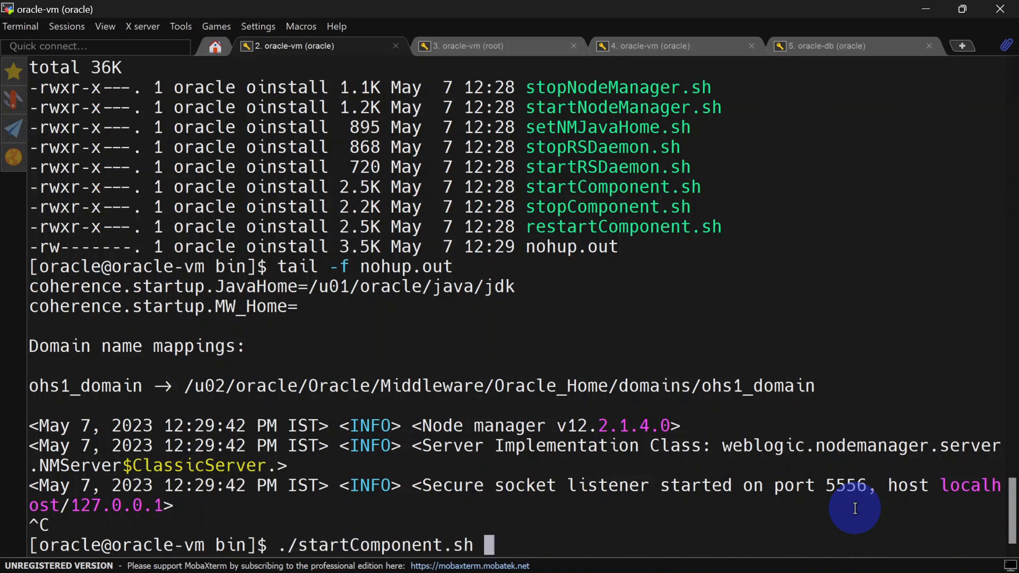
type("ohs")
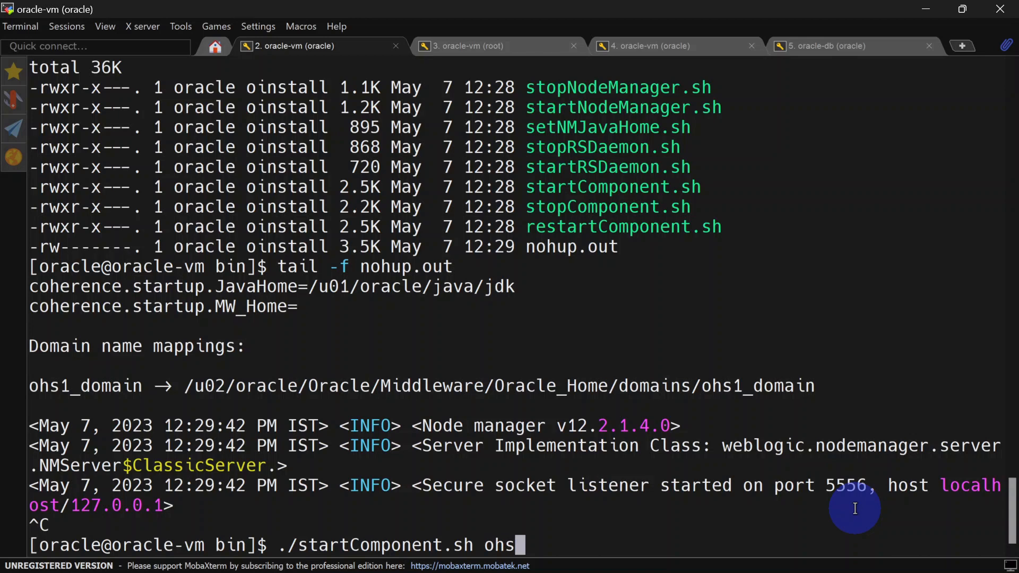
key("Return")
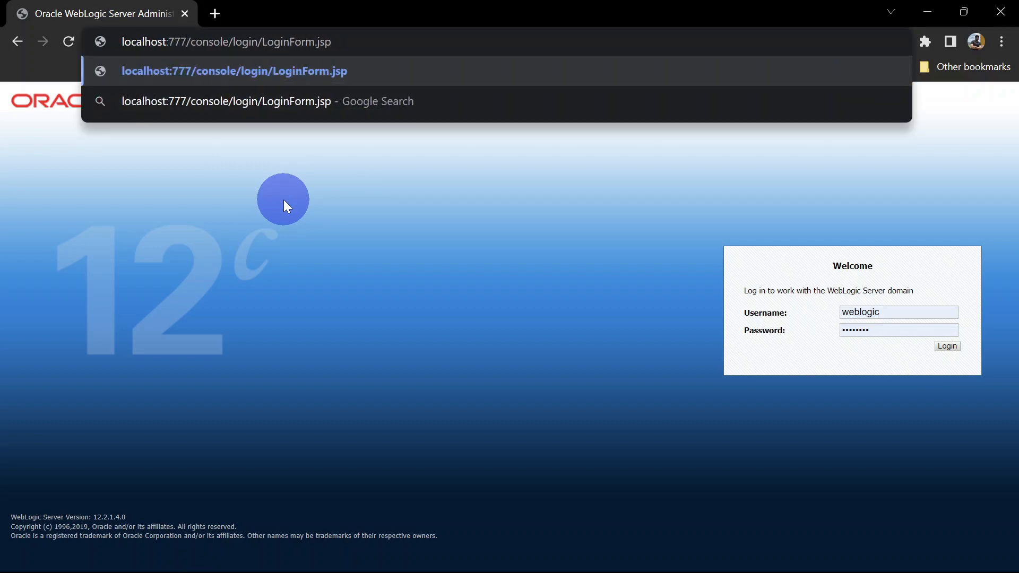
Point the browser to localhost:7777/console/login/LoginForm.jsp through the OHS port
type("7")
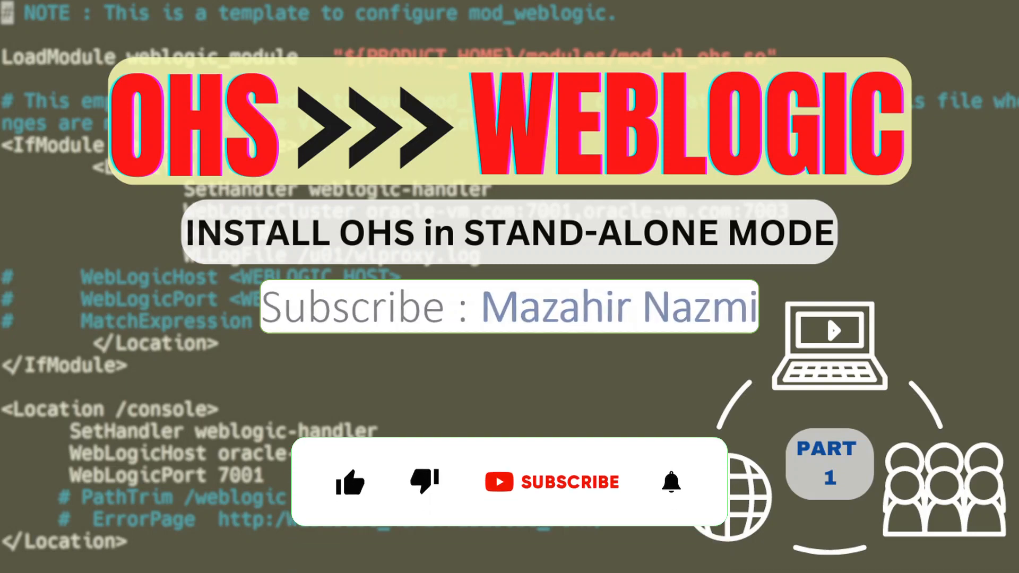
left_click(349, 482)
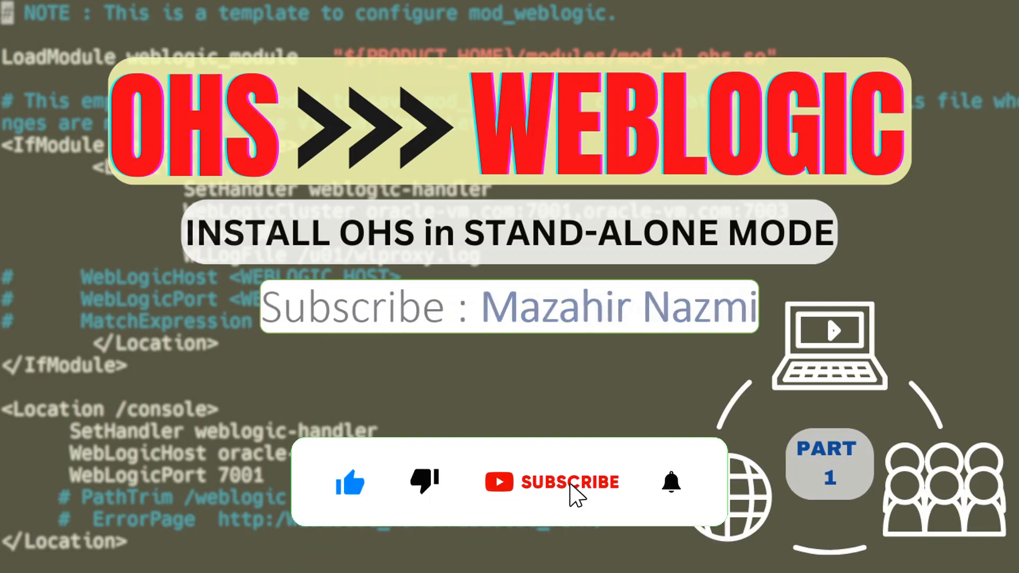